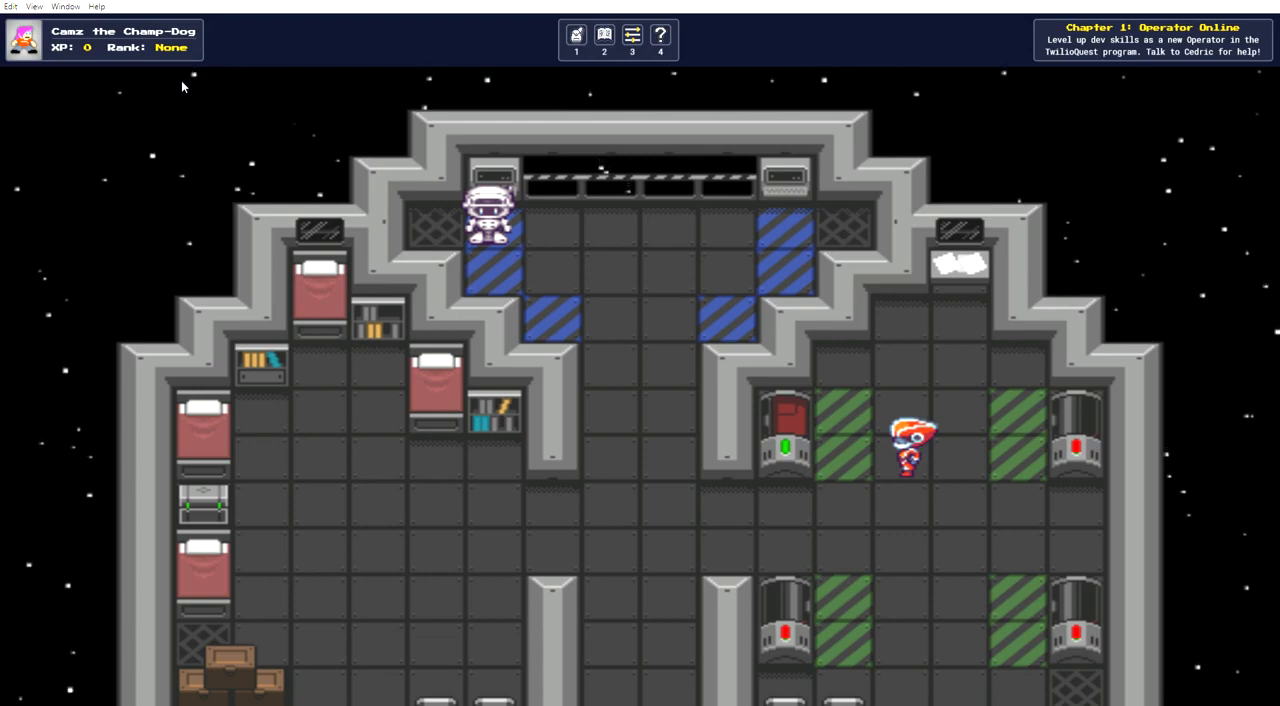
mouse_move(1134, 235)
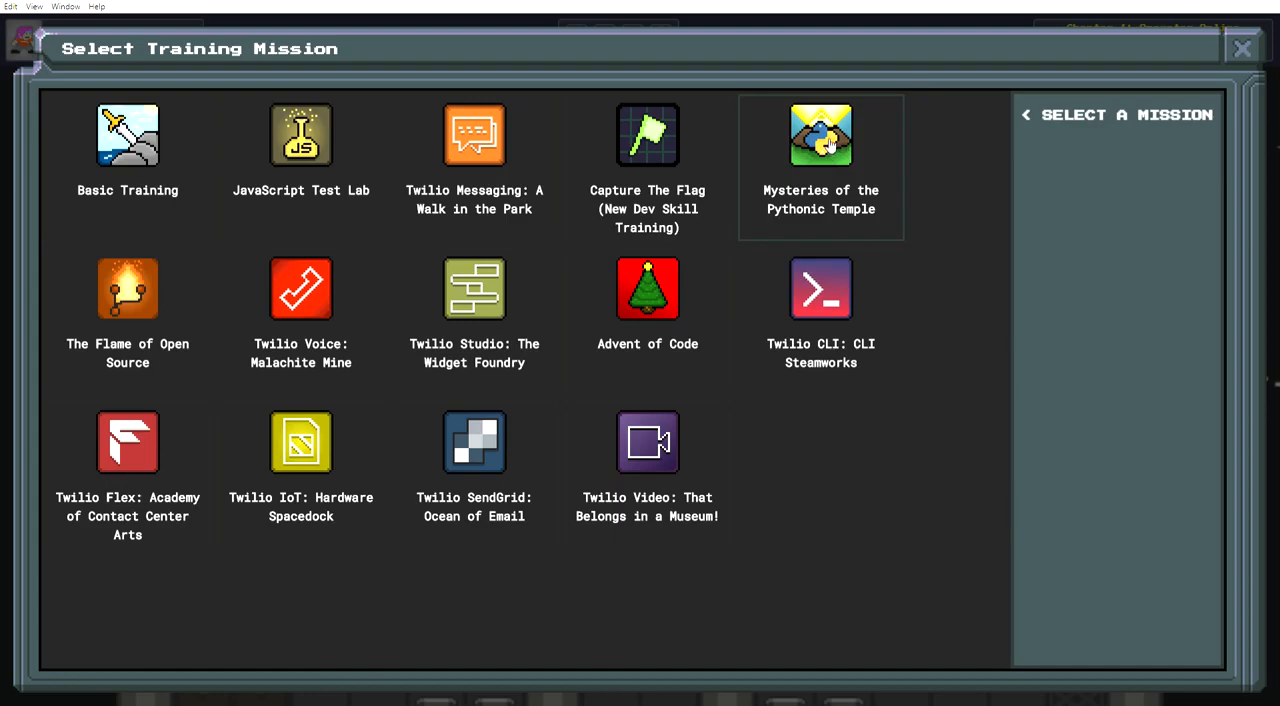
mouse_move(210, 172)
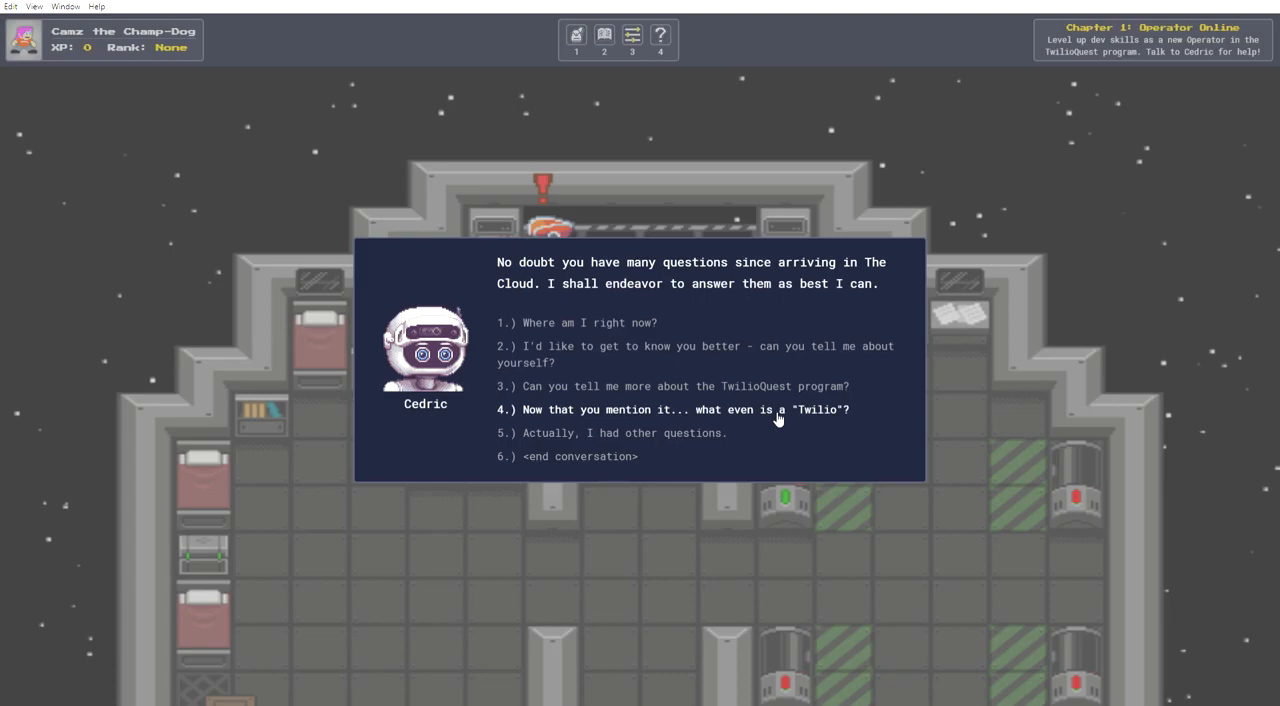
- Ask Cedric what a 'Twilio' is
left_click(674, 409)
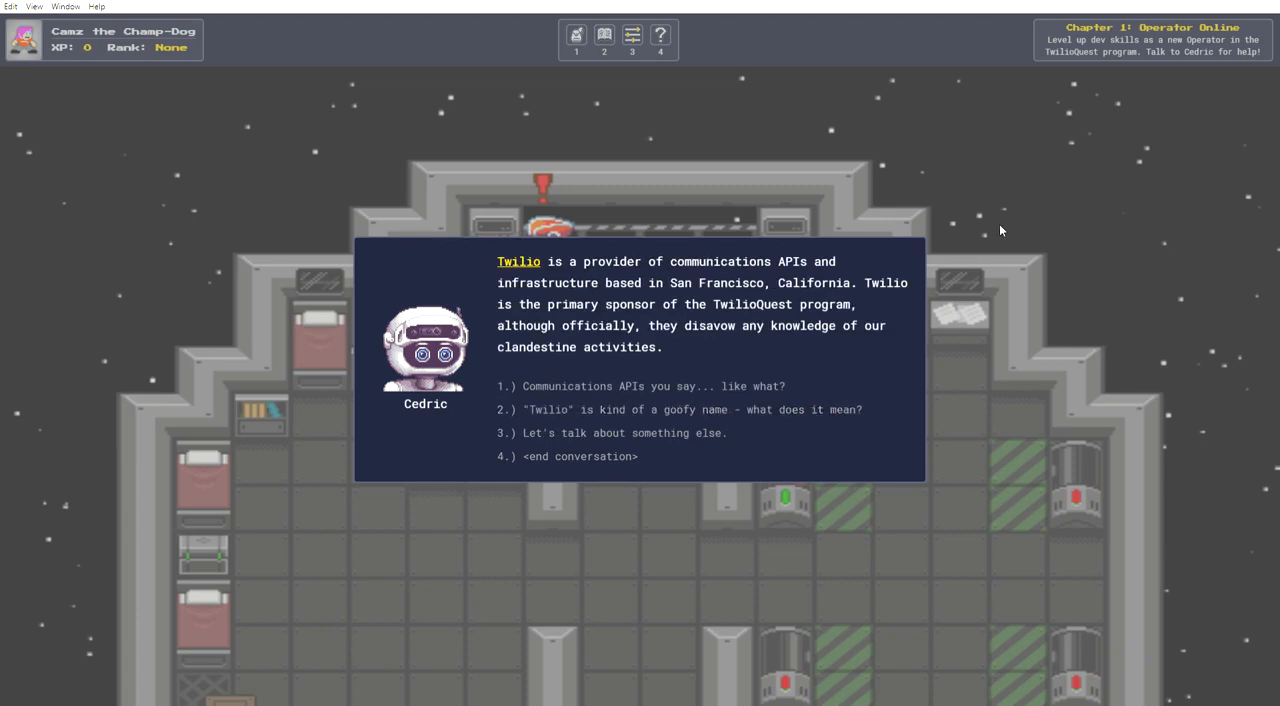
mouse_move(1003, 218)
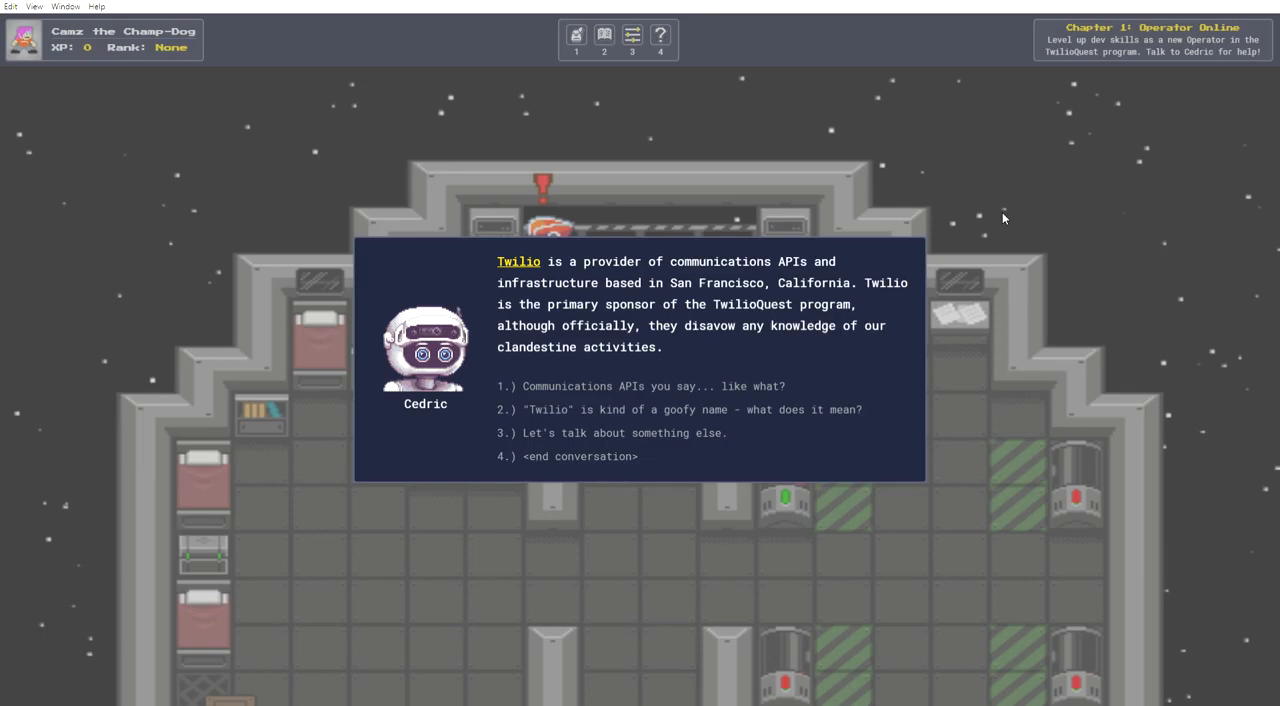
mouse_move(1003, 222)
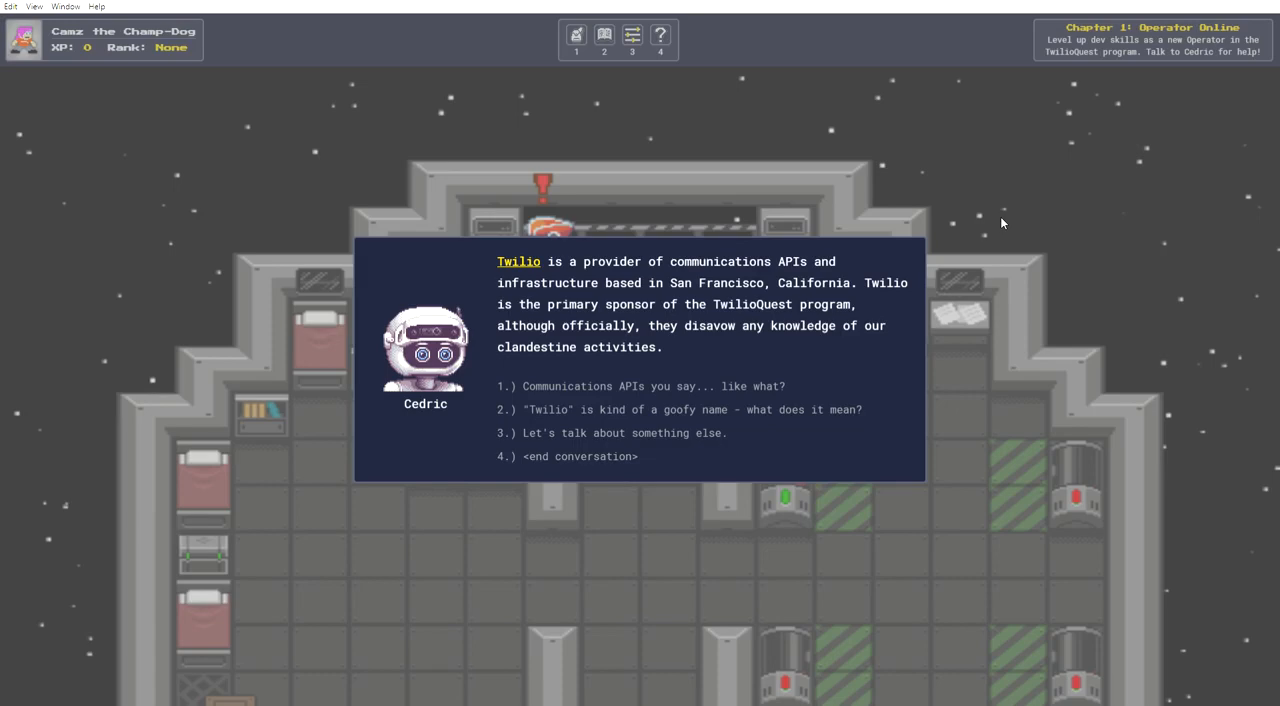
mouse_move(923, 350)
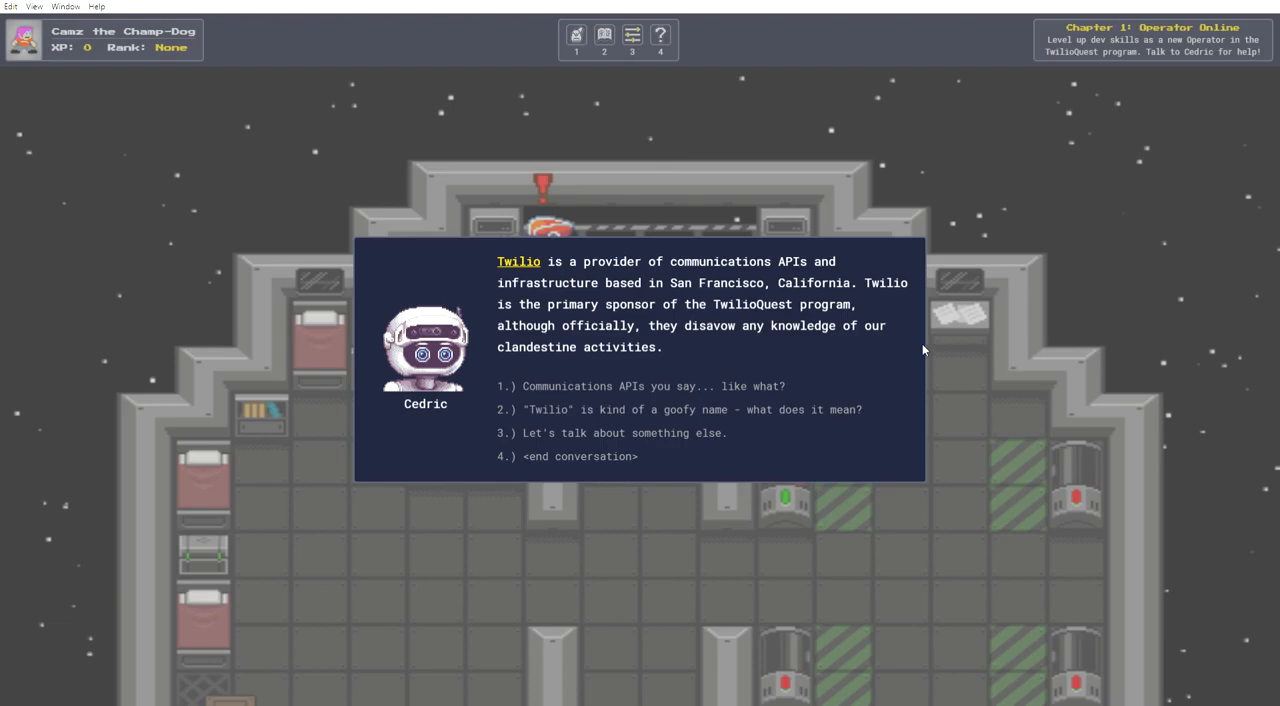
mouse_move(28, 292)
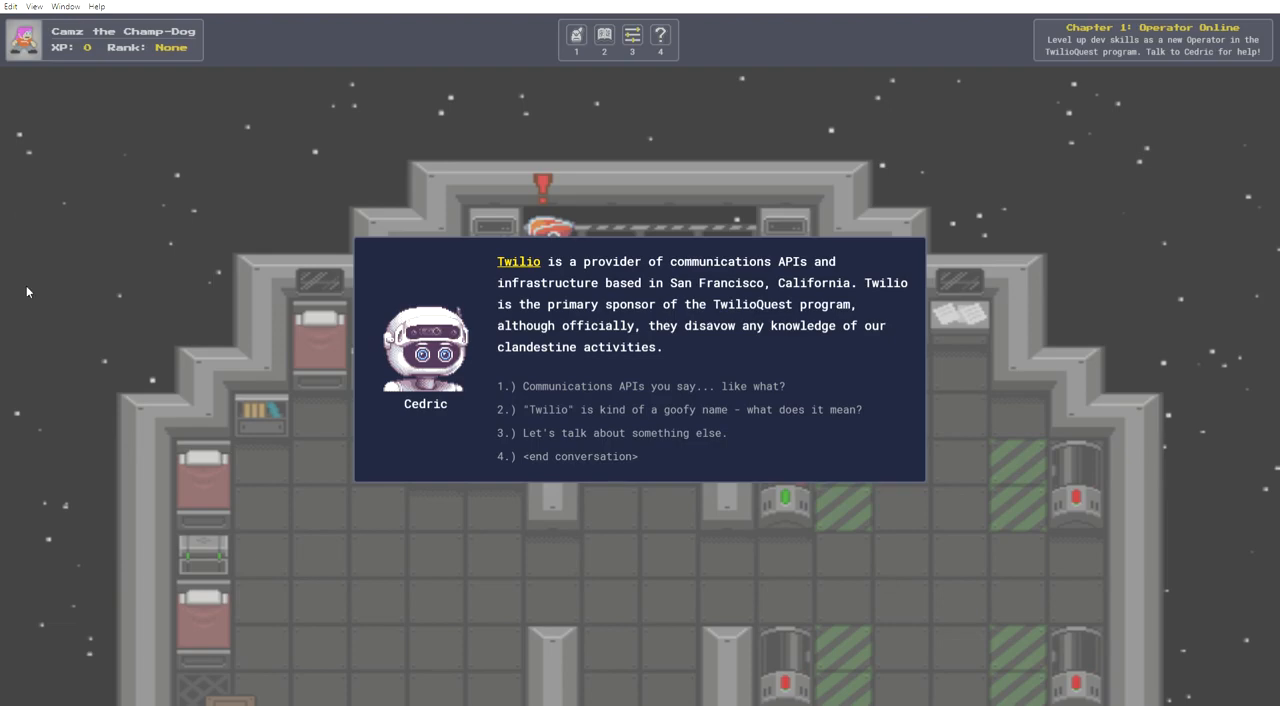
mouse_move(888, 324)
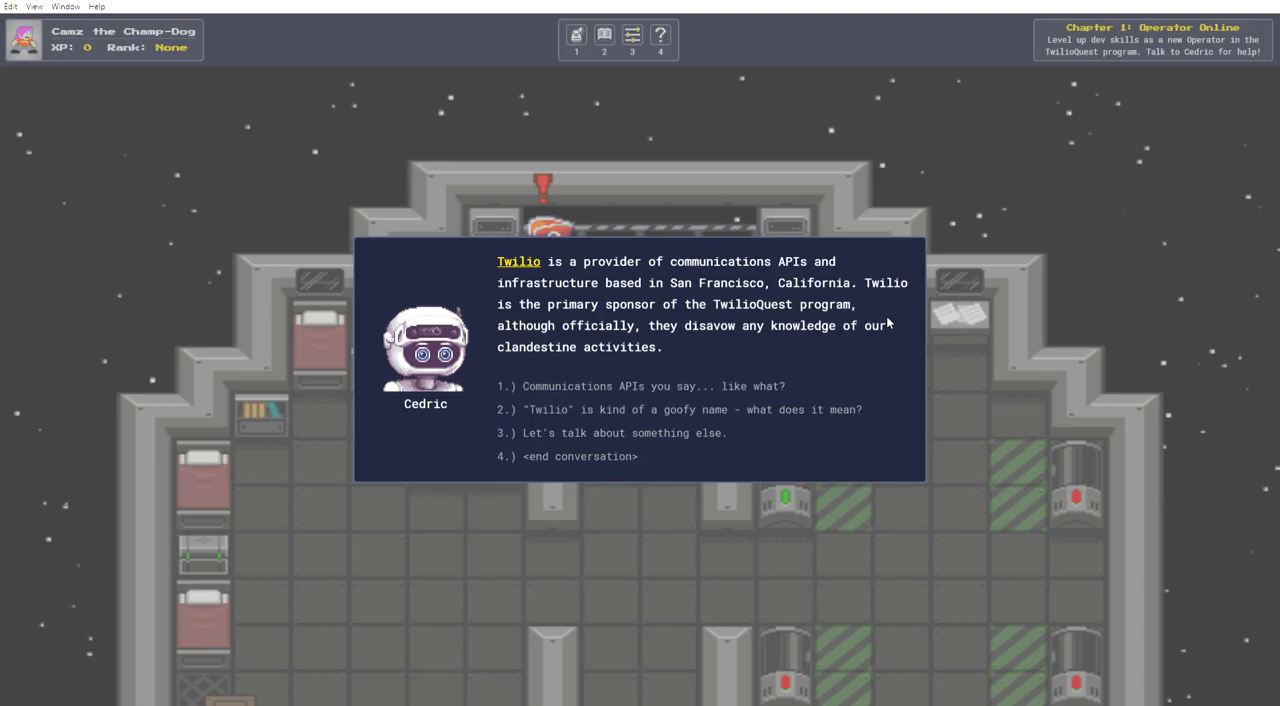
- Ask Cedric which communications APIs Twilio offers and what the name Twilio means
left_click(641, 386)
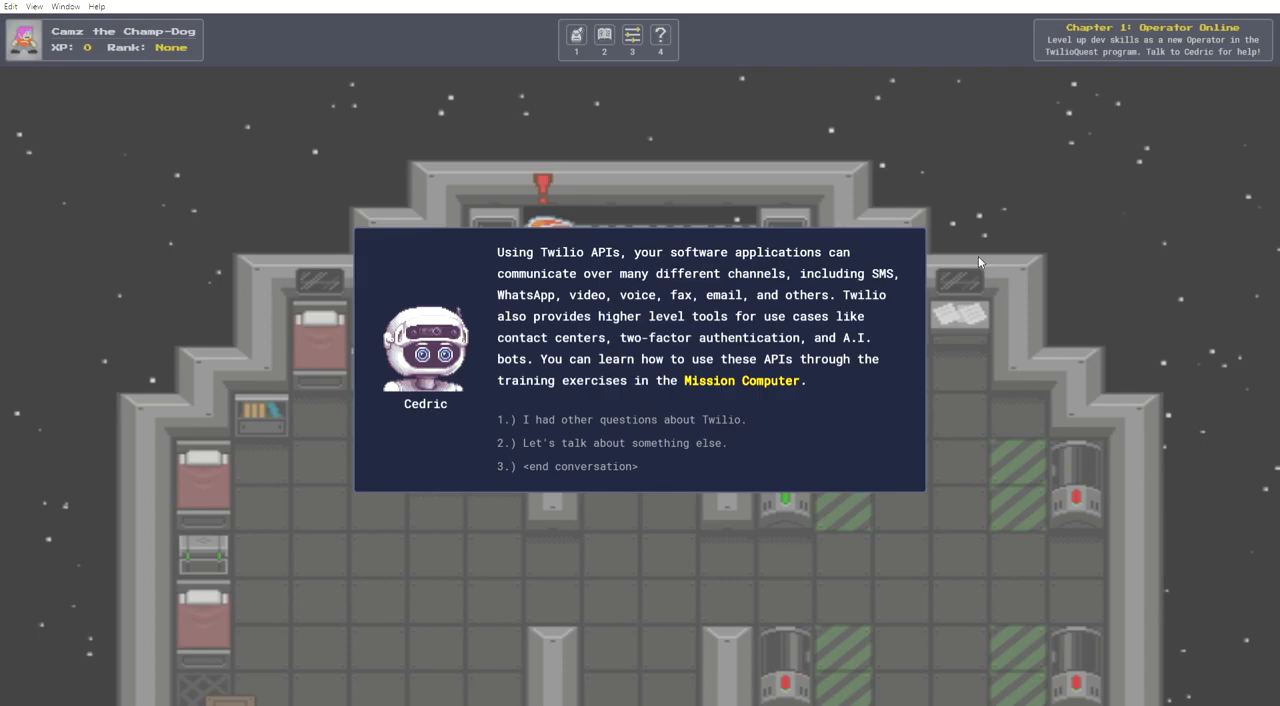
mouse_move(1033, 184)
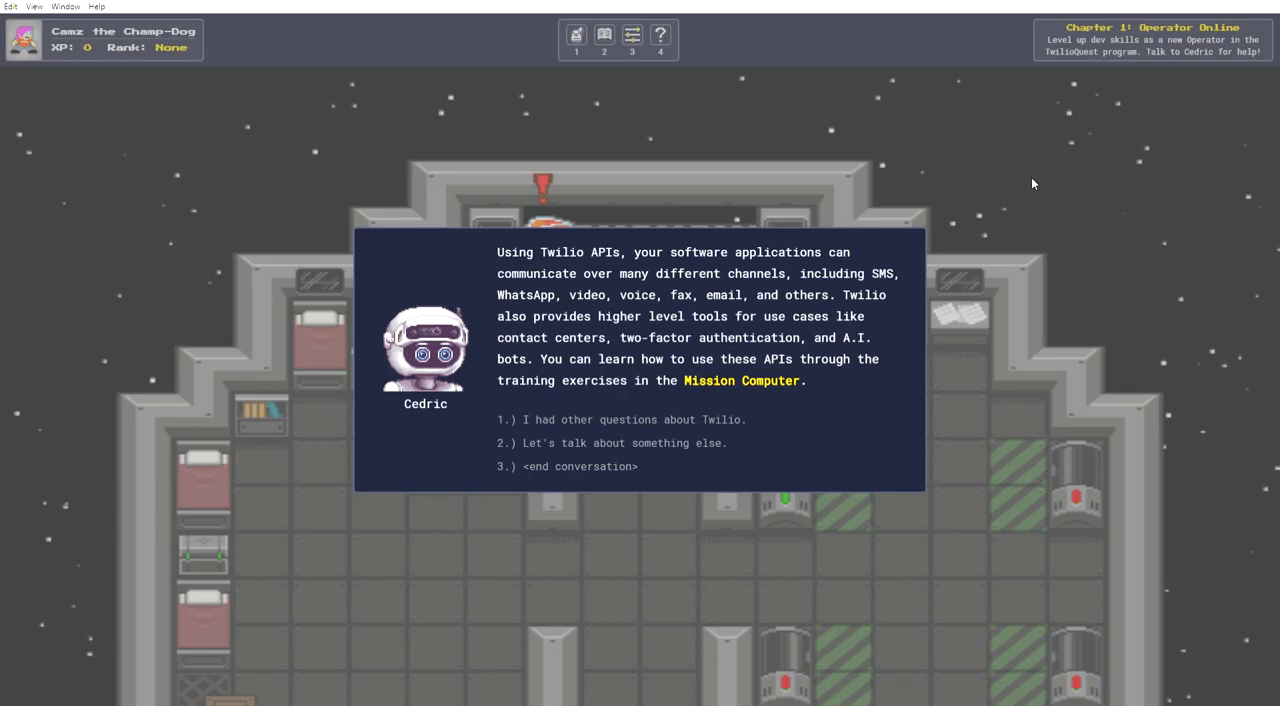
mouse_move(727, 419)
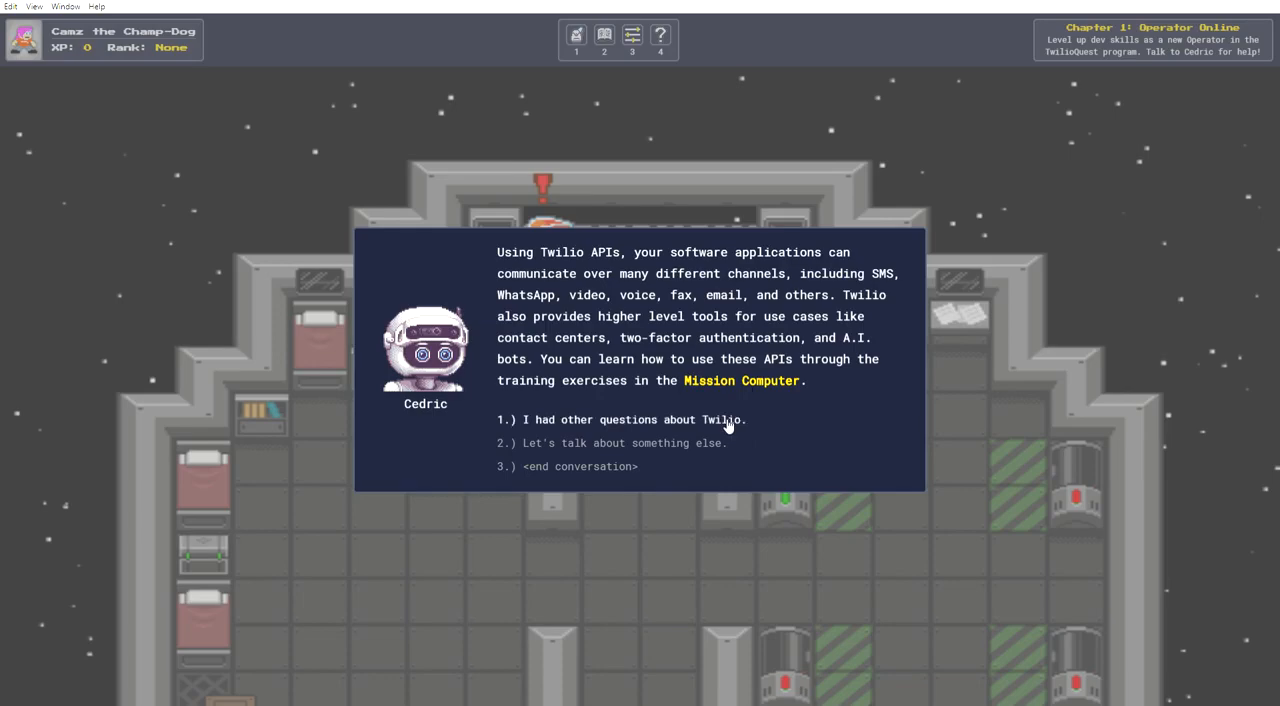
left_click(620, 419)
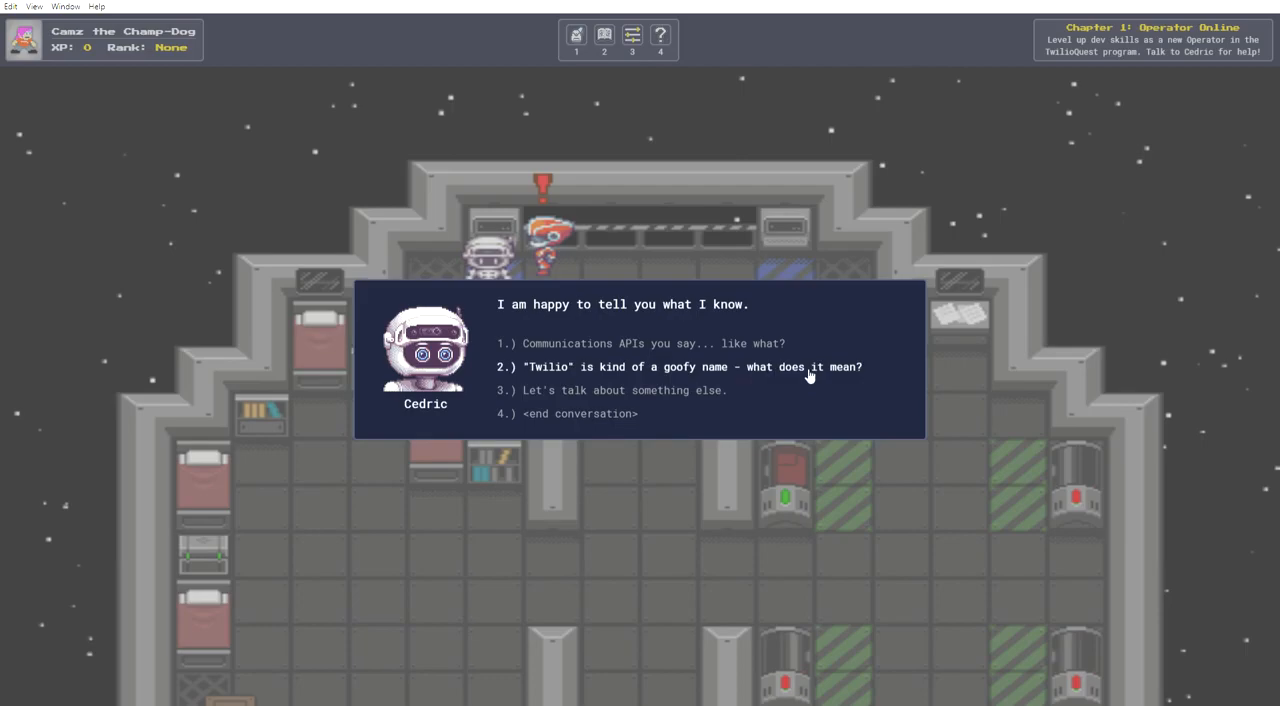
left_click(680, 367)
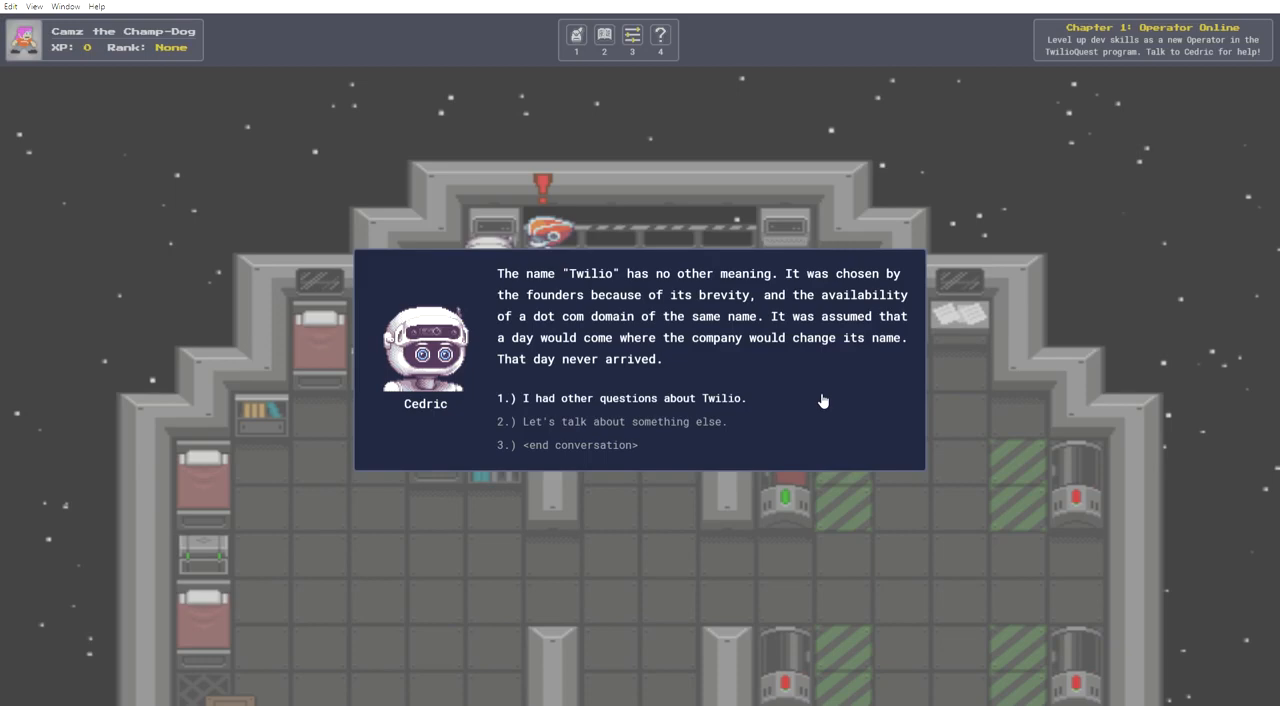
mouse_move(834, 370)
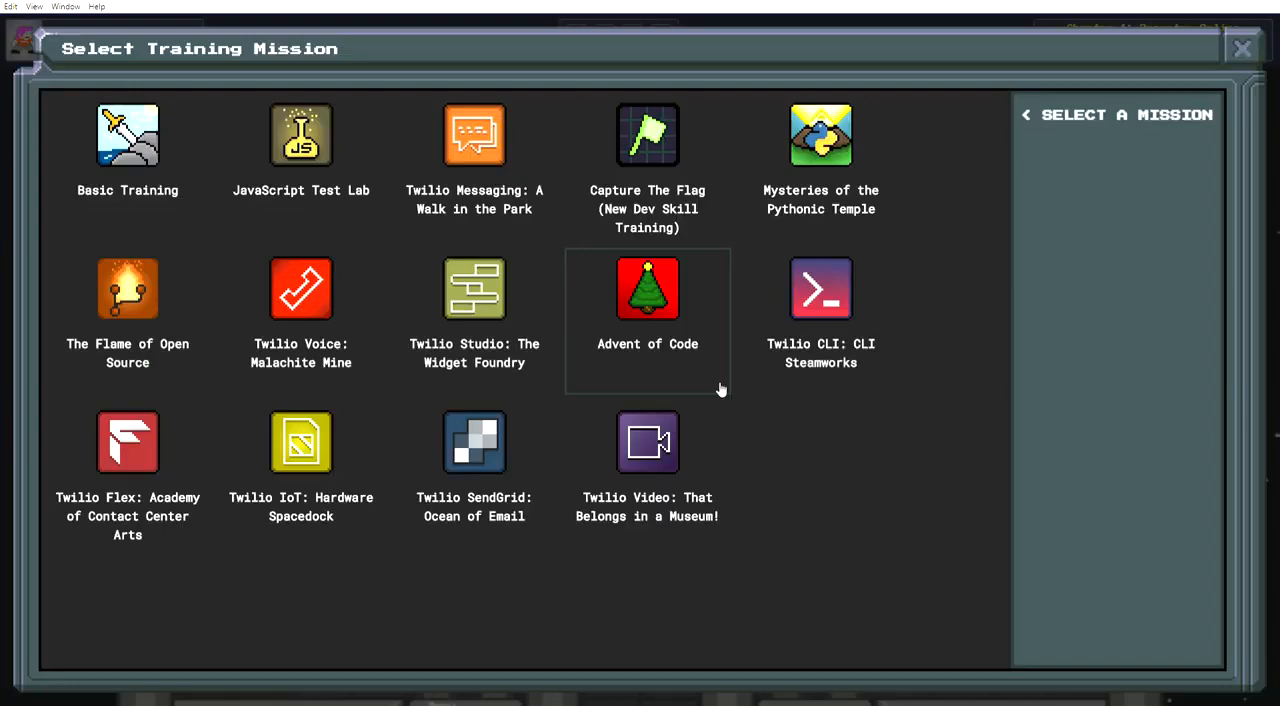
- Select the Basic Training mission tile and launch it
left_click(127, 135)
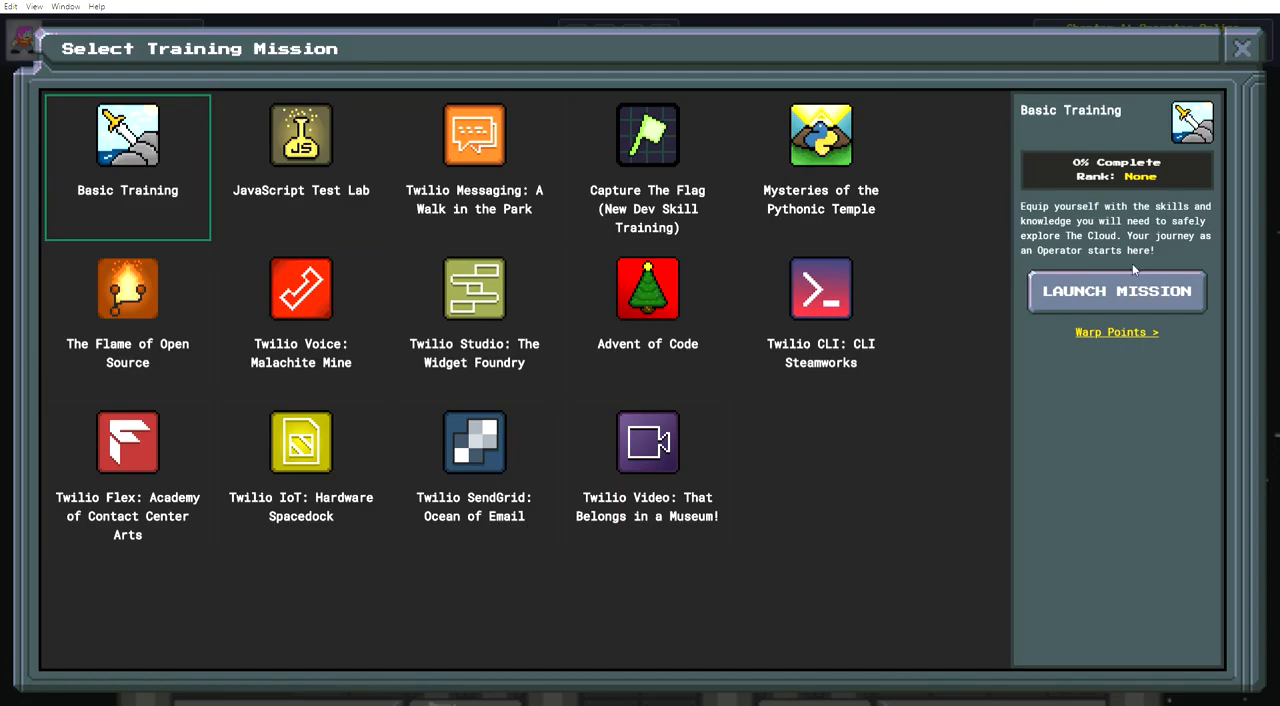
left_click(1116, 291)
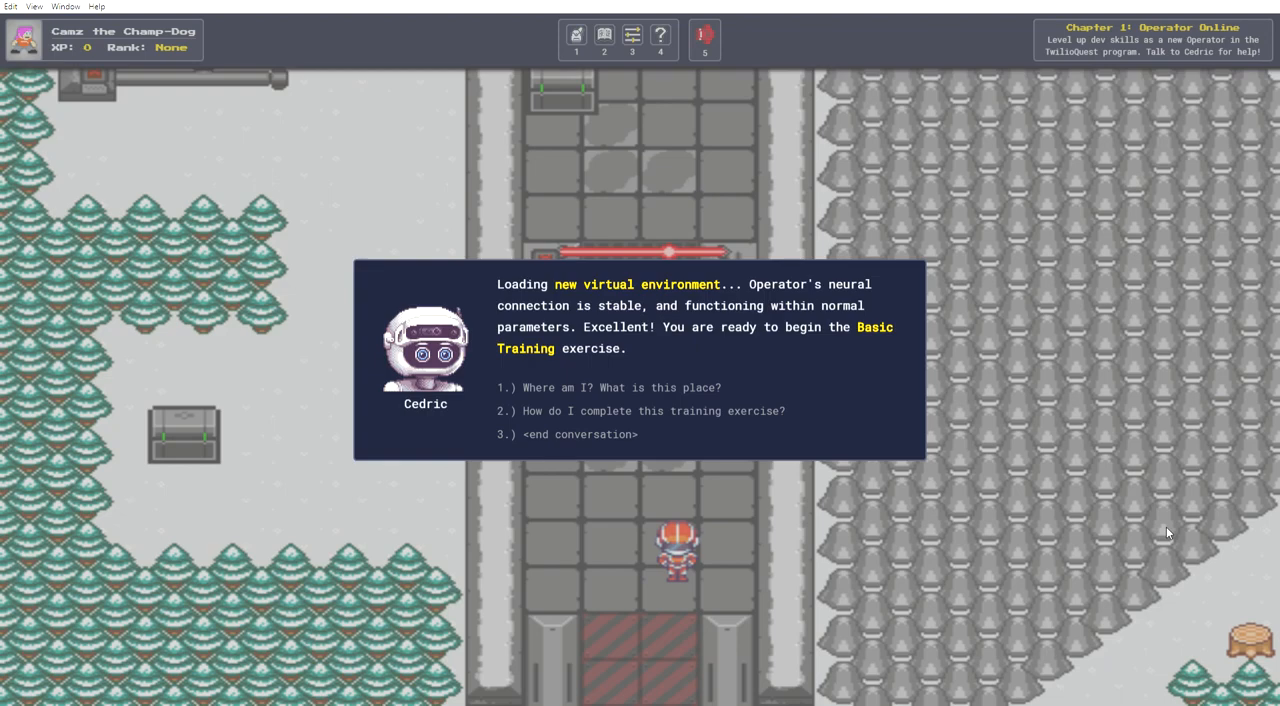
mouse_move(1168, 561)
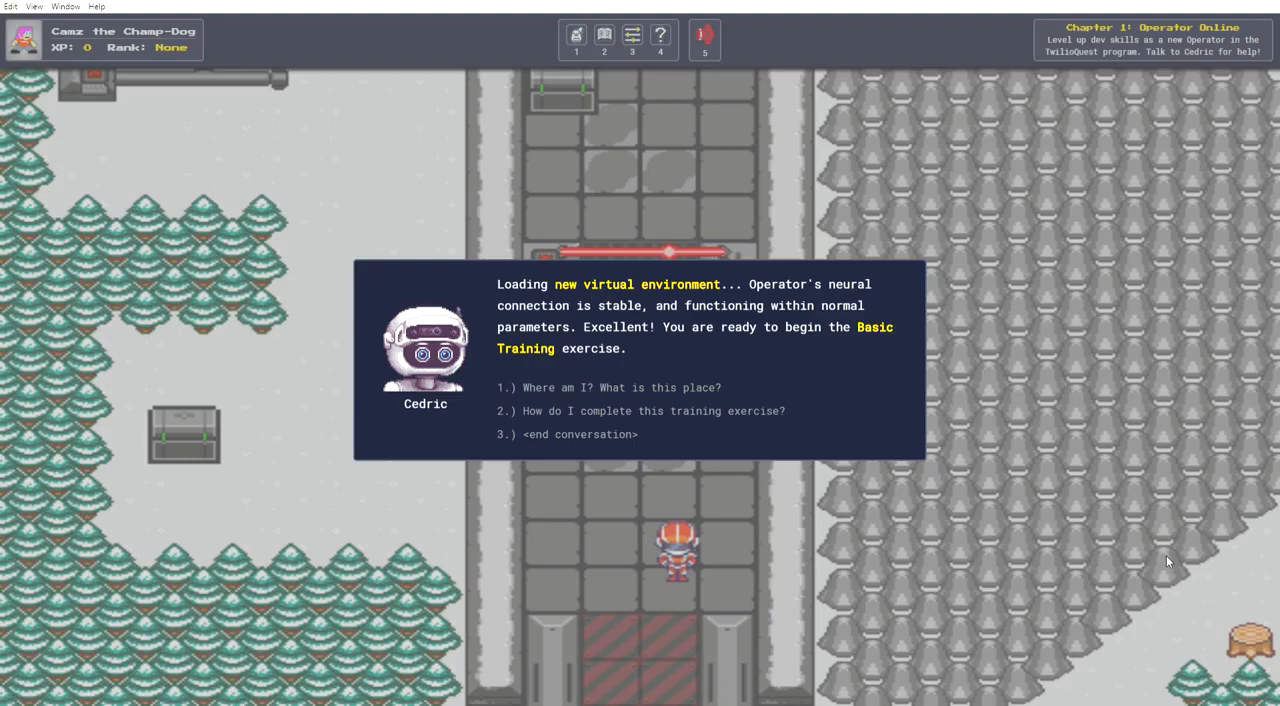
- Ask Cedric where you are, how to complete the exercise, and what the catch is
left_click(608, 387)
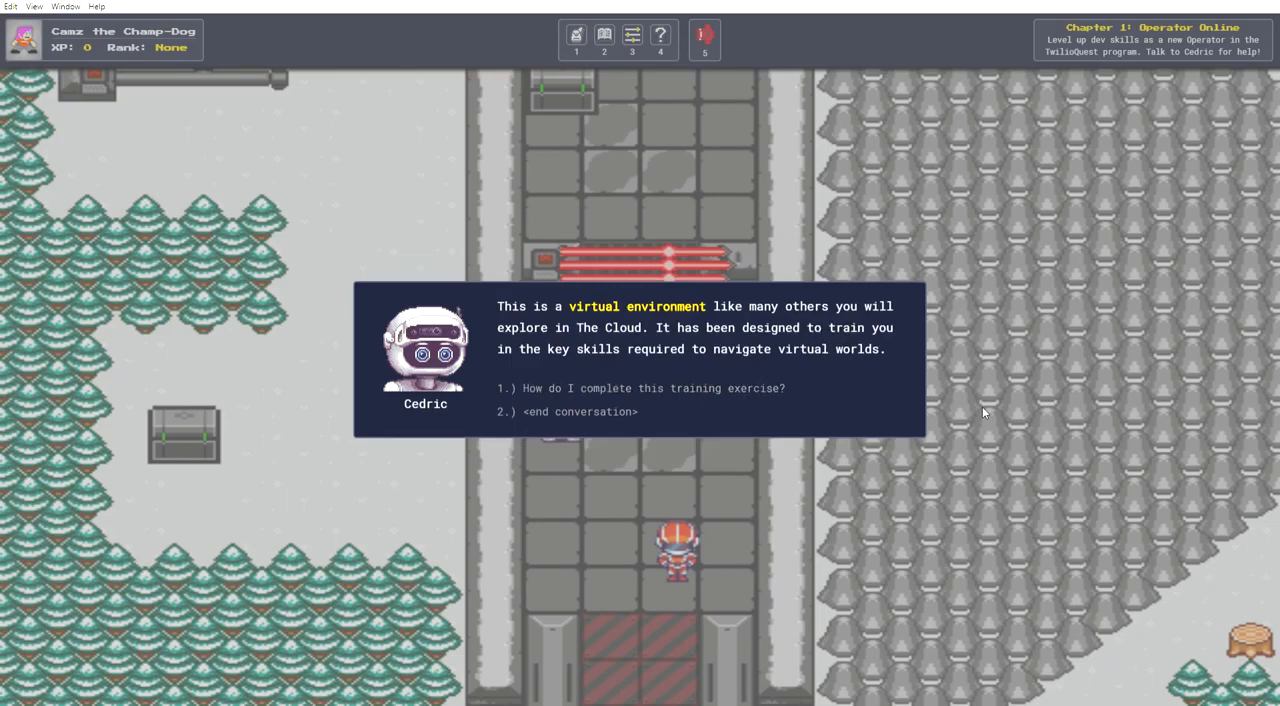
mouse_move(1028, 518)
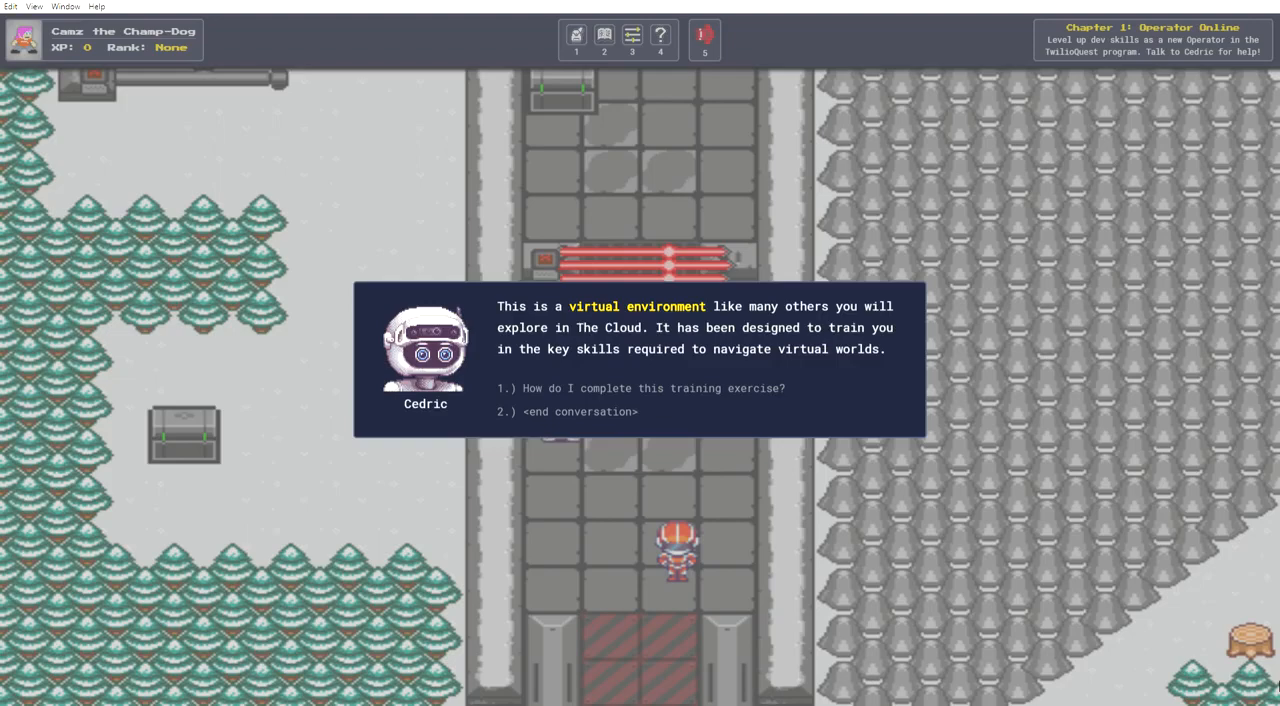
left_click(640, 388)
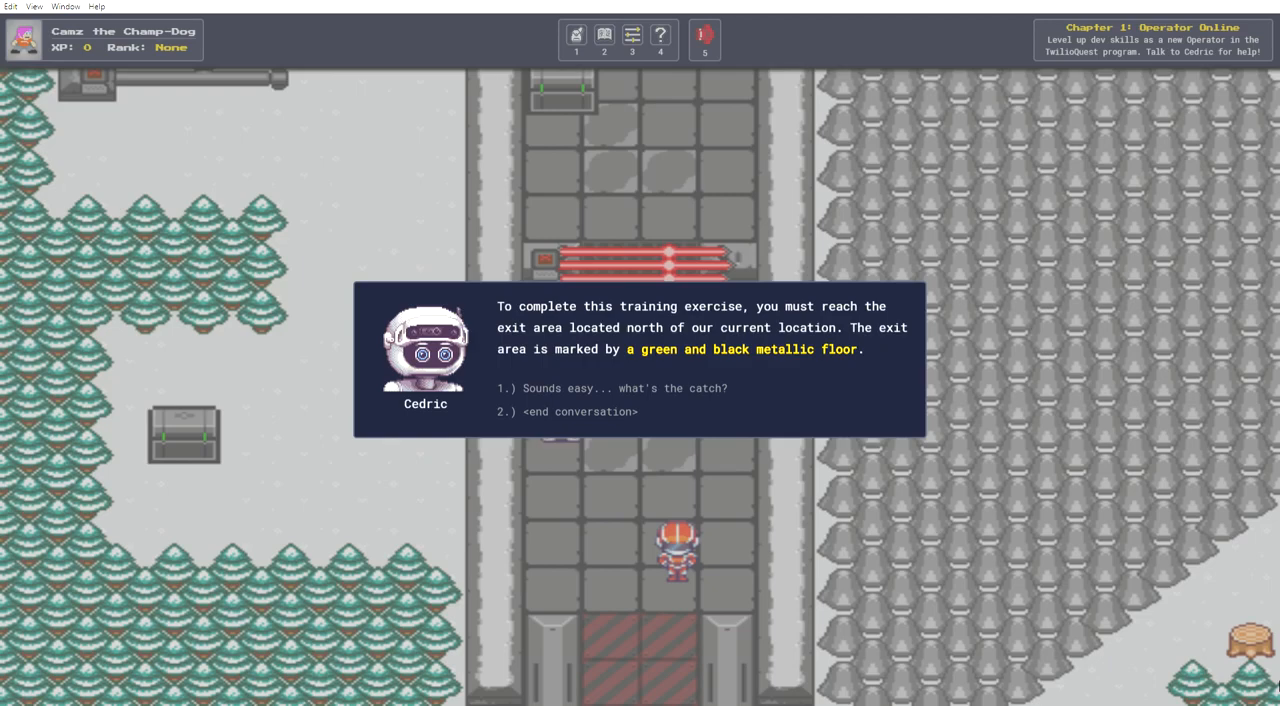
left_click(611, 388)
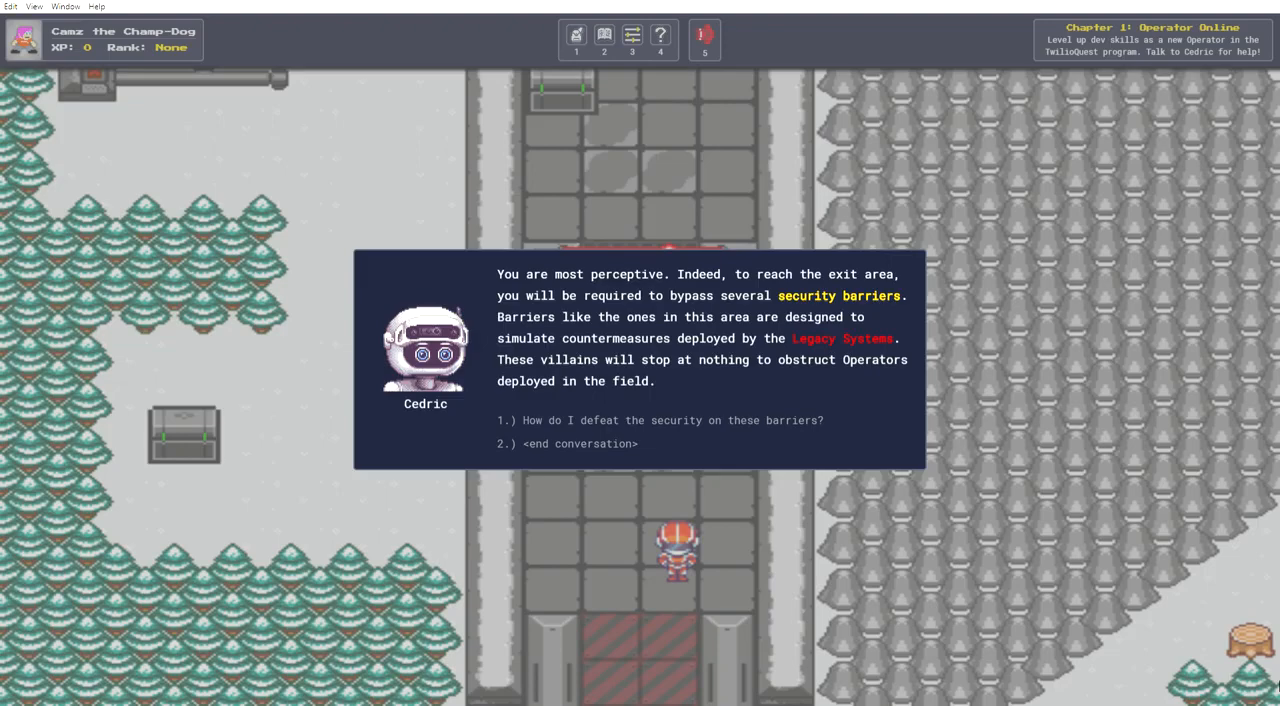
- Ask how to defeat the barrier security, then open the barrier's hacking interface
left_click(659, 420)
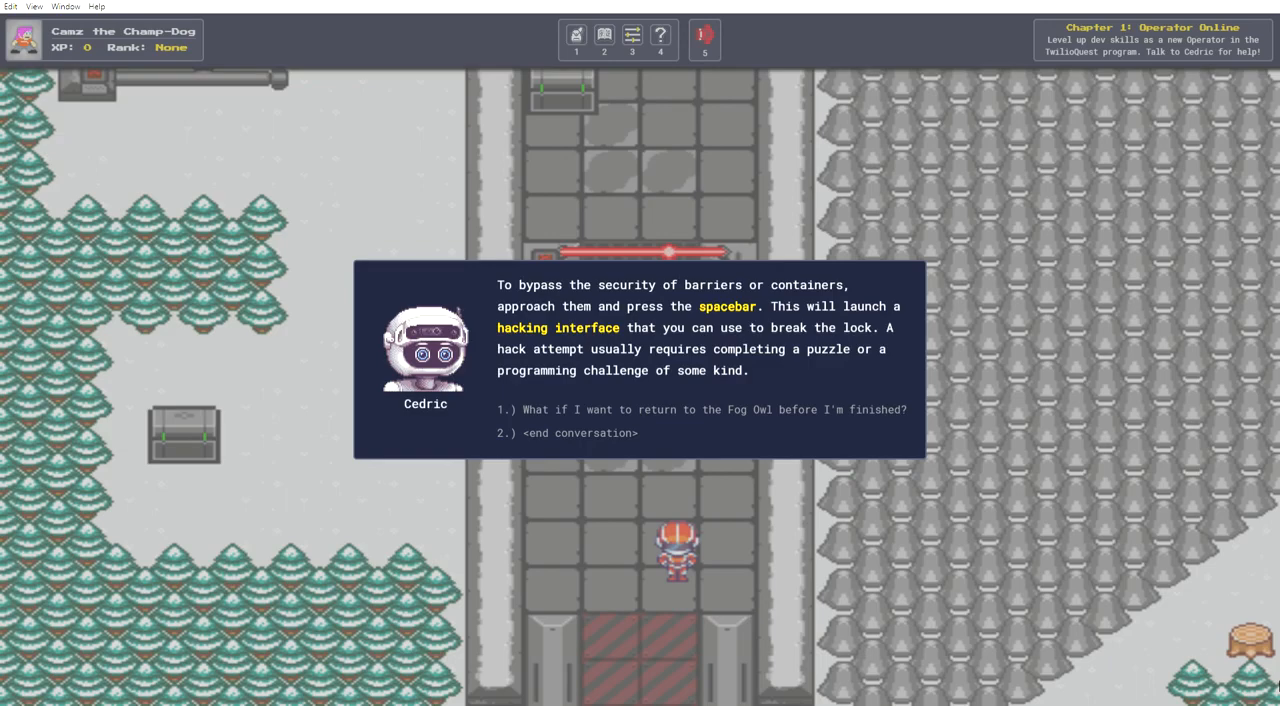
left_click(700, 409)
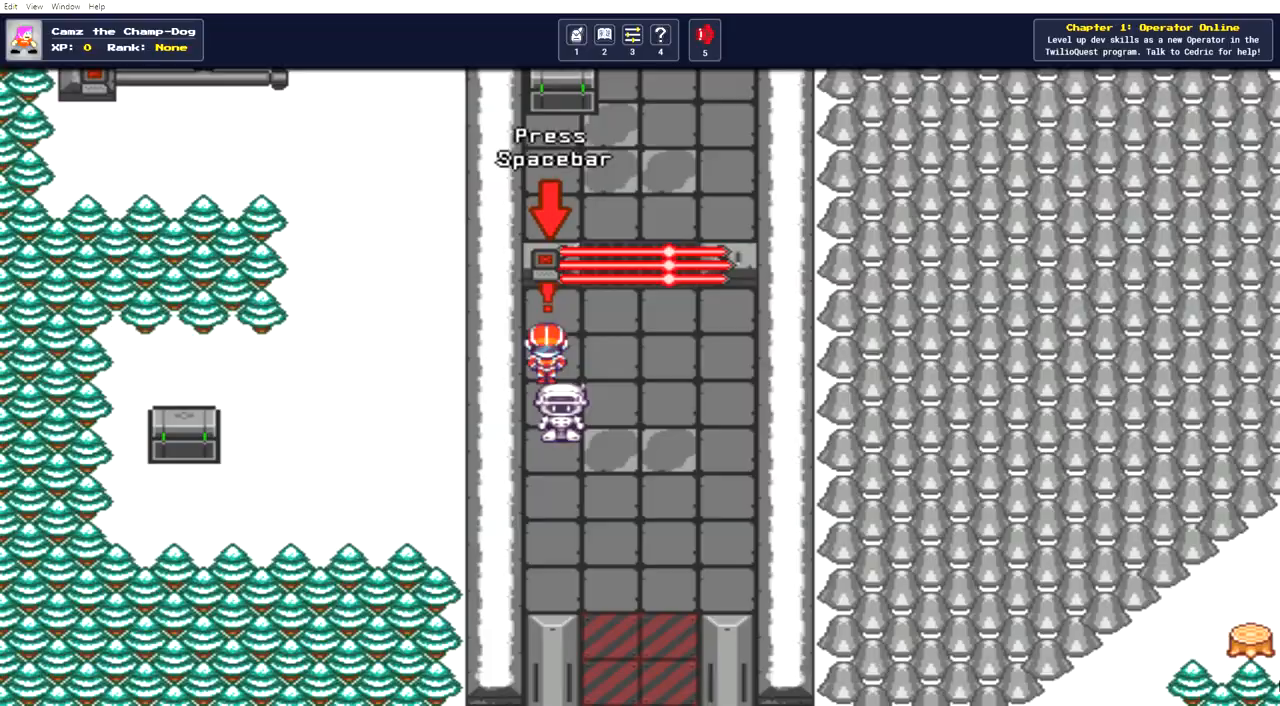
key("space")
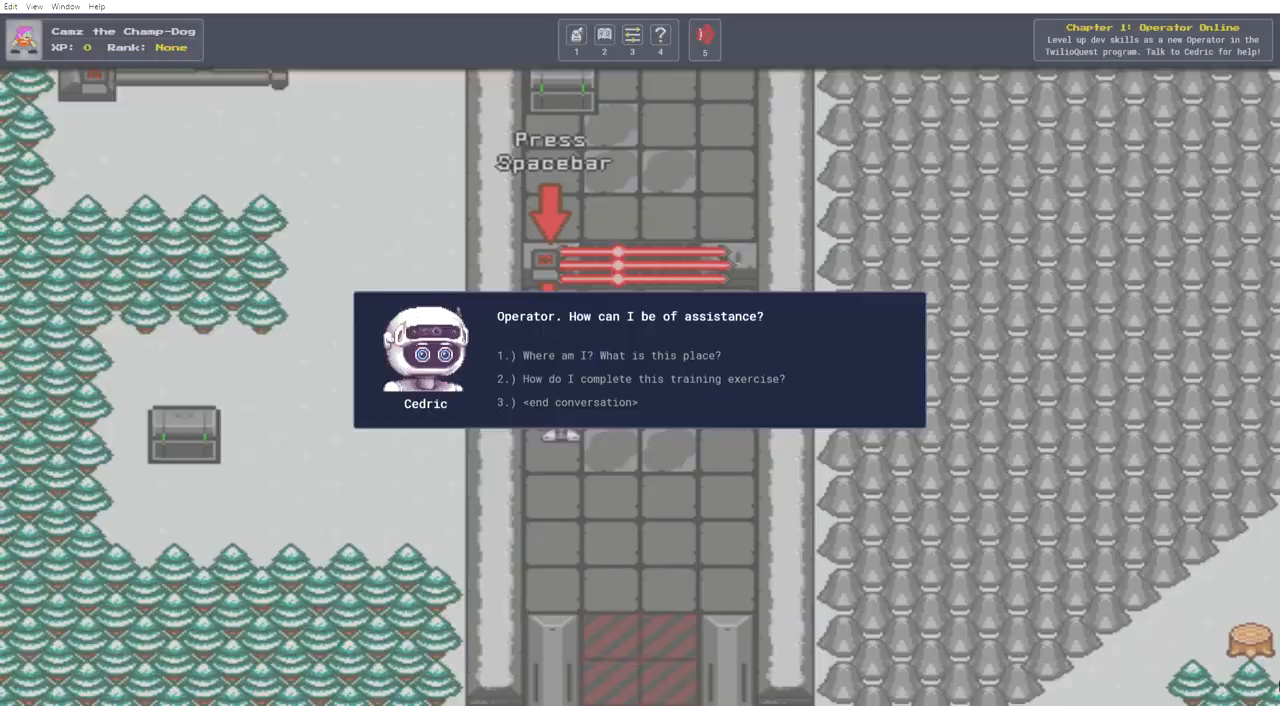
left_click(640, 378)
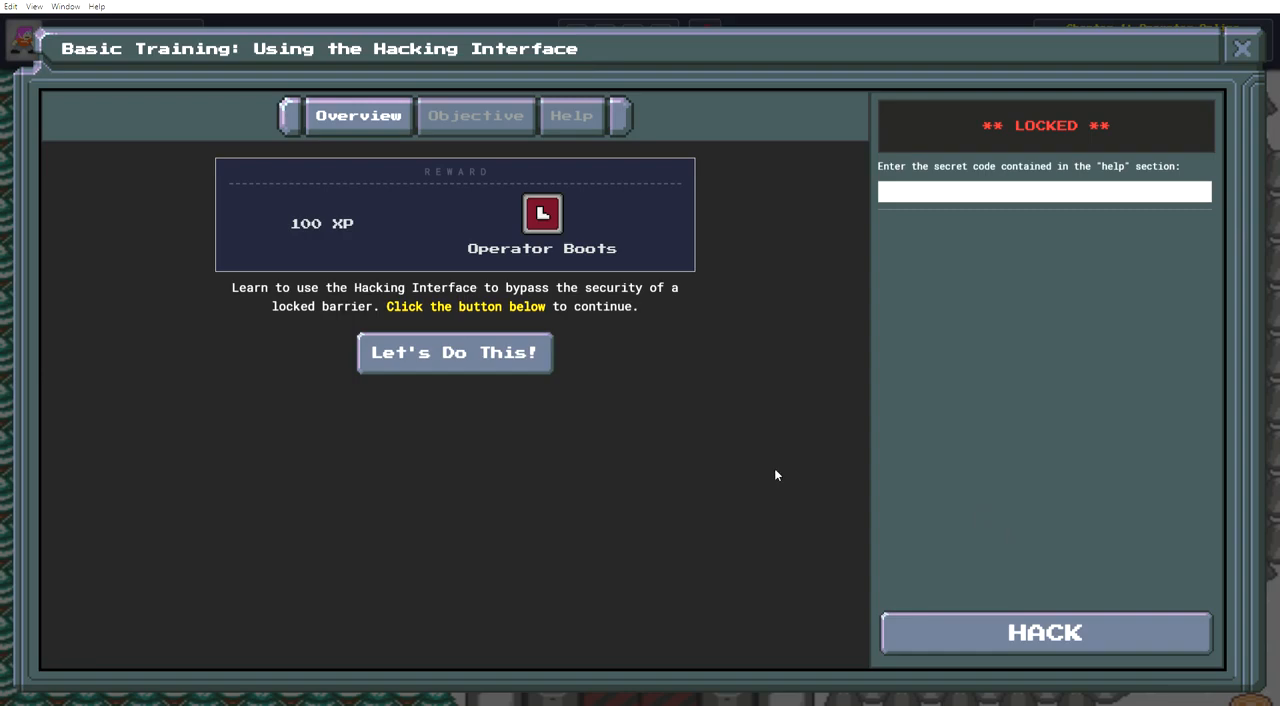
- Continue with Let's Do This to view the passphrase Objective
left_click(454, 352)
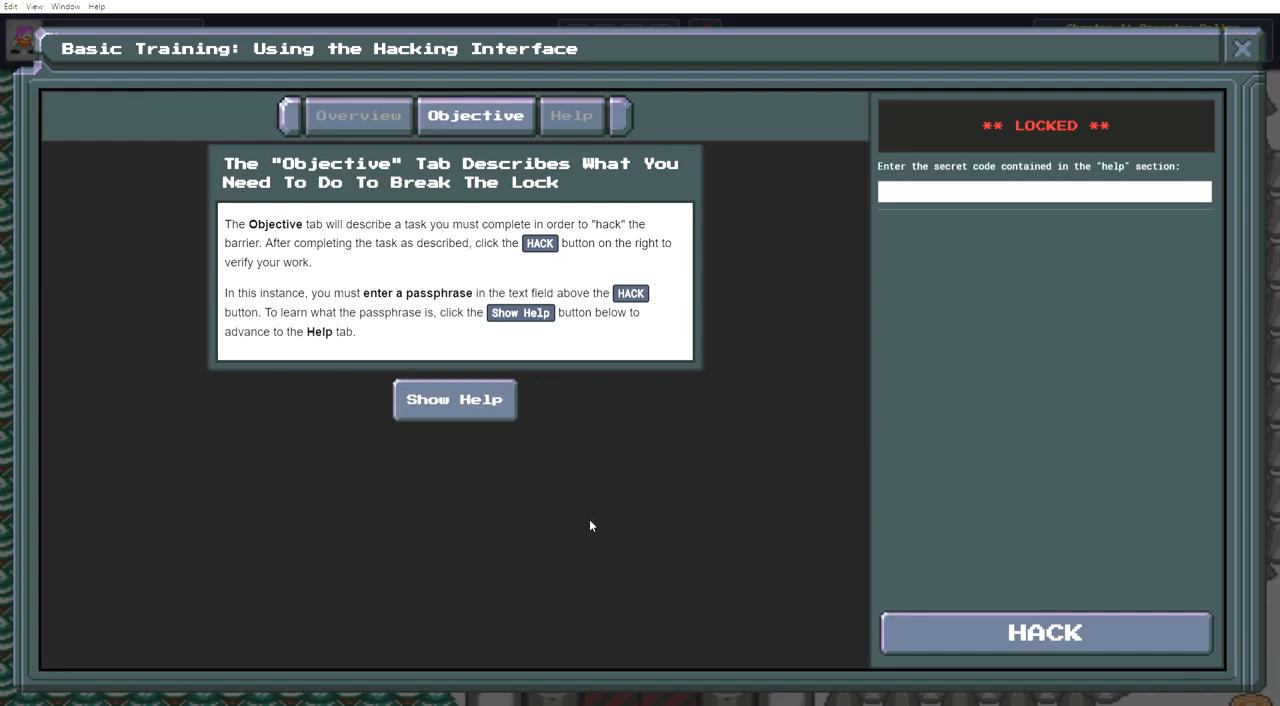
mouse_move(591, 512)
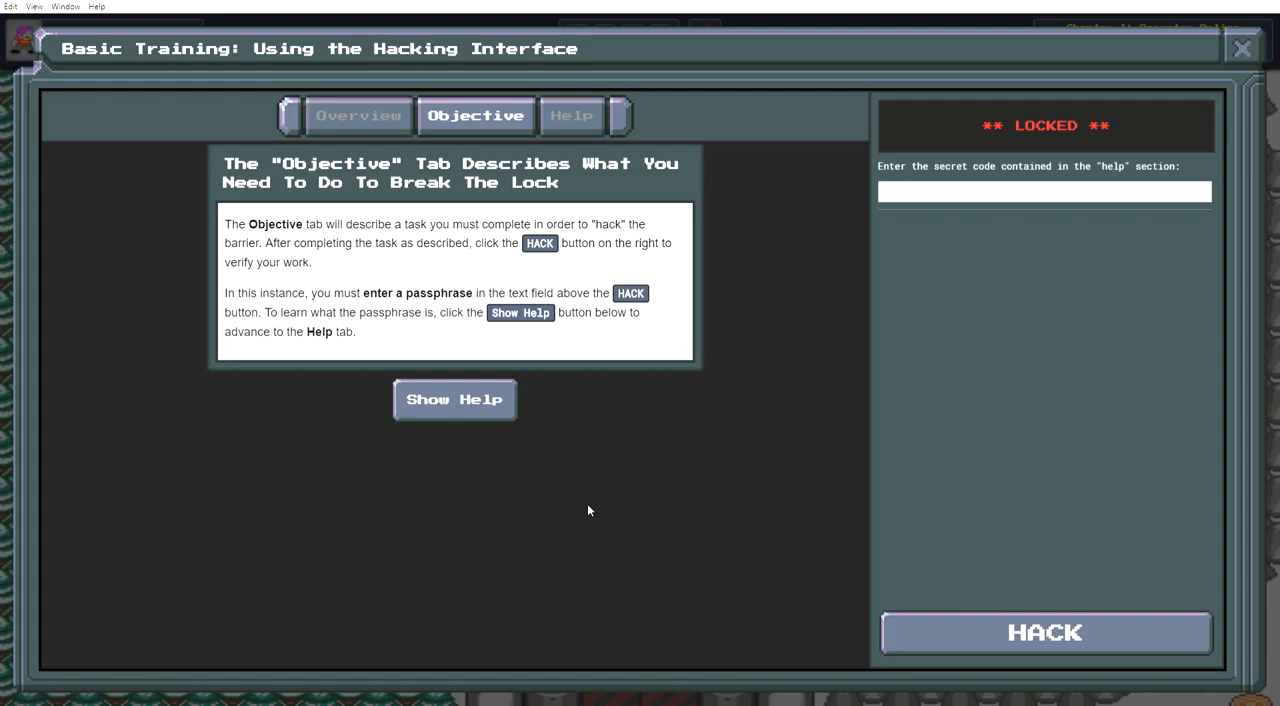
mouse_move(587, 449)
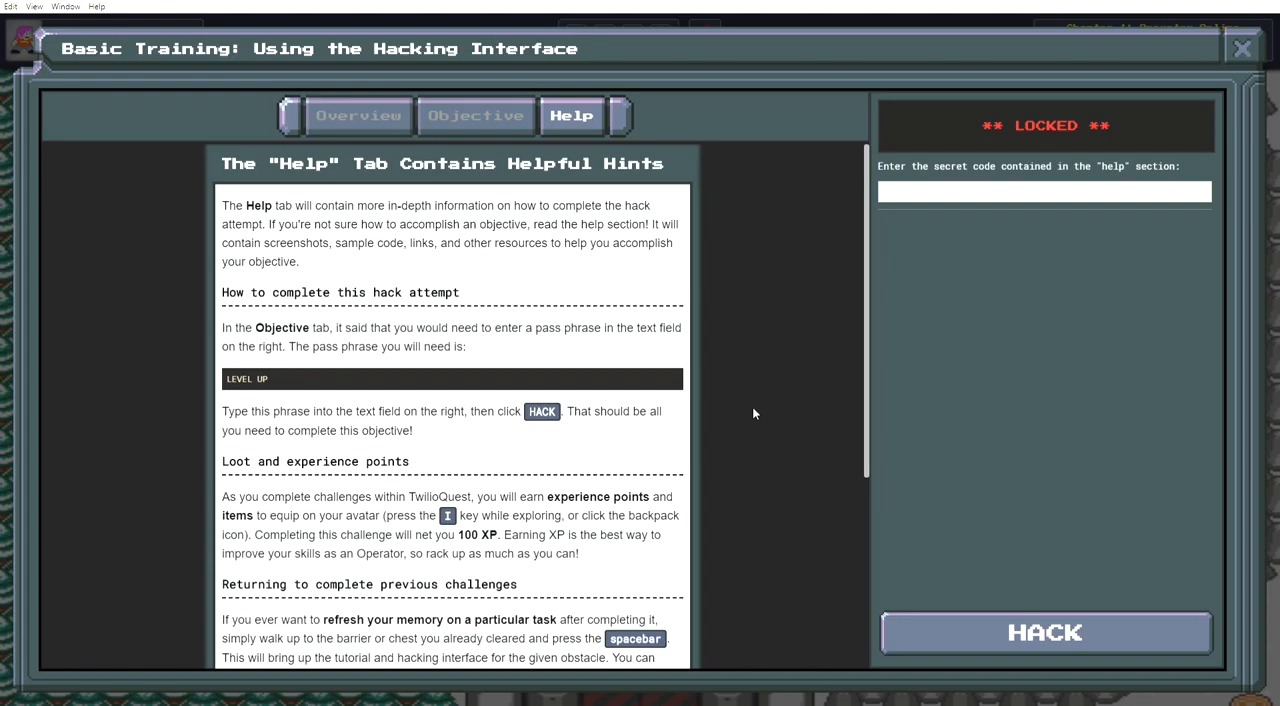
mouse_move(744, 382)
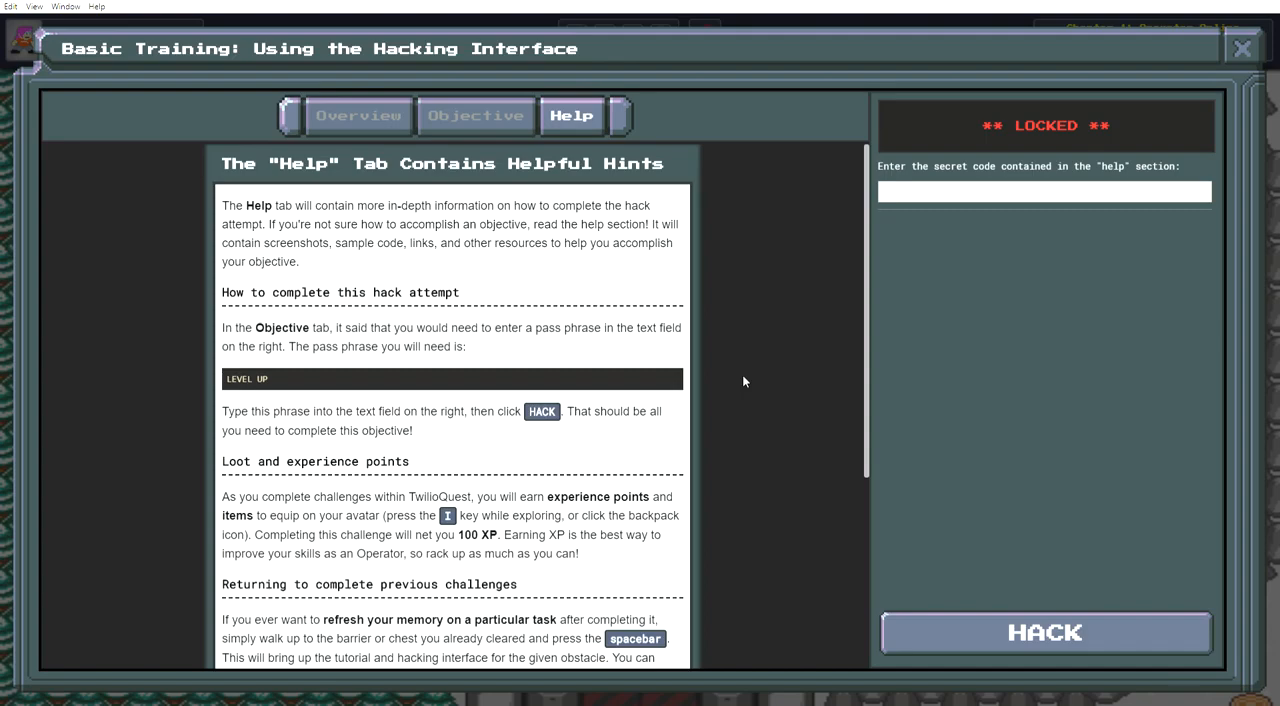
mouse_move(726, 384)
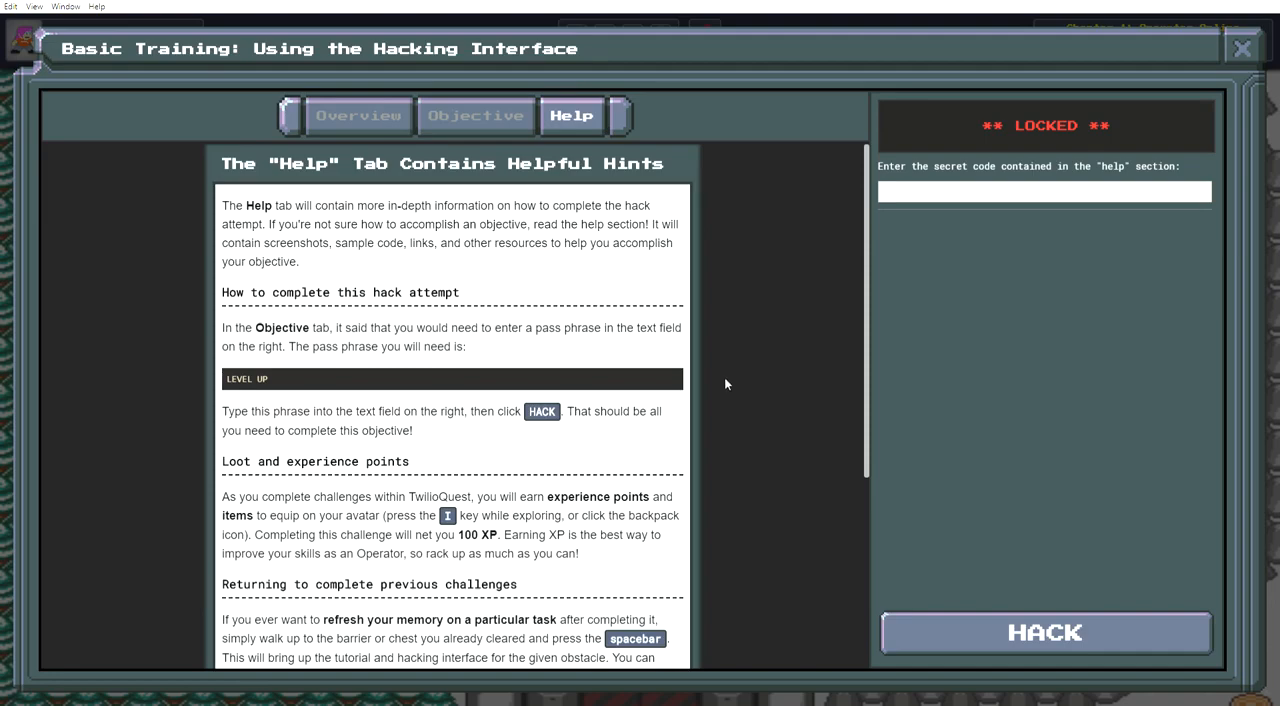
- Scroll the Help tab to the bottom and select the chest code AFPASDCVBUIO
scroll("down", 3)
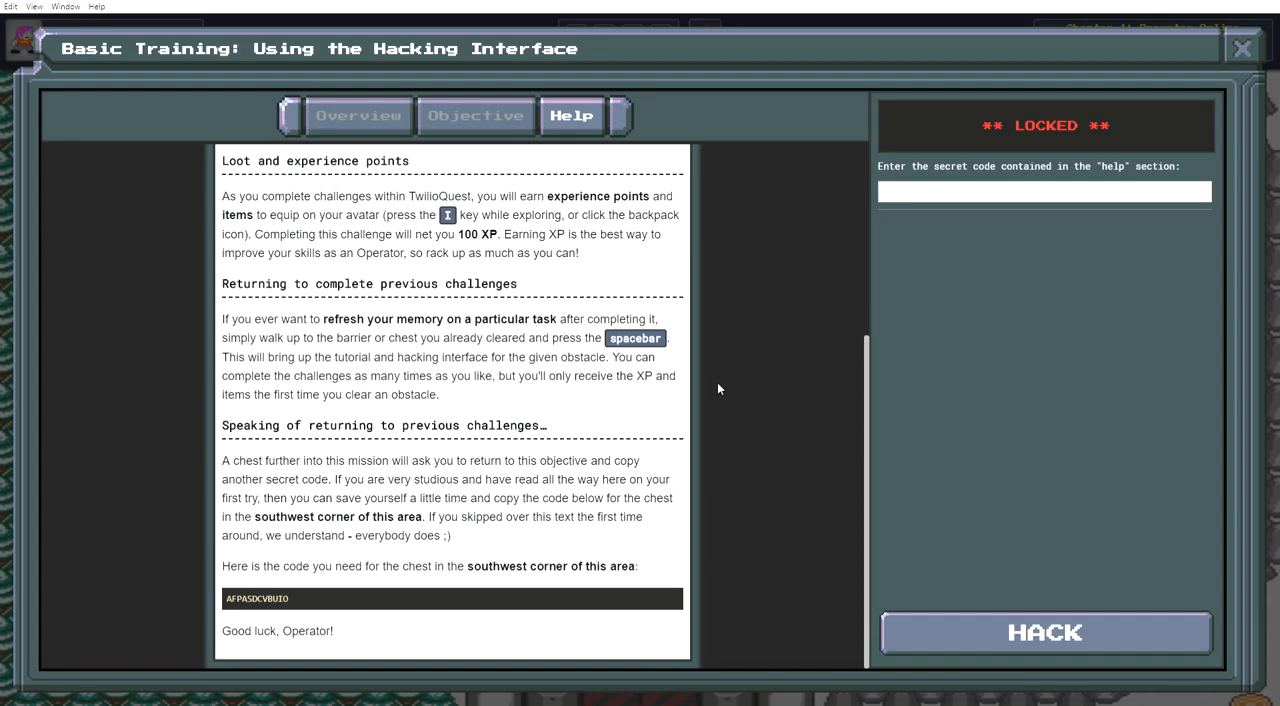
double_click(256, 598)
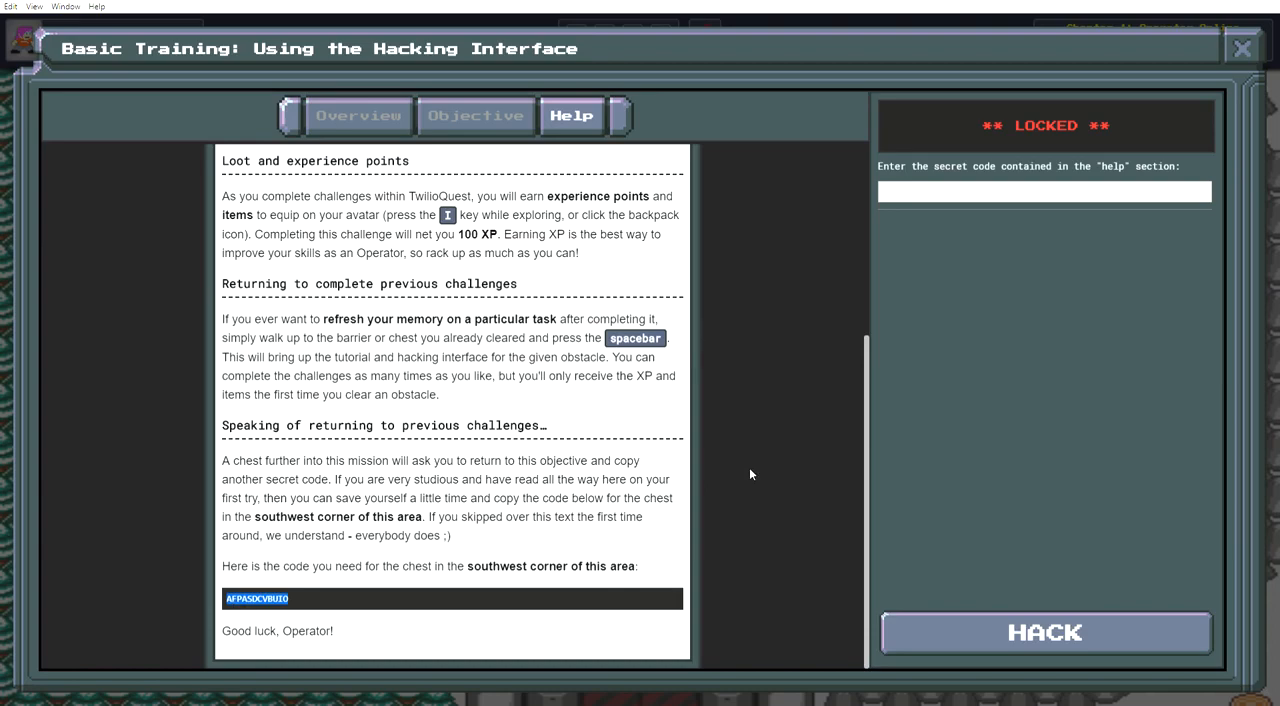
mouse_move(728, 485)
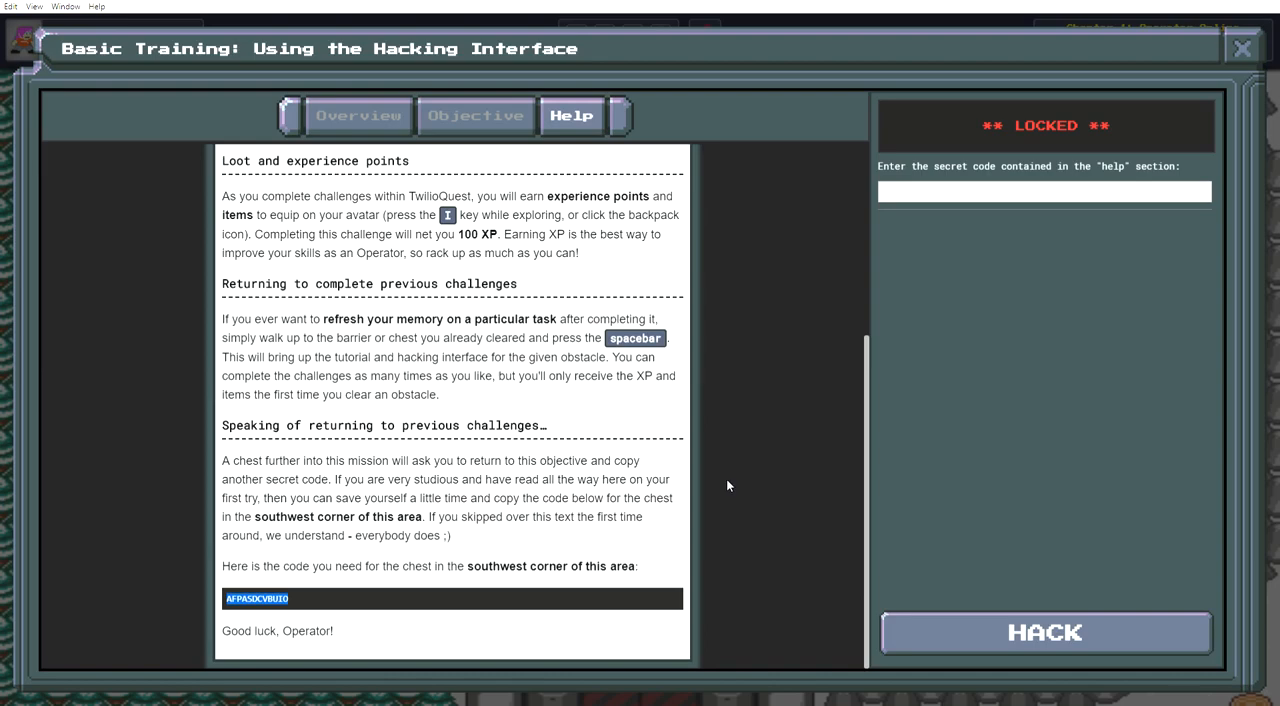
- Enter the passphrase LEVEL UP, hack the barrier, and dismiss Cedric's congratulations
type("LEVEL")
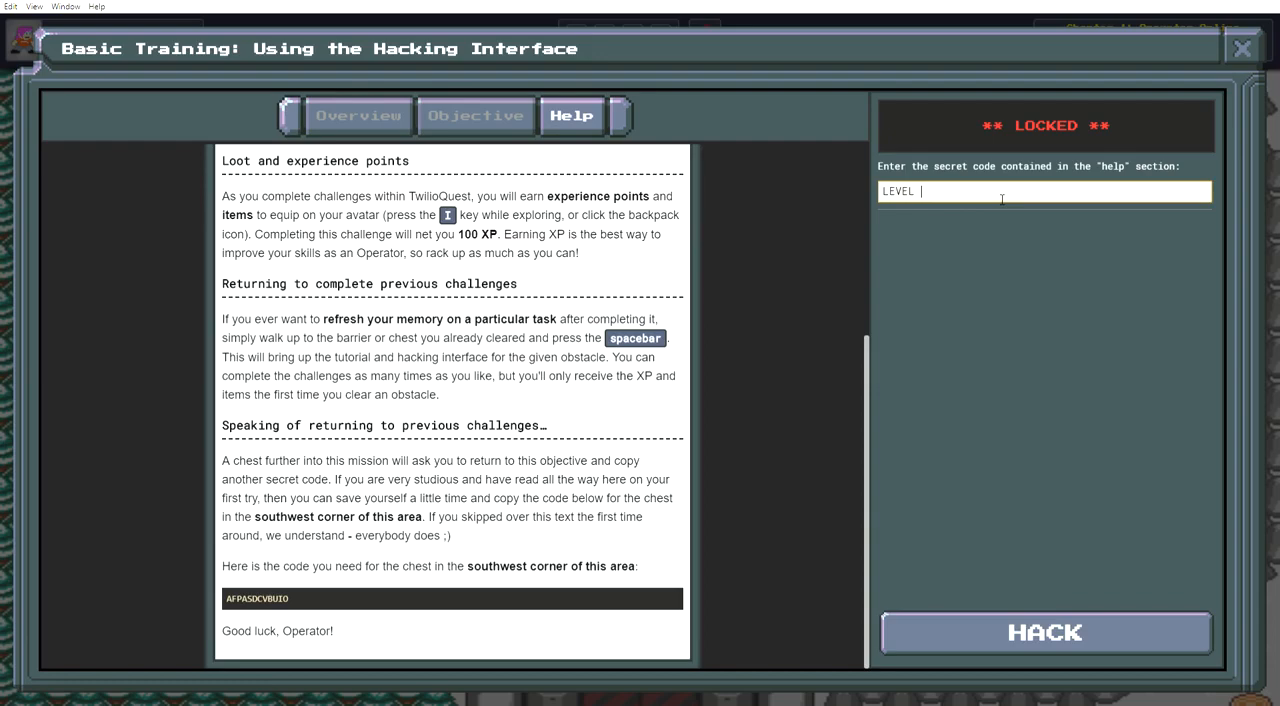
left_click(1045, 631)
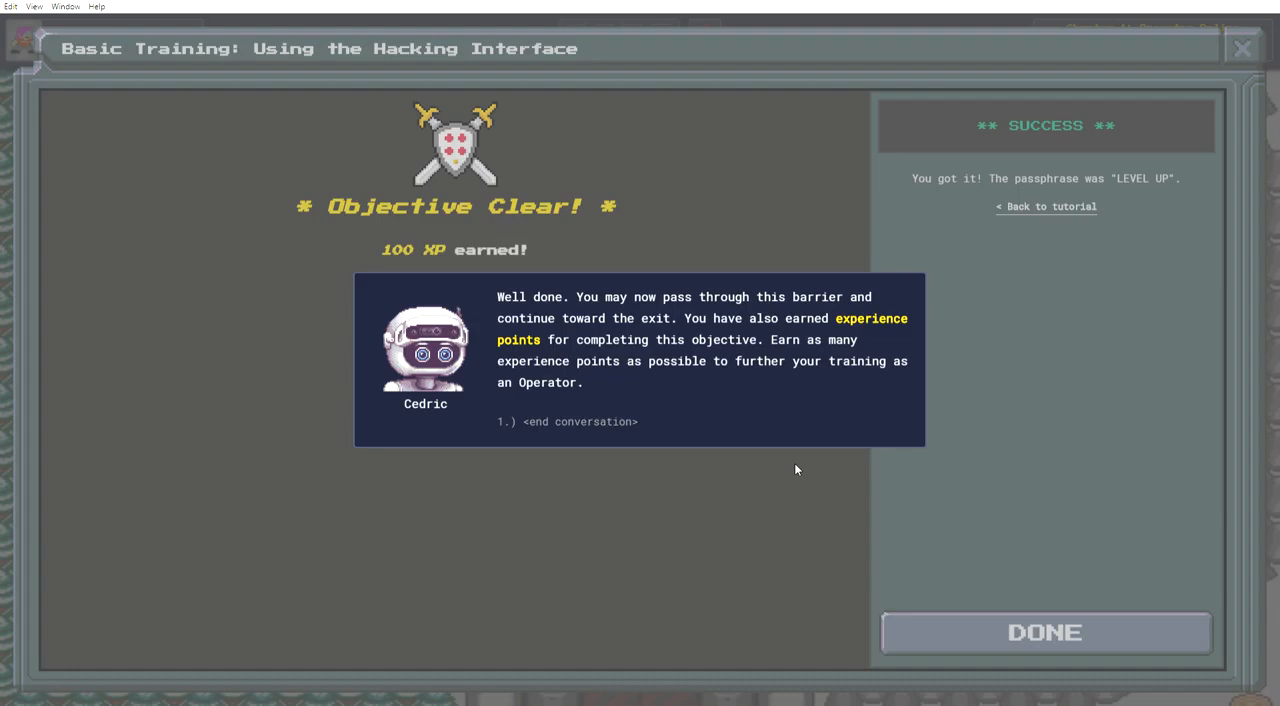
mouse_move(744, 458)
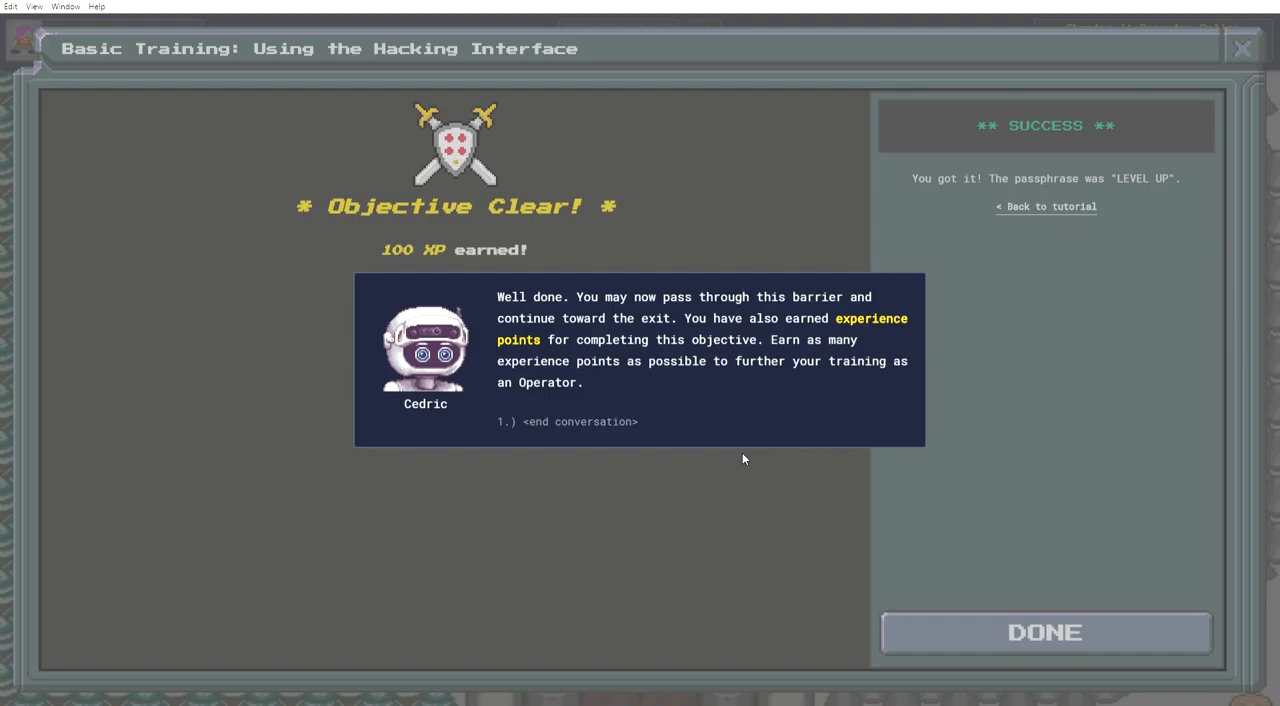
left_click(567, 421)
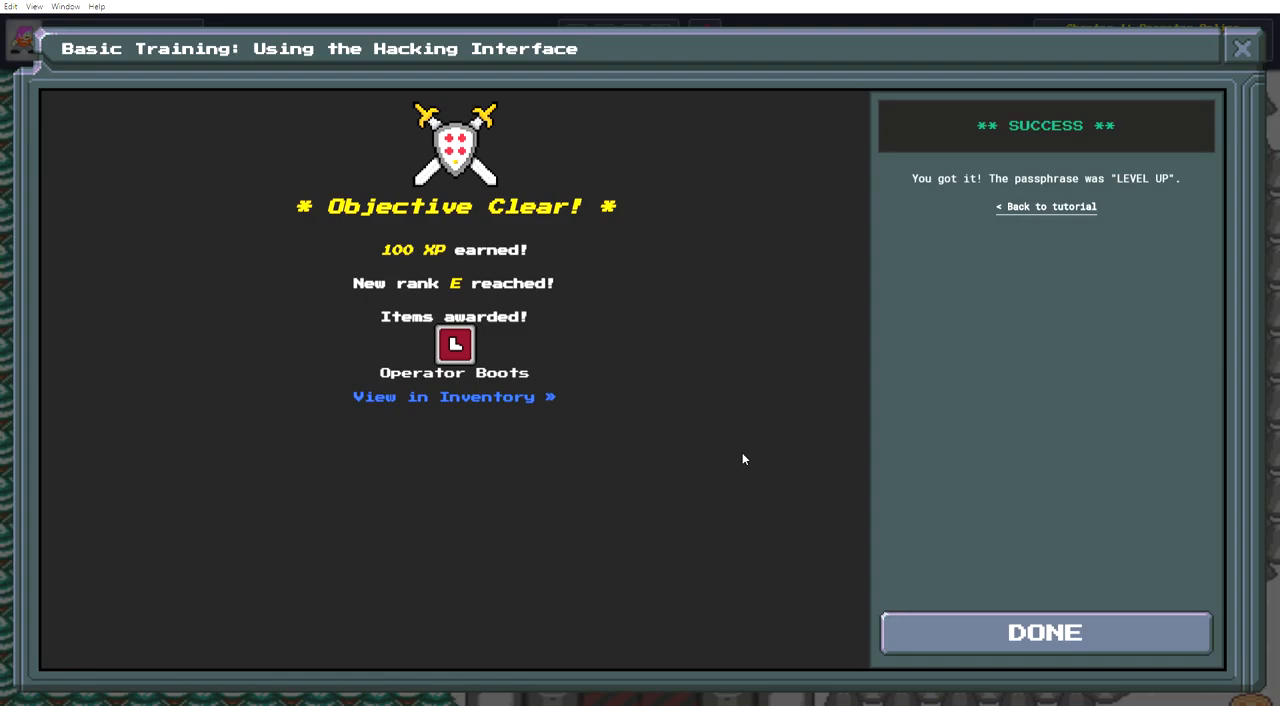
- View the Operator Boots in the inventory, then close the inventory and hacking window
left_click(454, 396)
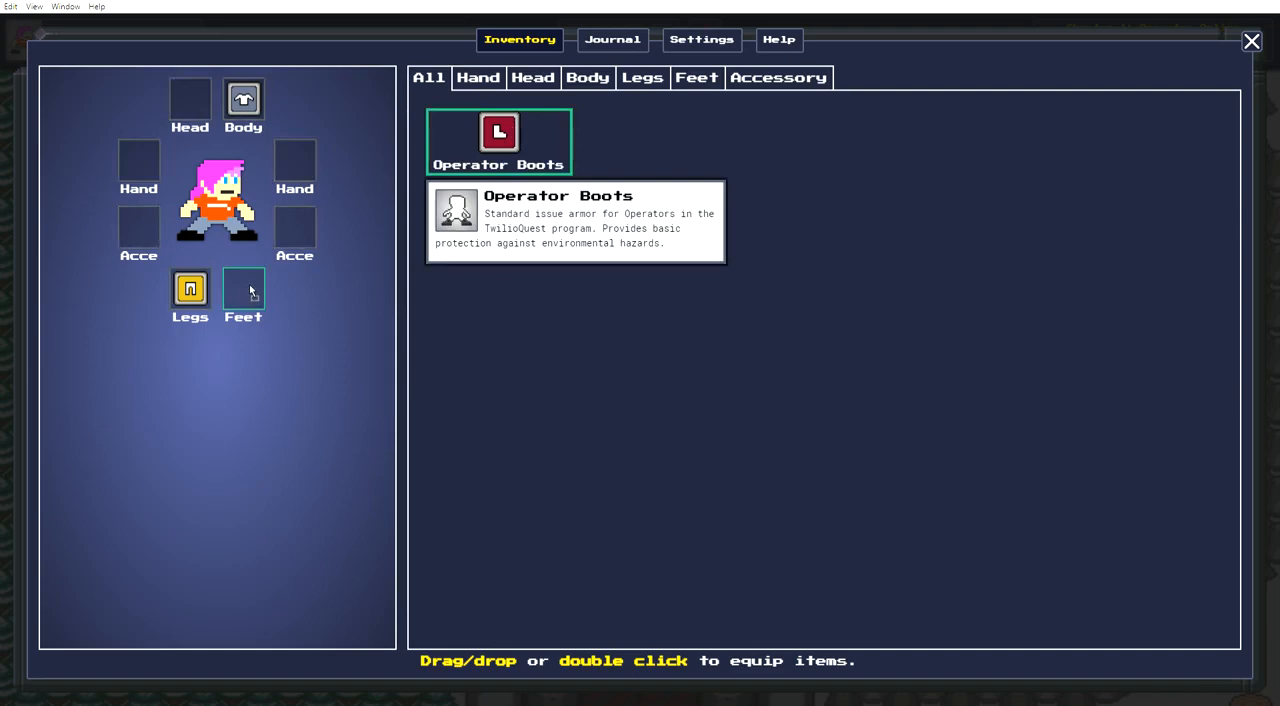
left_click(1251, 41)
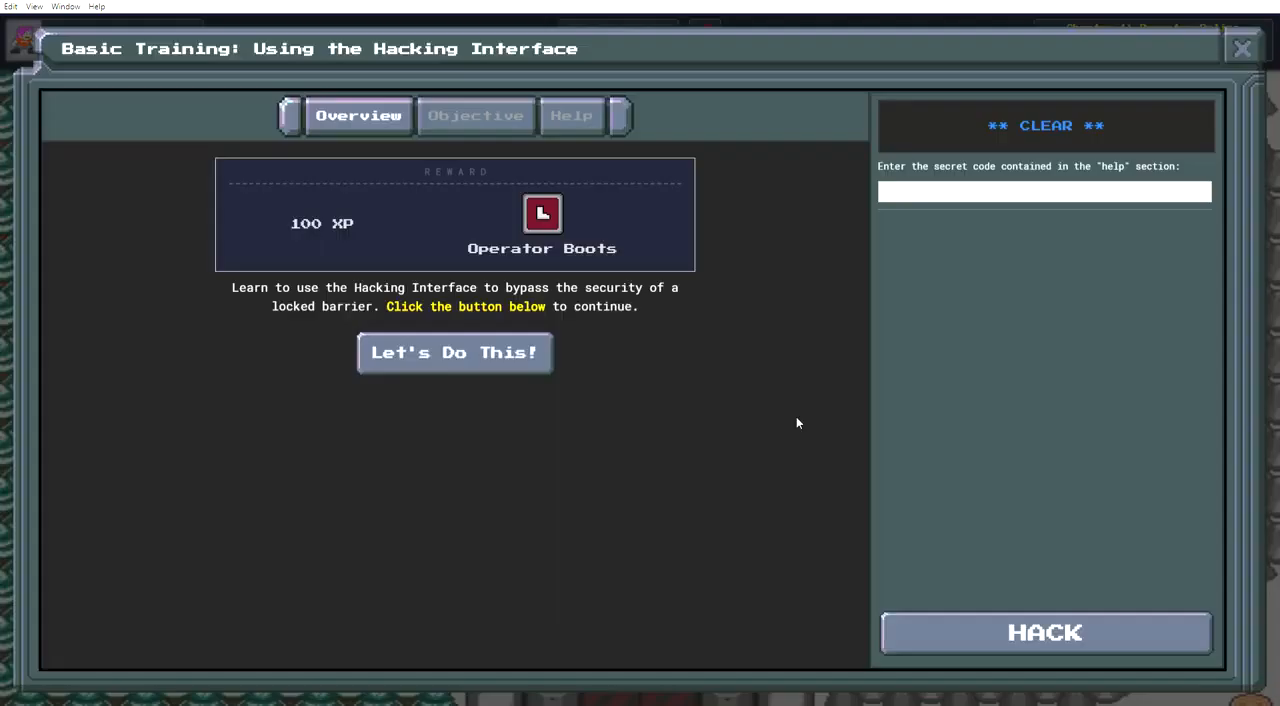
left_click(454, 352)
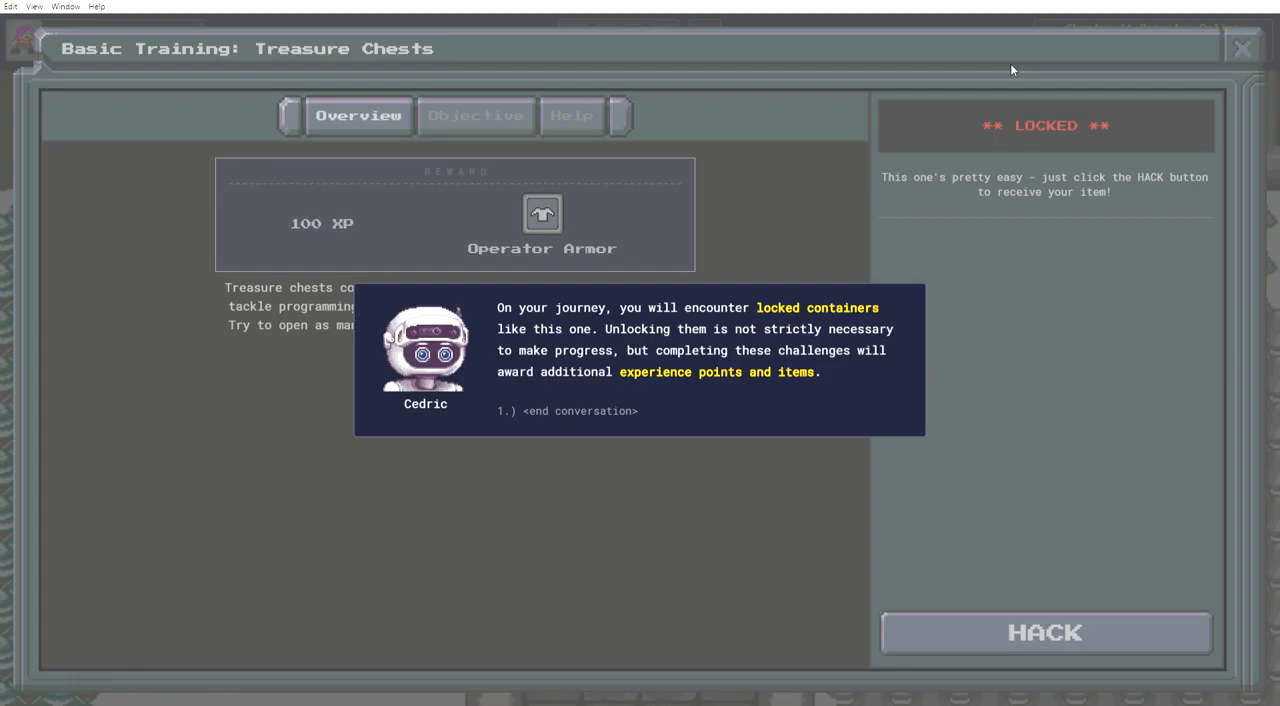
- Dismiss Cedric's locked-container explanation, start the Treasure Chests challenge, and hack the chest
left_click(567, 410)
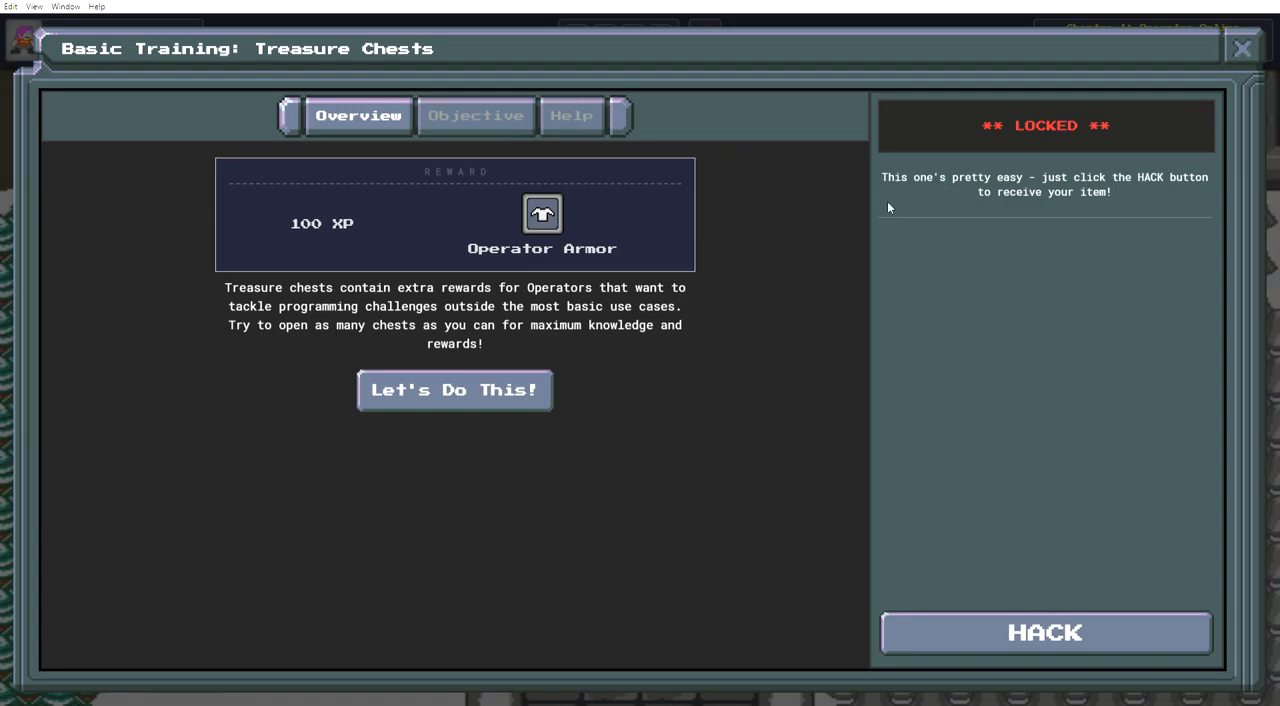
mouse_move(568, 399)
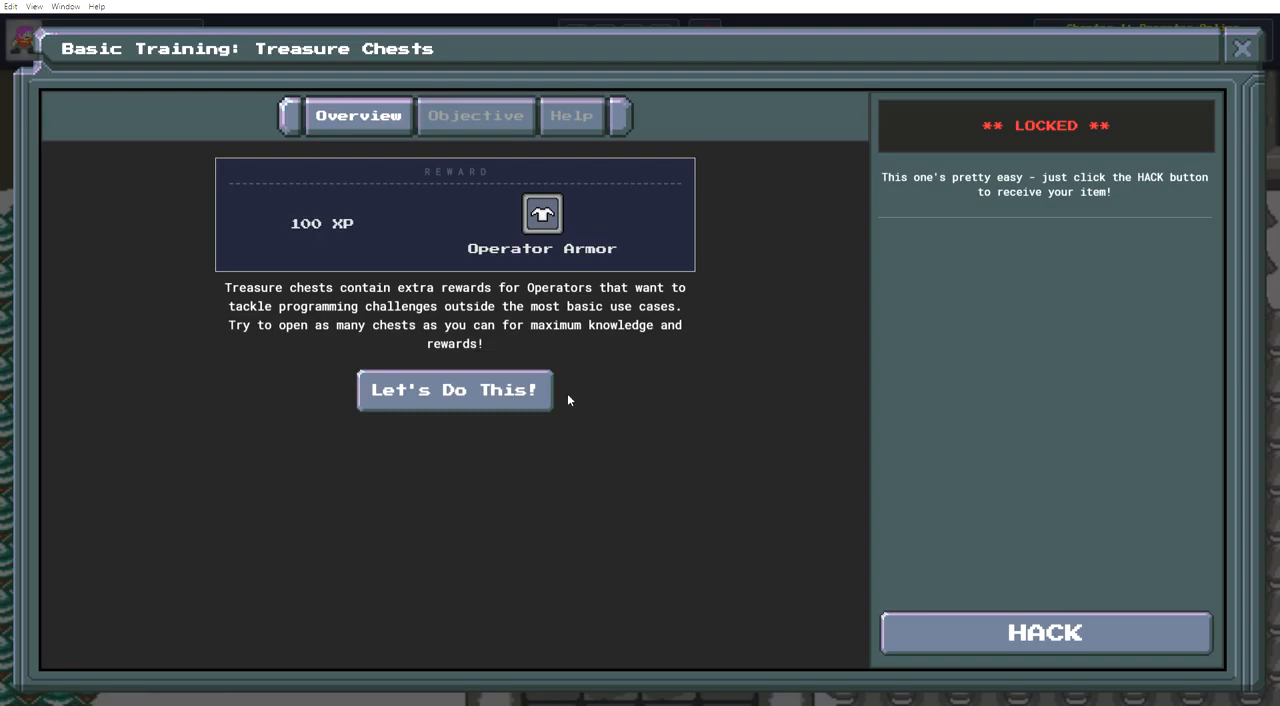
left_click(476, 115)
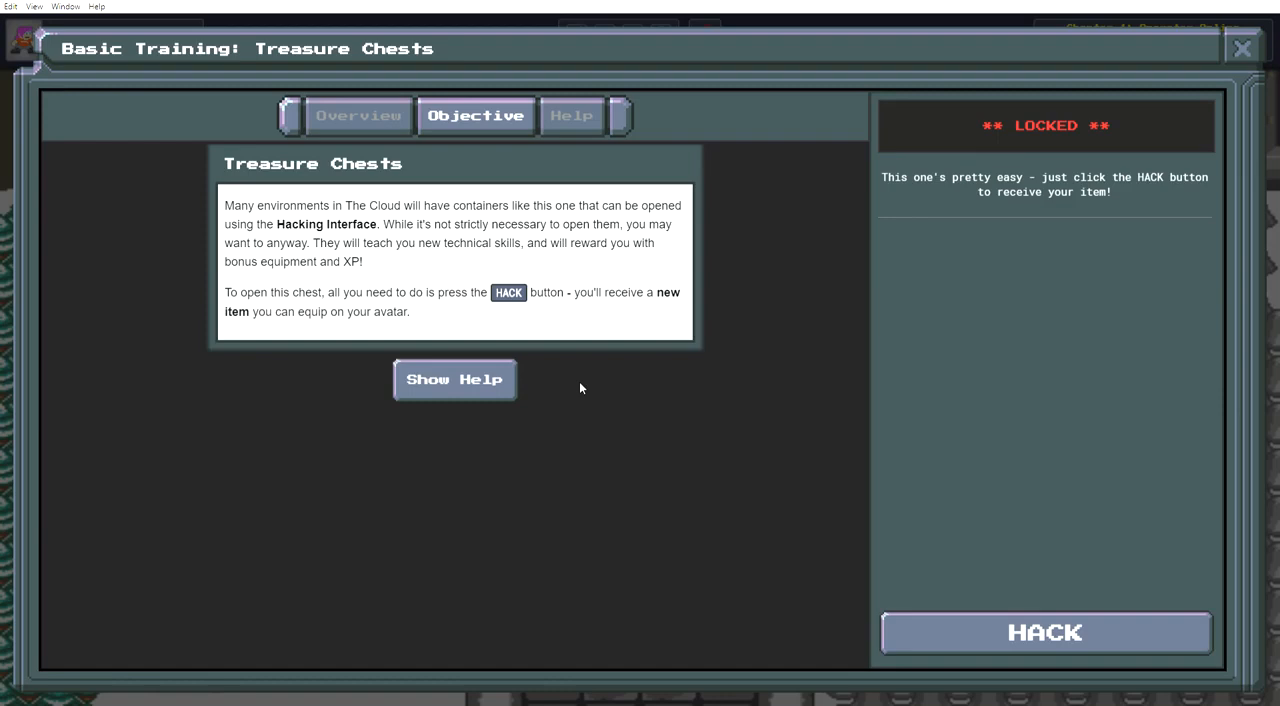
mouse_move(575, 340)
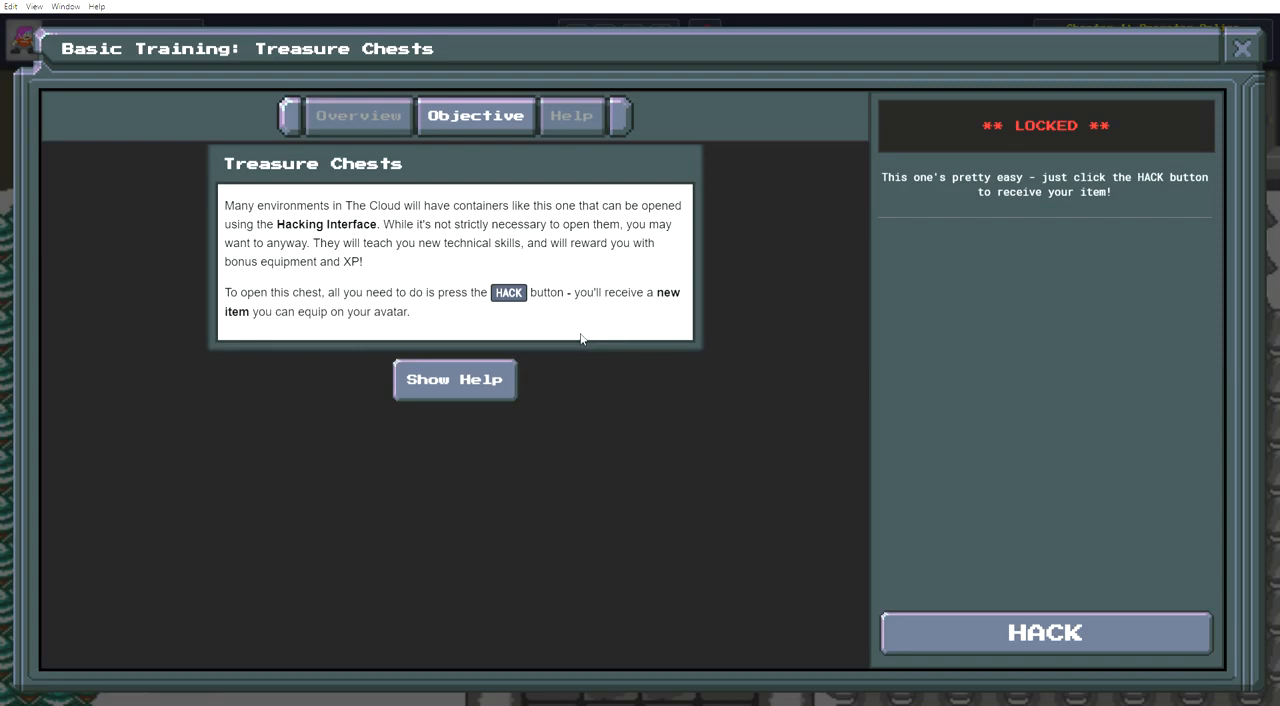
mouse_move(975, 651)
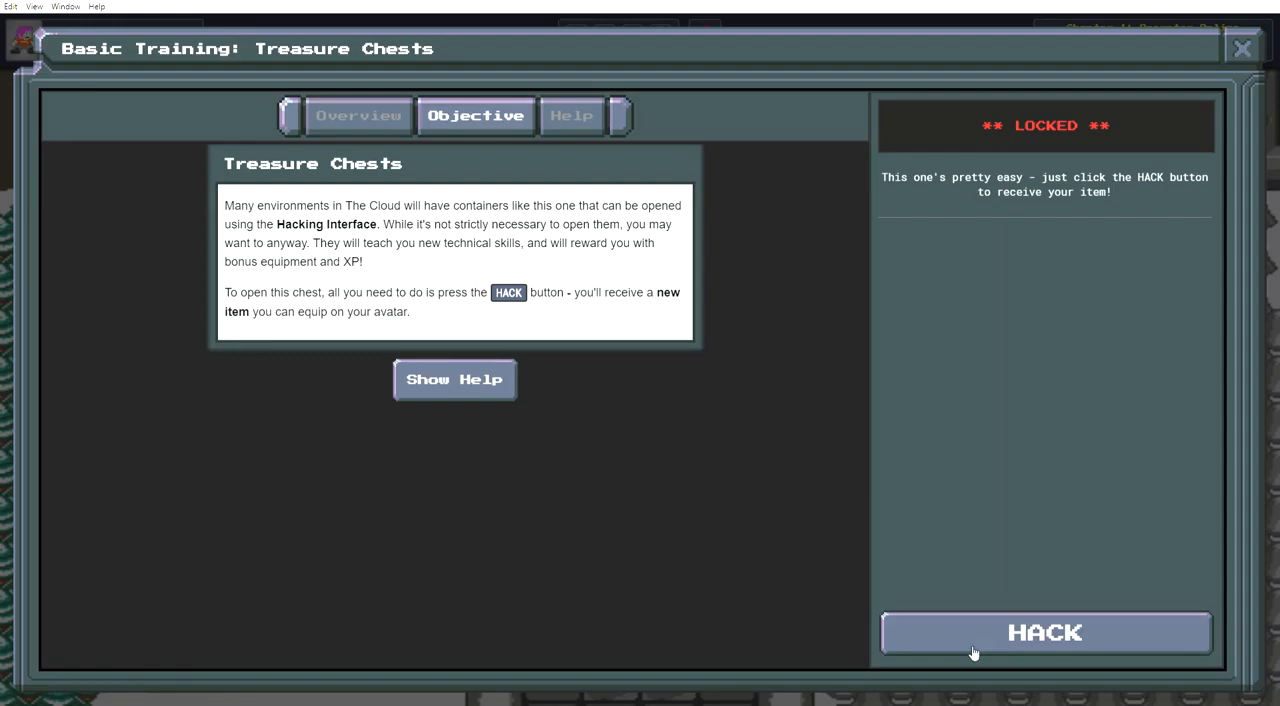
left_click(1044, 632)
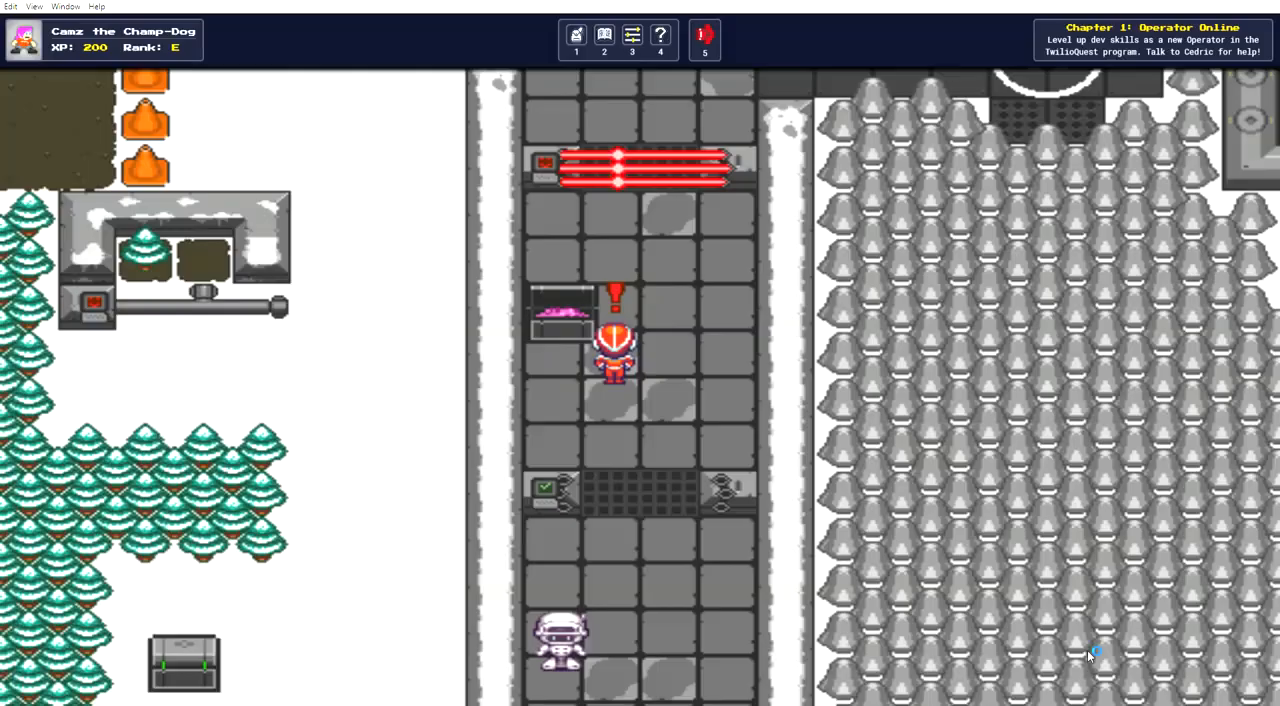
- Equip the Operator Armor from the inventory, then close the inventory
left_click(576, 35)
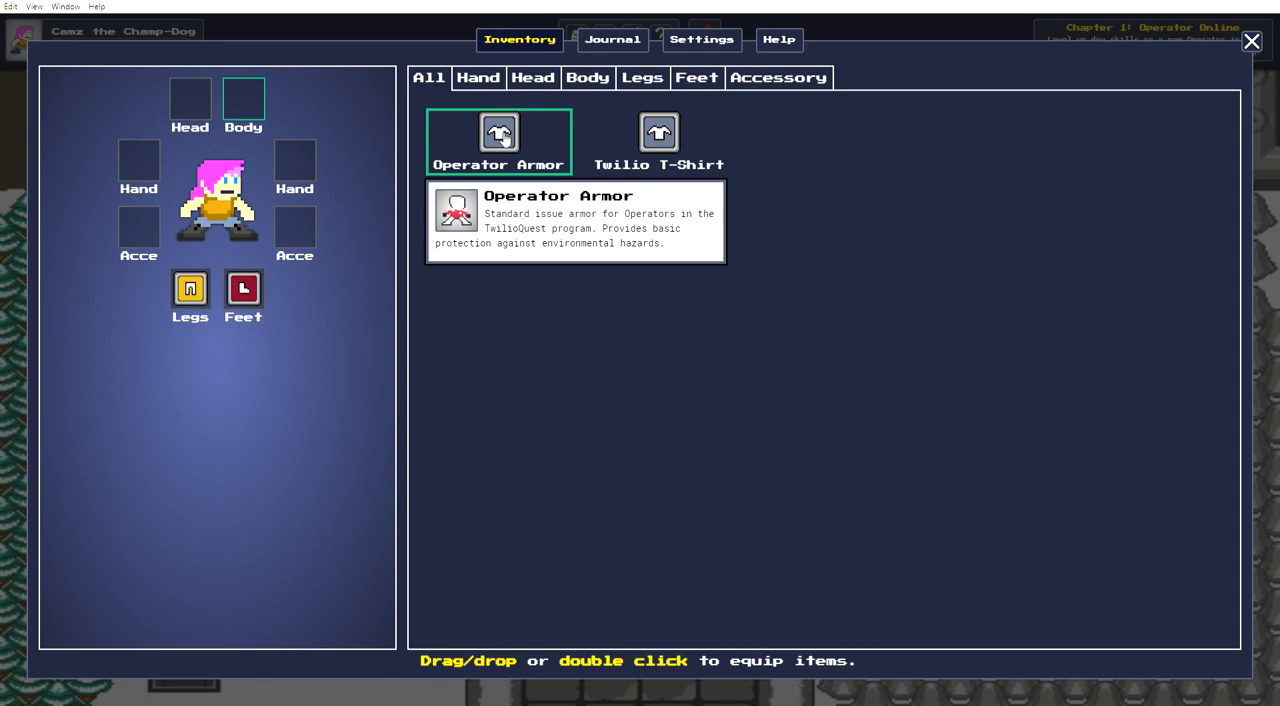
double_click(498, 141)
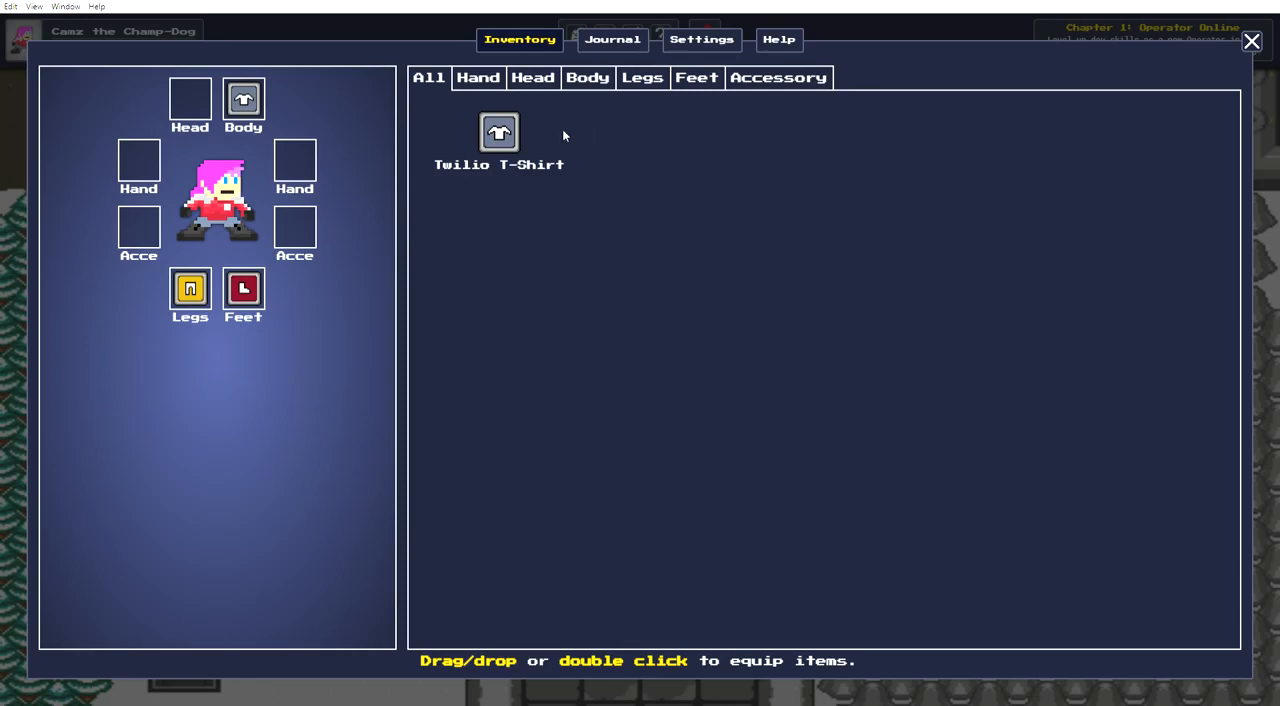
left_click(1251, 41)
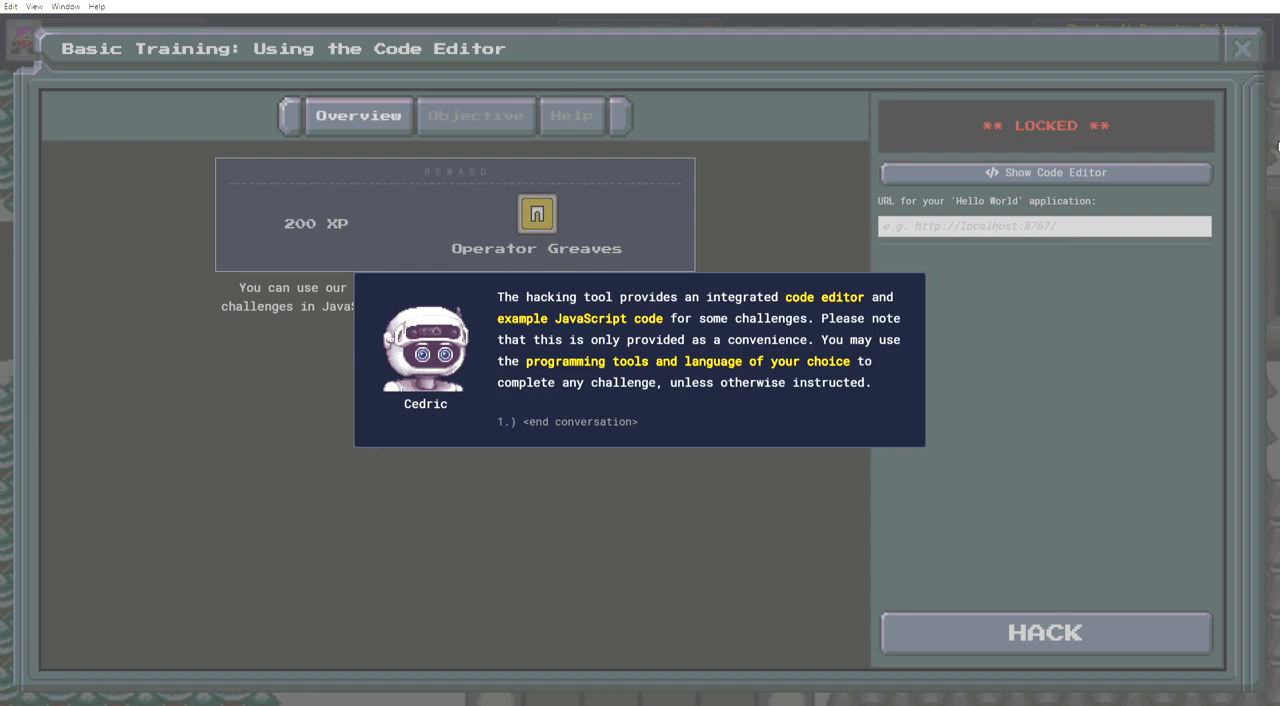
mouse_move(1215, 312)
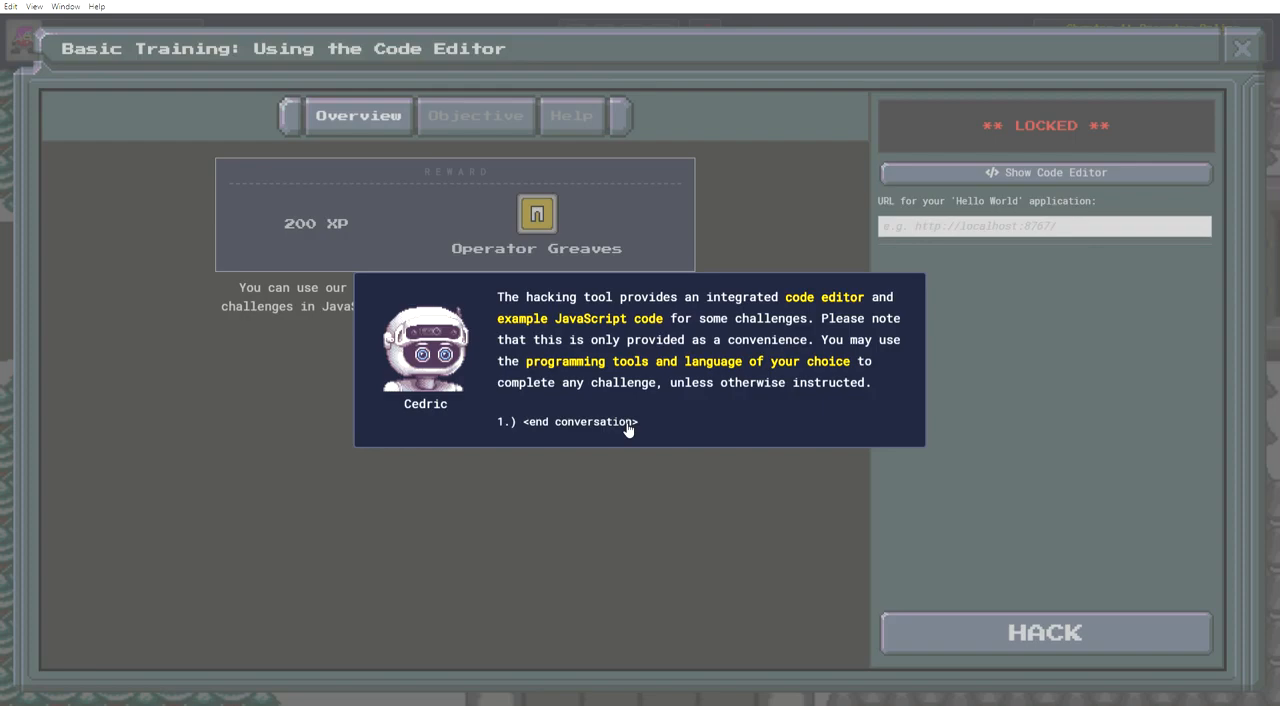
left_click(580, 421)
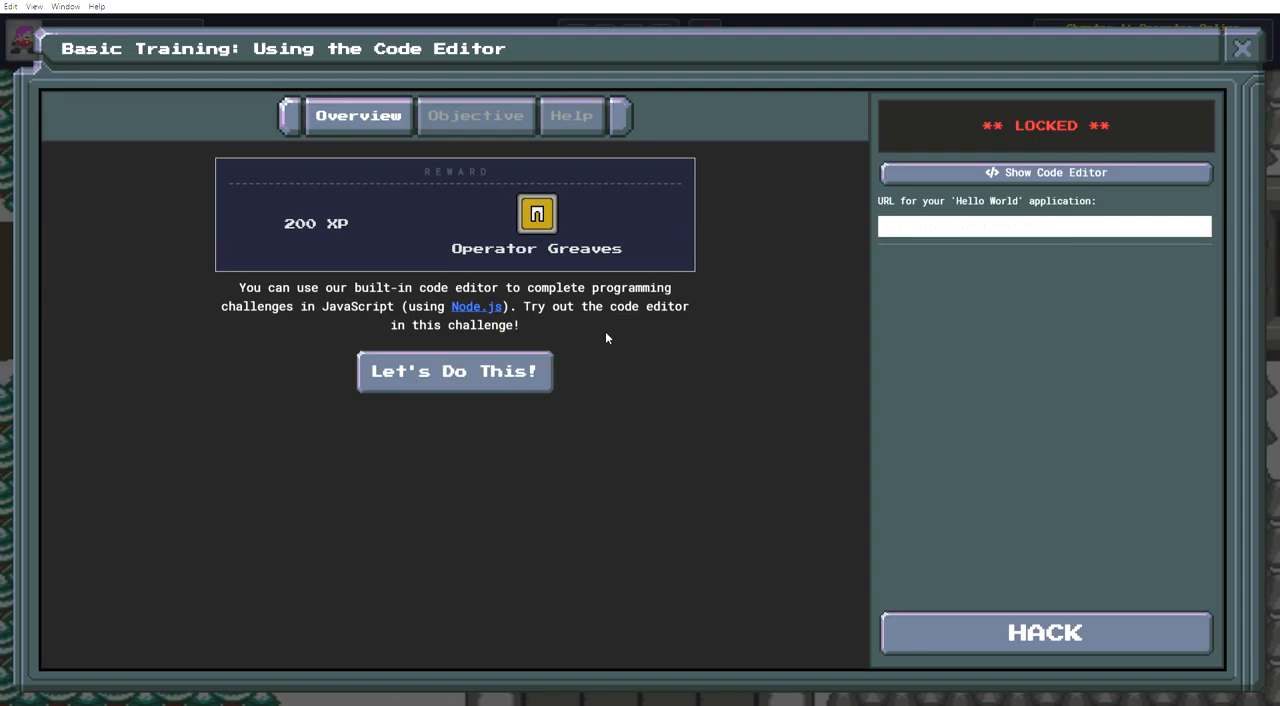
left_click(571, 115)
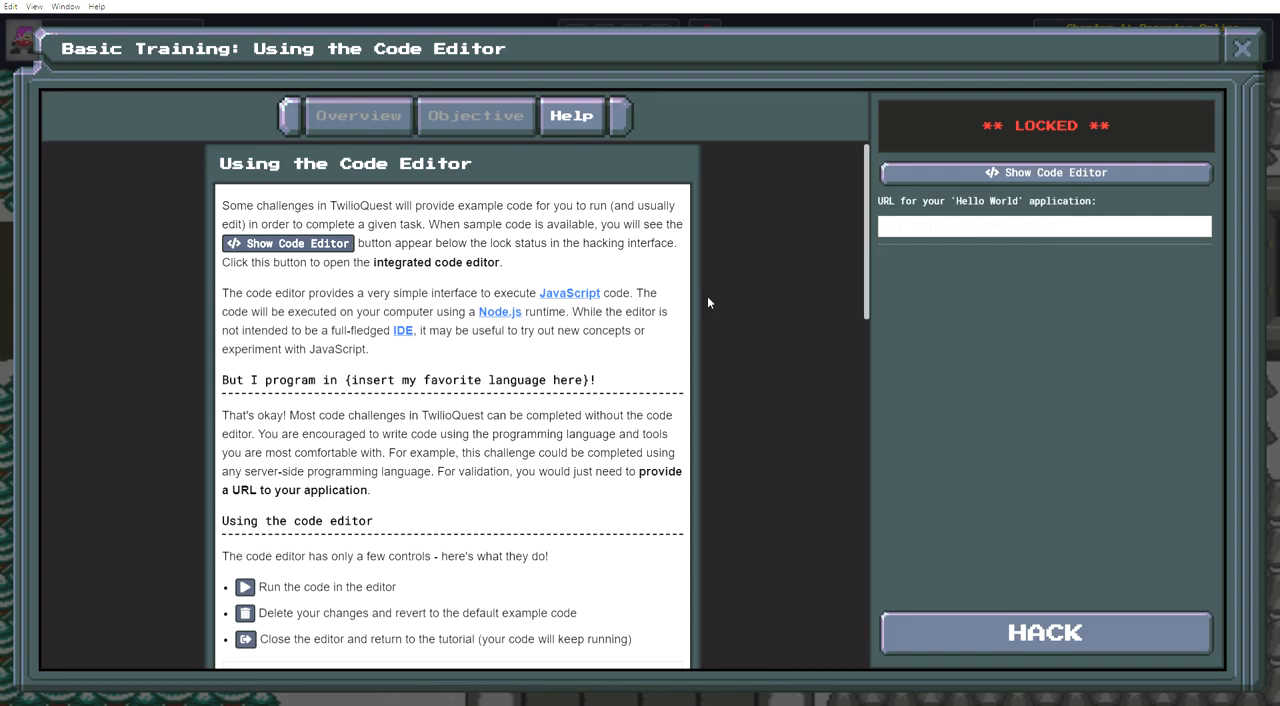
mouse_move(704, 262)
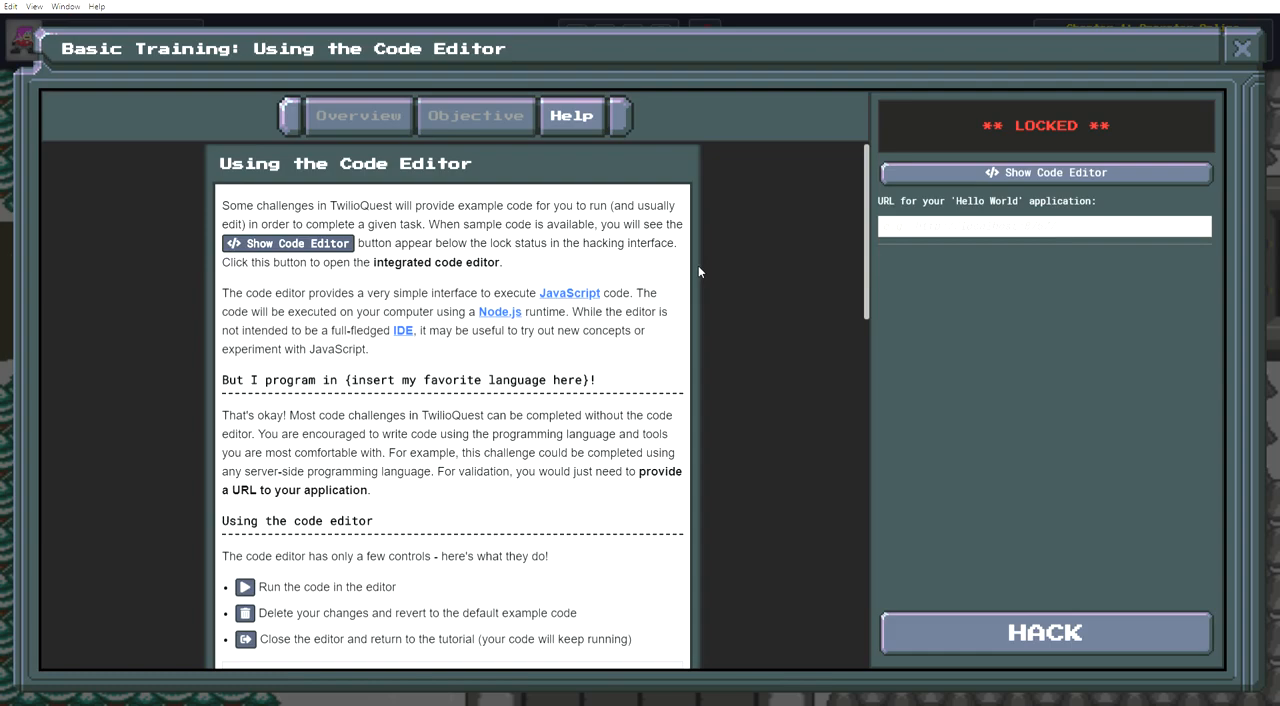
mouse_move(698, 305)
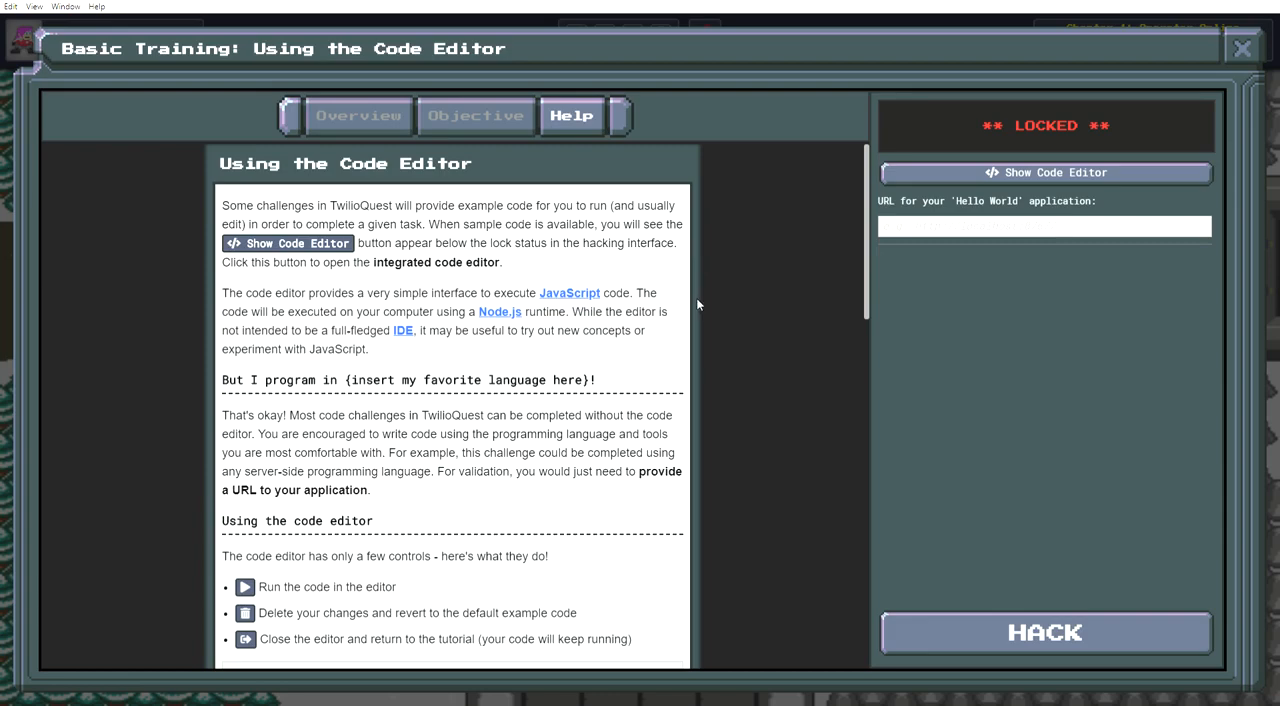
mouse_move(368, 287)
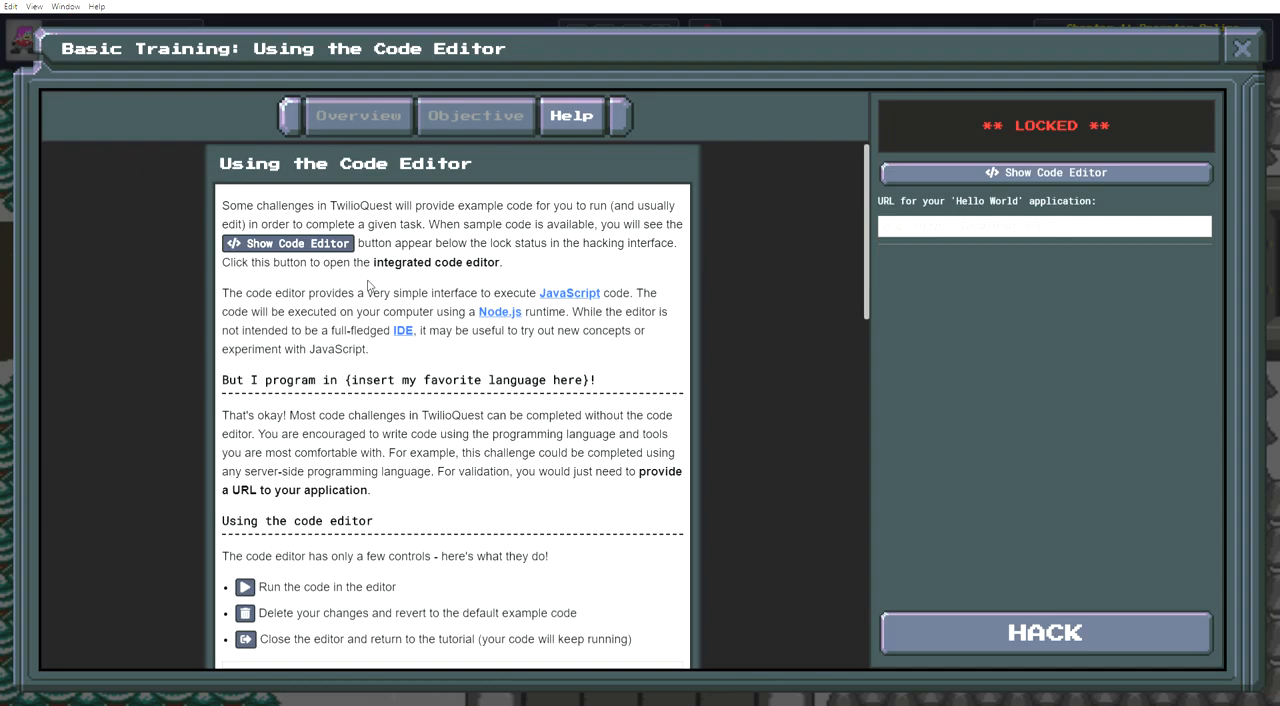
mouse_move(409, 280)
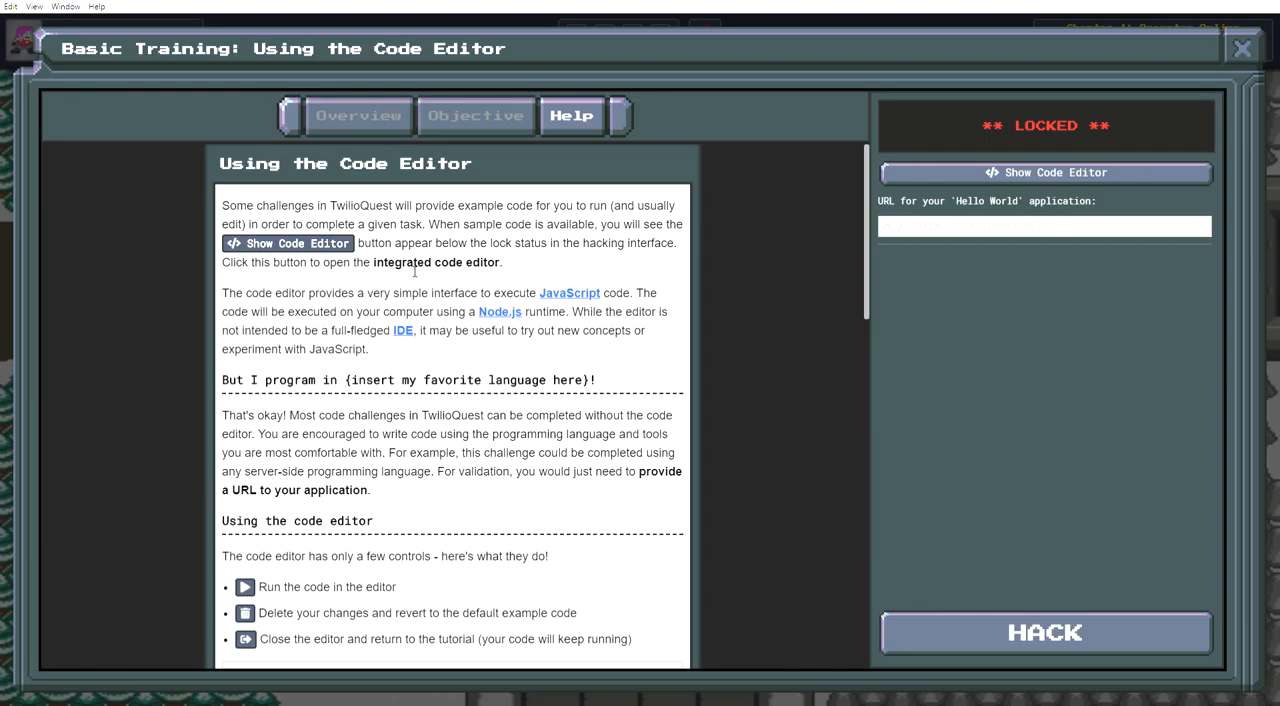
mouse_move(520, 508)
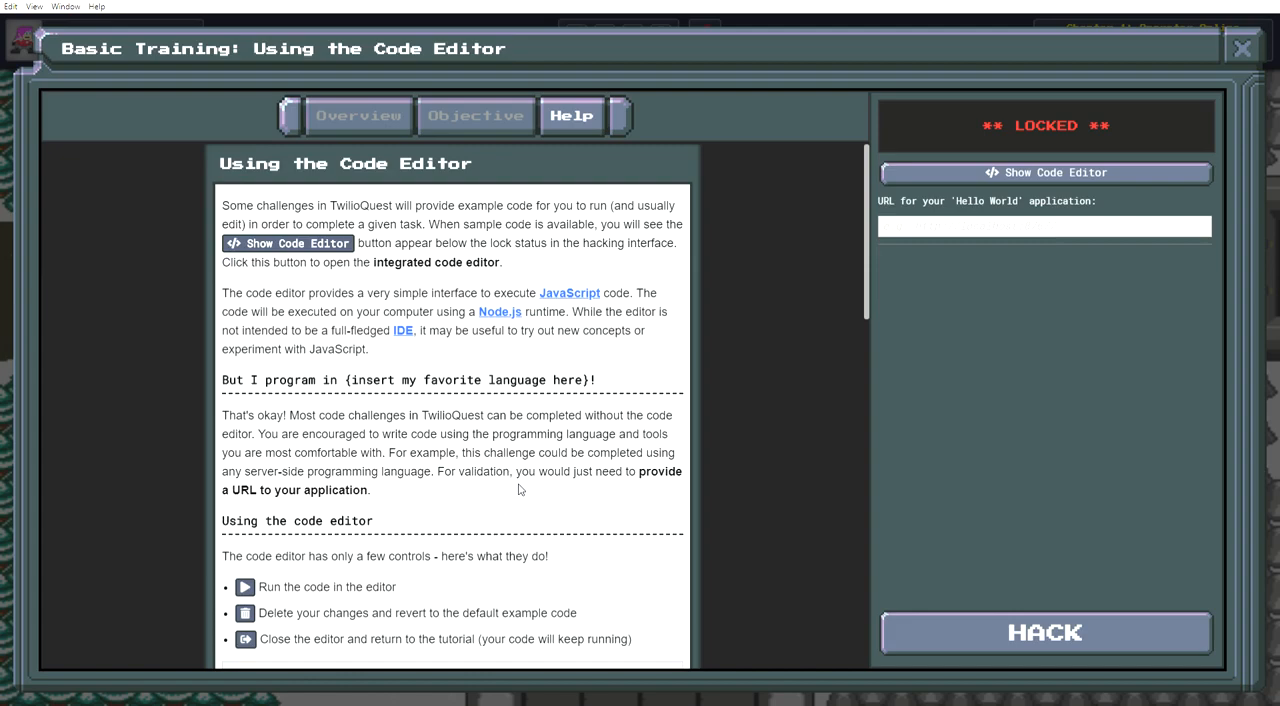
mouse_move(602, 522)
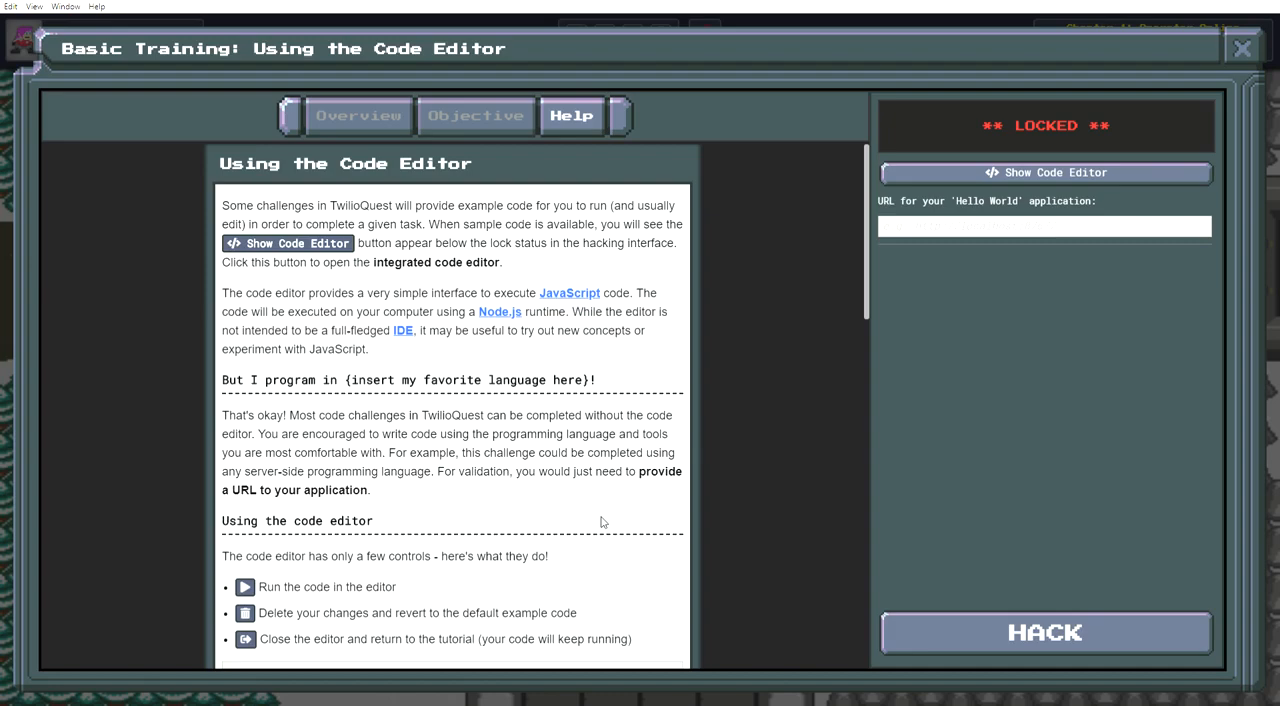
mouse_move(597, 510)
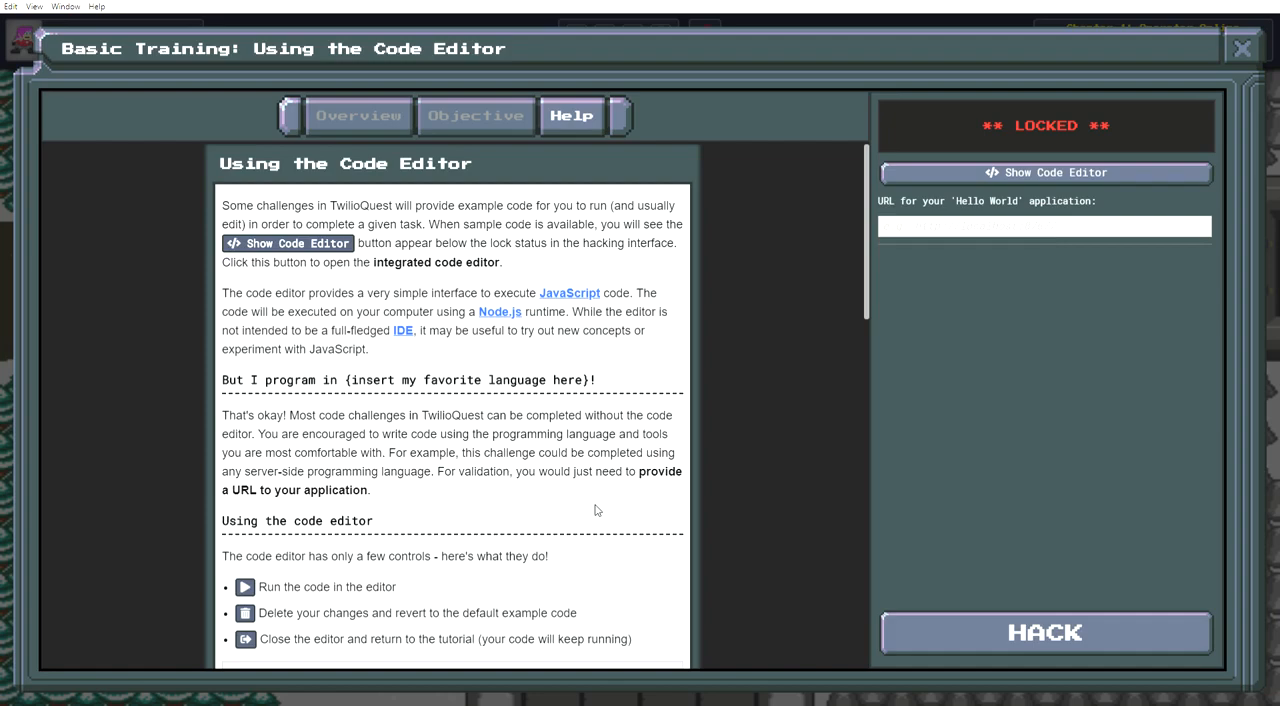
scroll("down", 3)
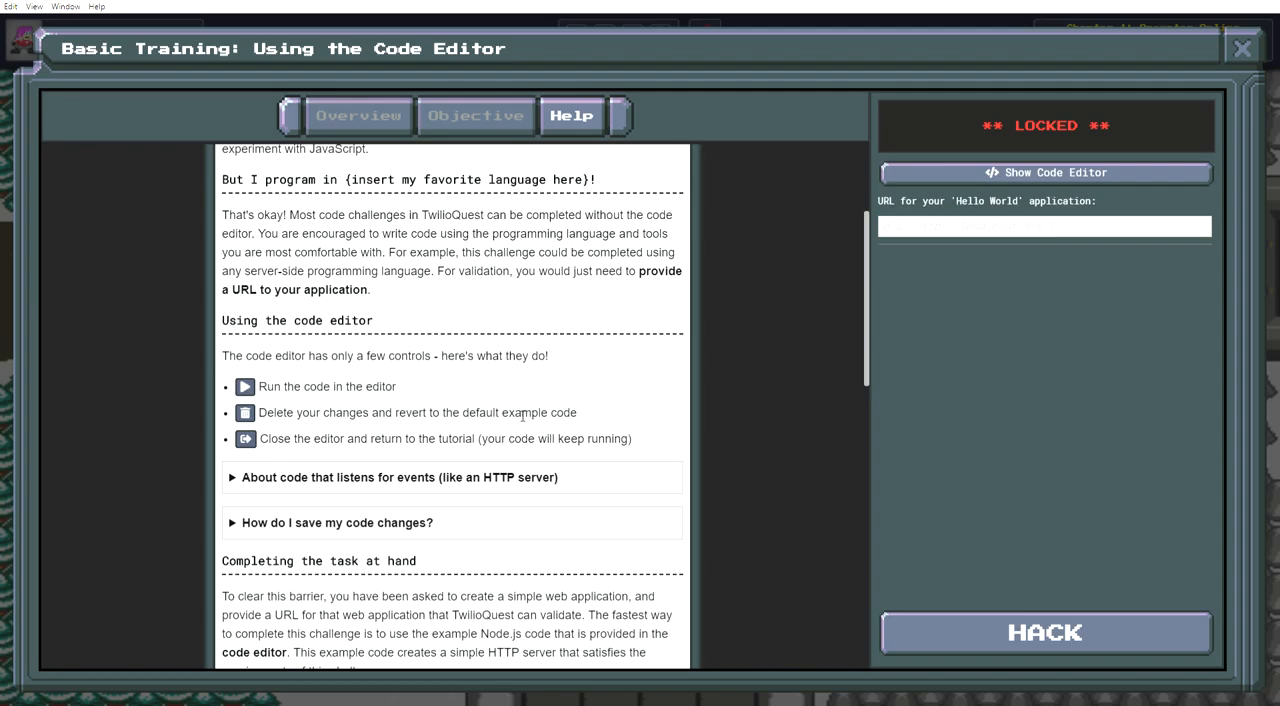
mouse_move(630, 378)
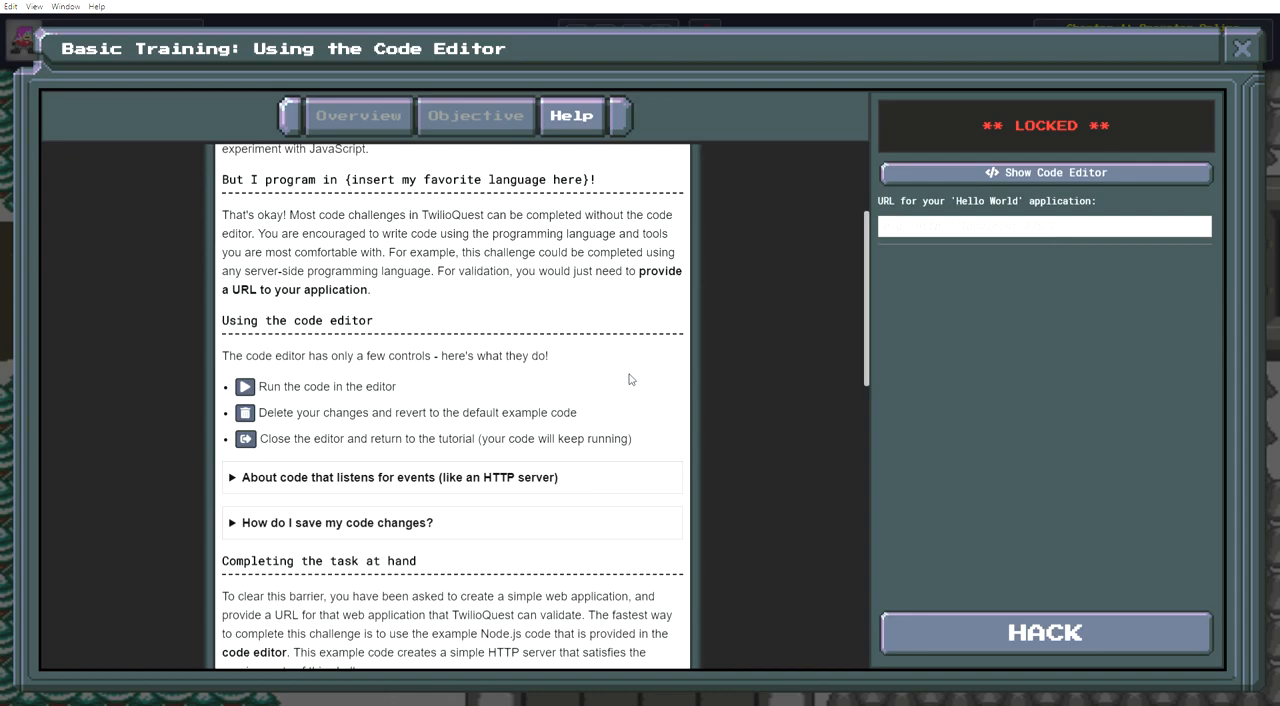
scroll("down", 3)
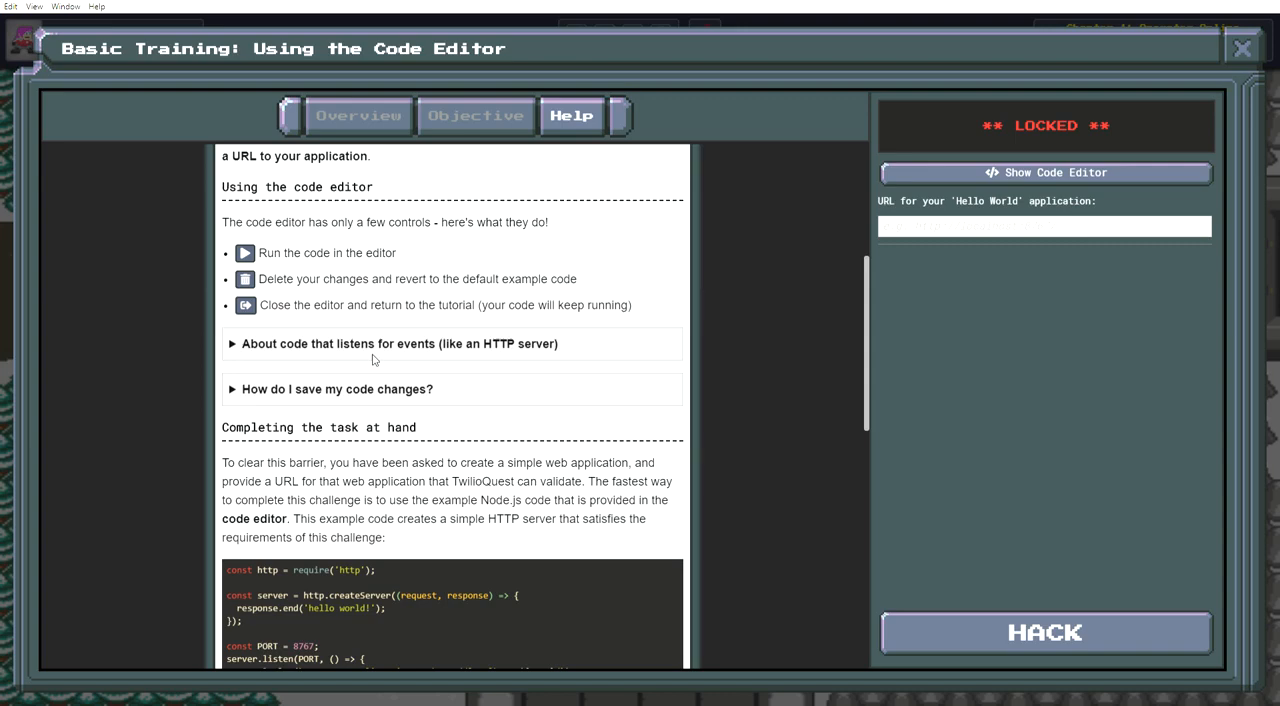
scroll("down", 3)
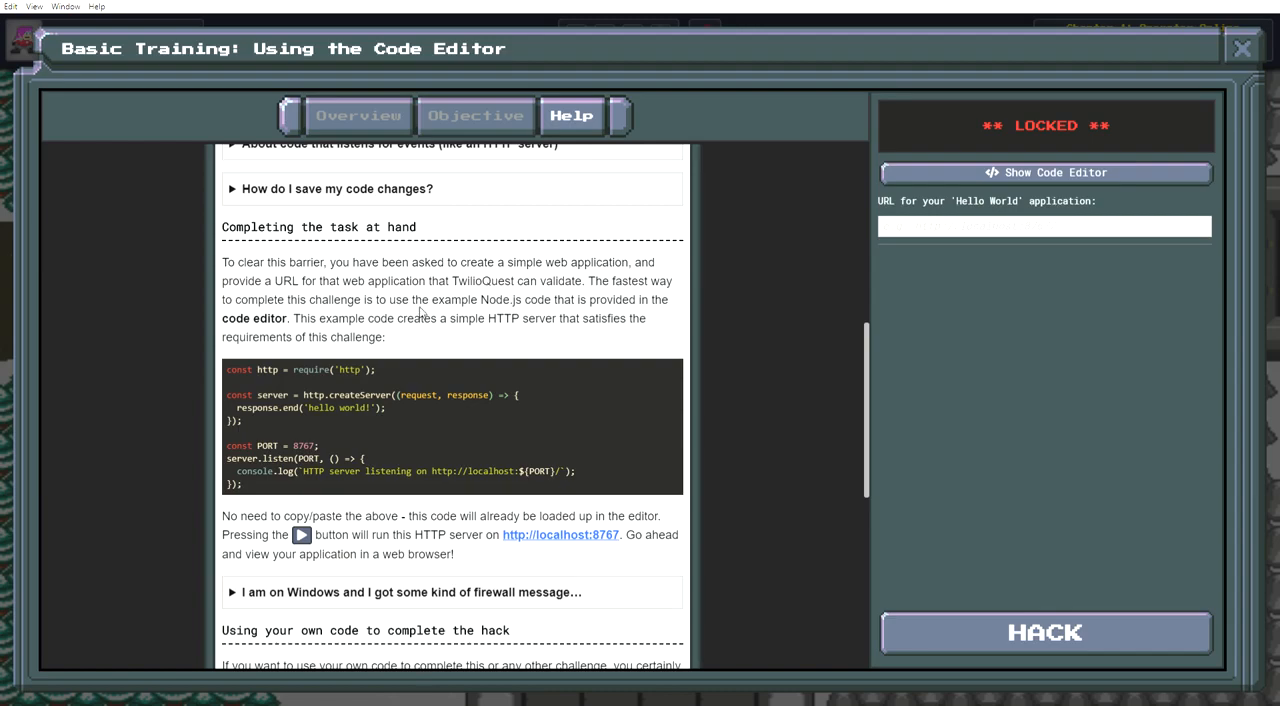
mouse_move(645, 368)
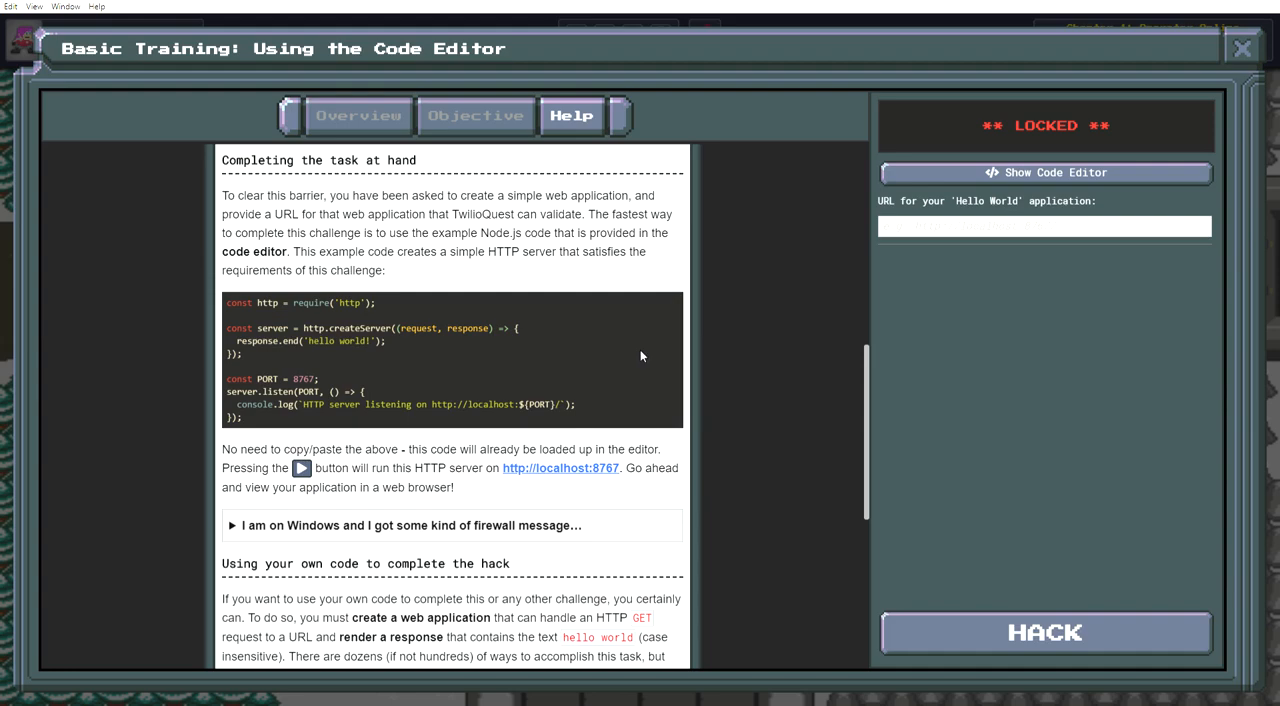
scroll("down", 3)
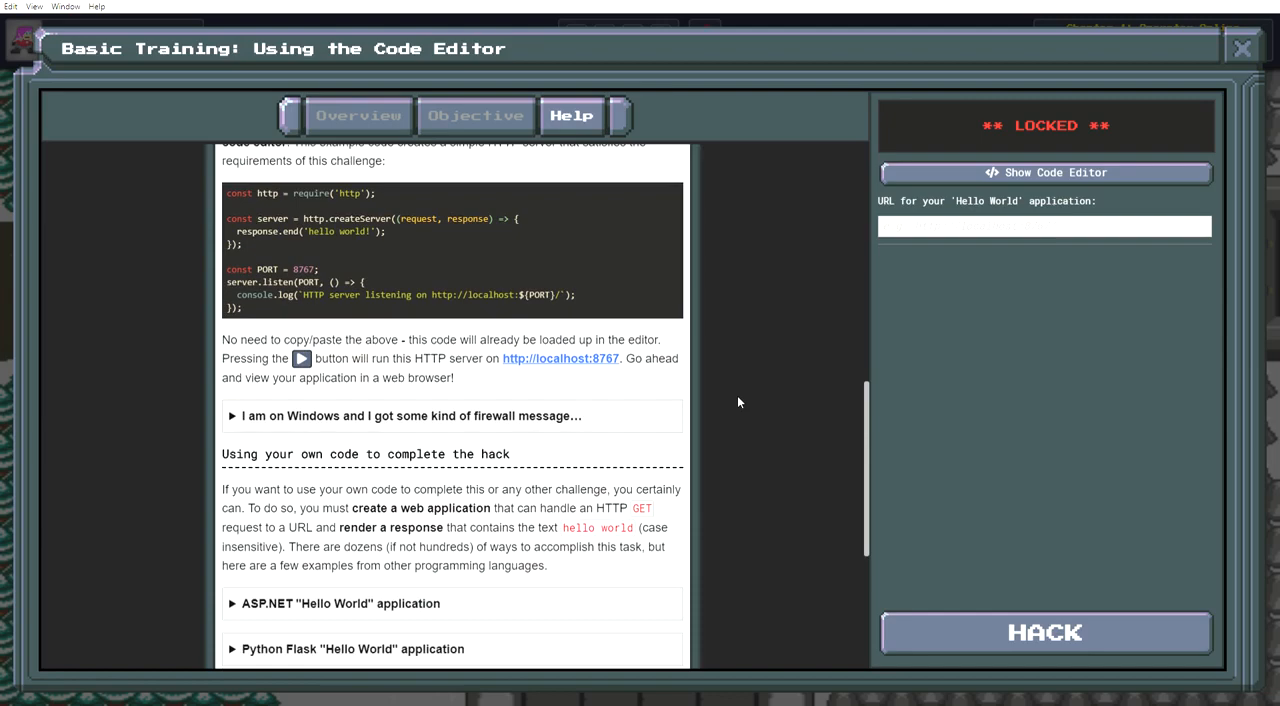
scroll("down", 3)
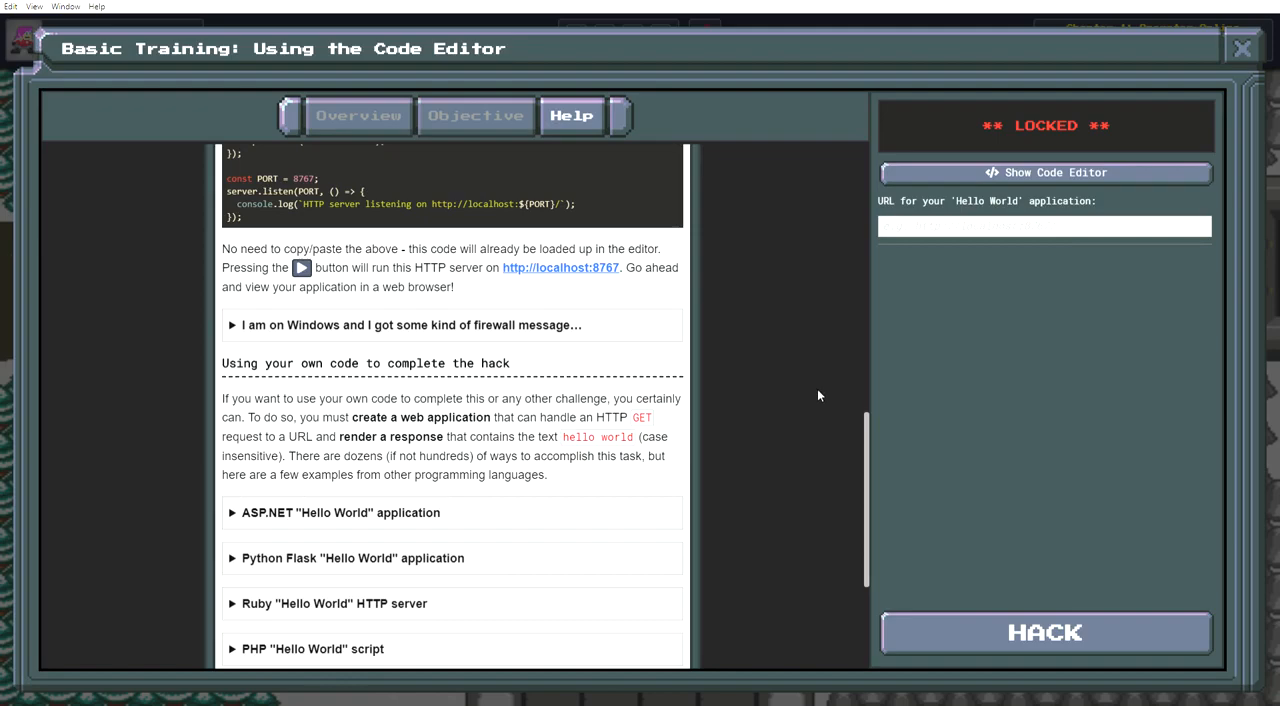
mouse_move(472, 410)
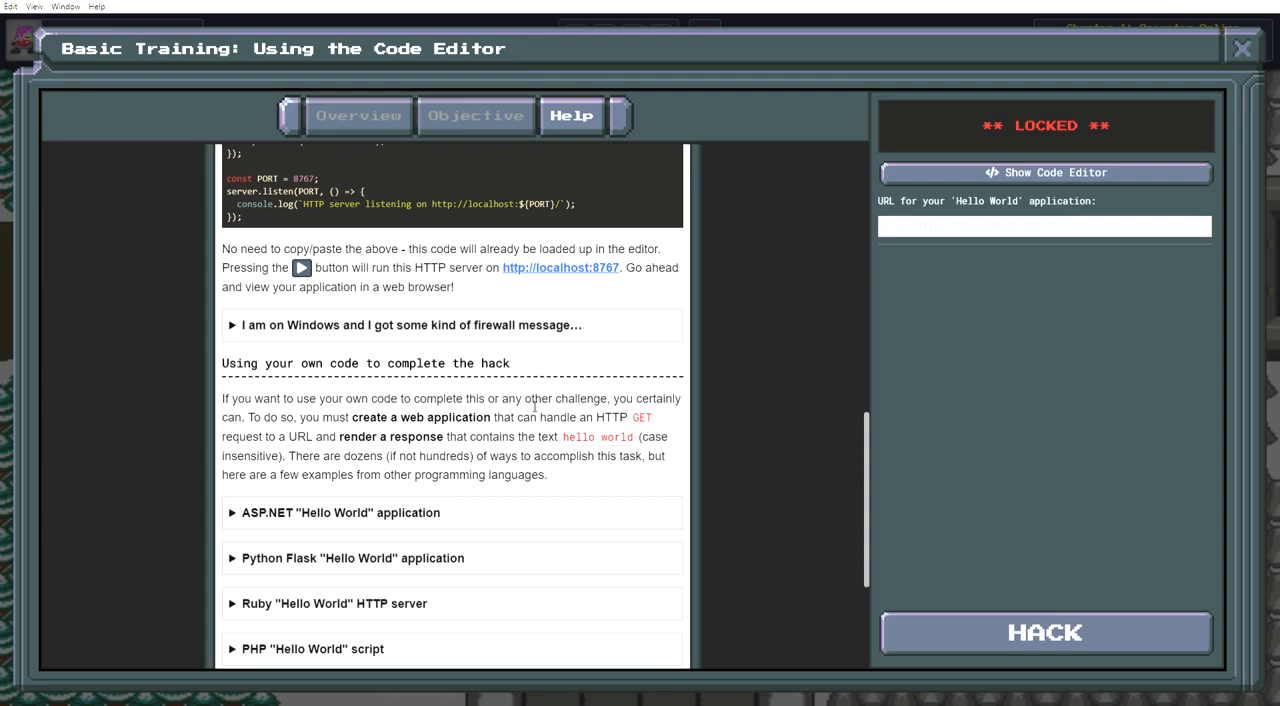
scroll("down", 3)
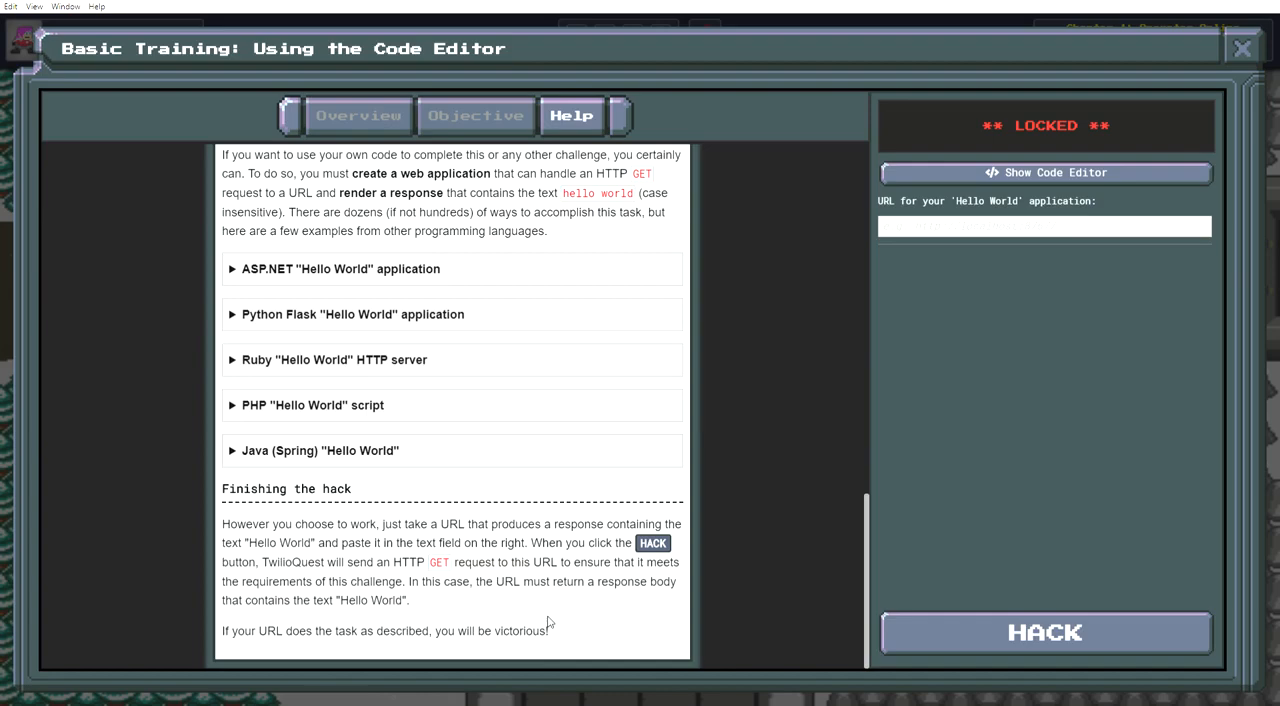
mouse_move(551, 628)
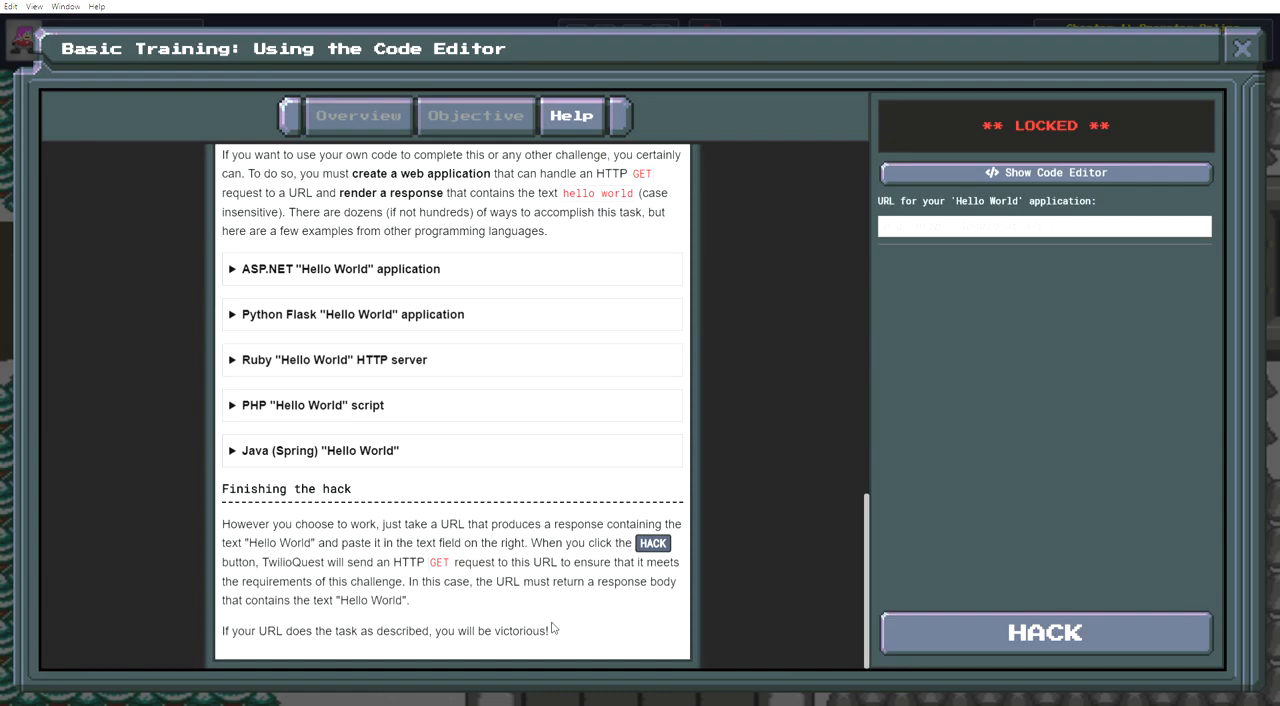
mouse_move(572, 602)
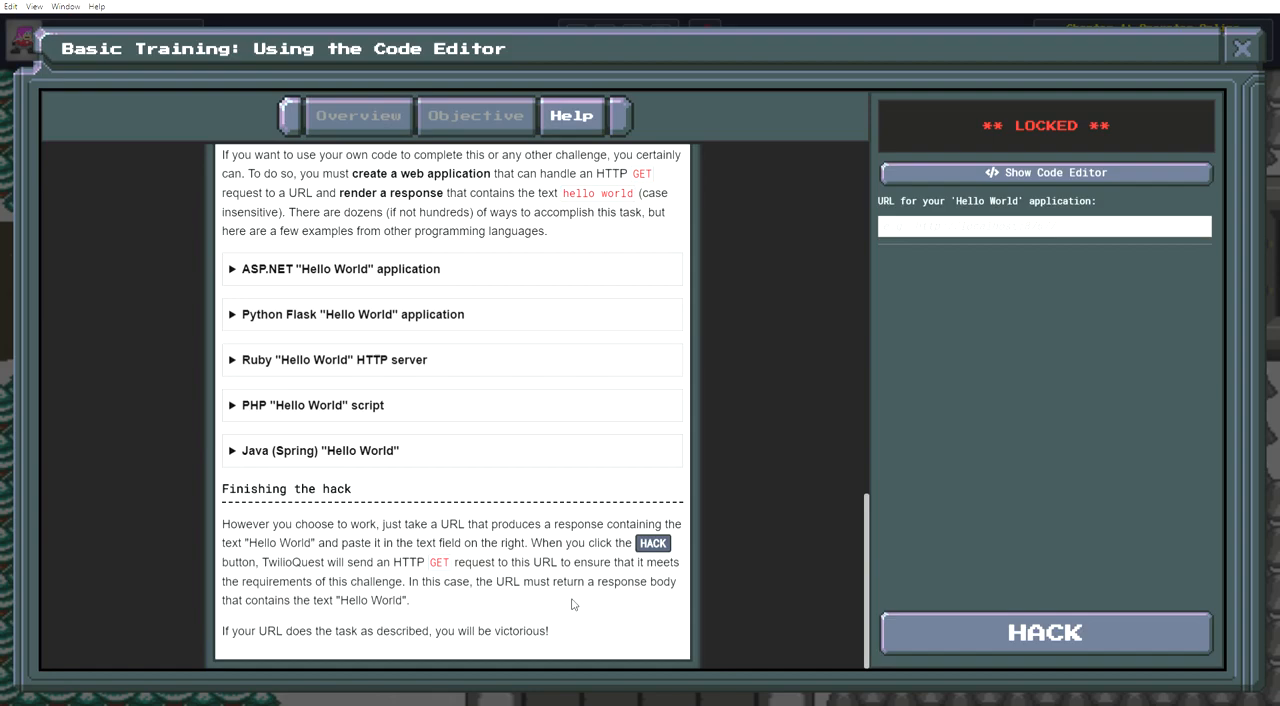
mouse_move(598, 622)
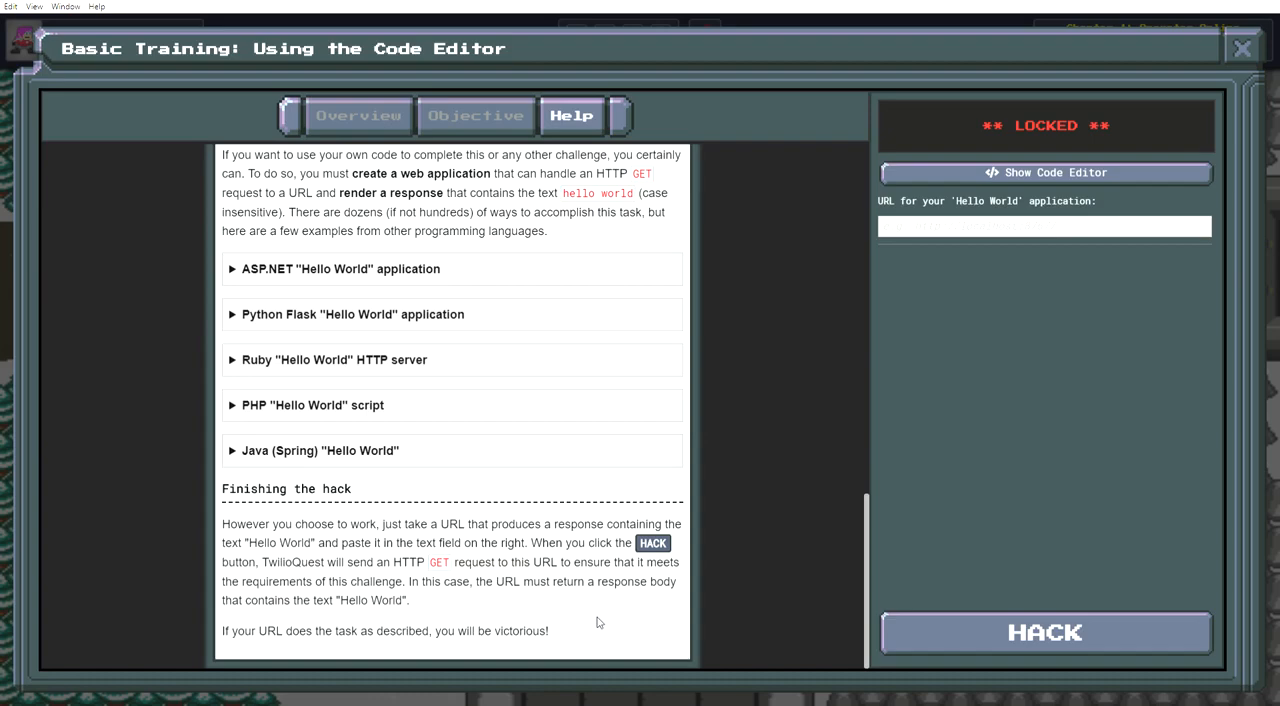
left_click(1044, 172)
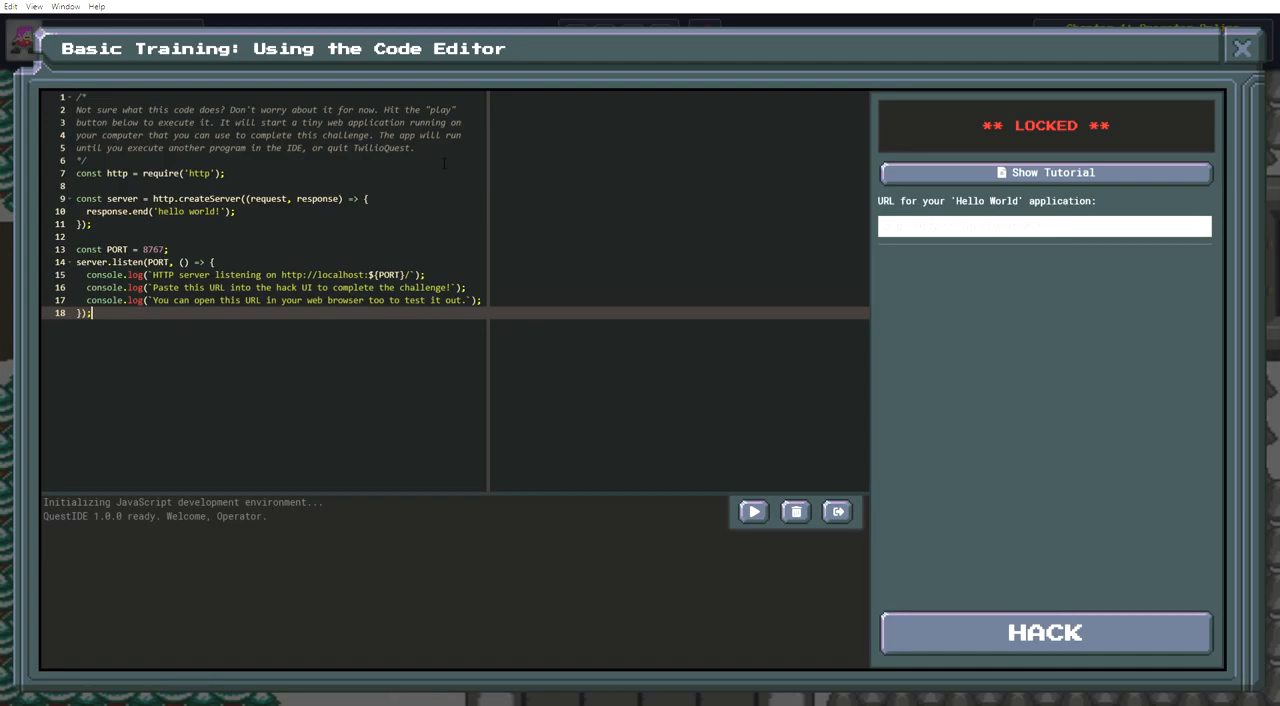
left_click(753, 511)
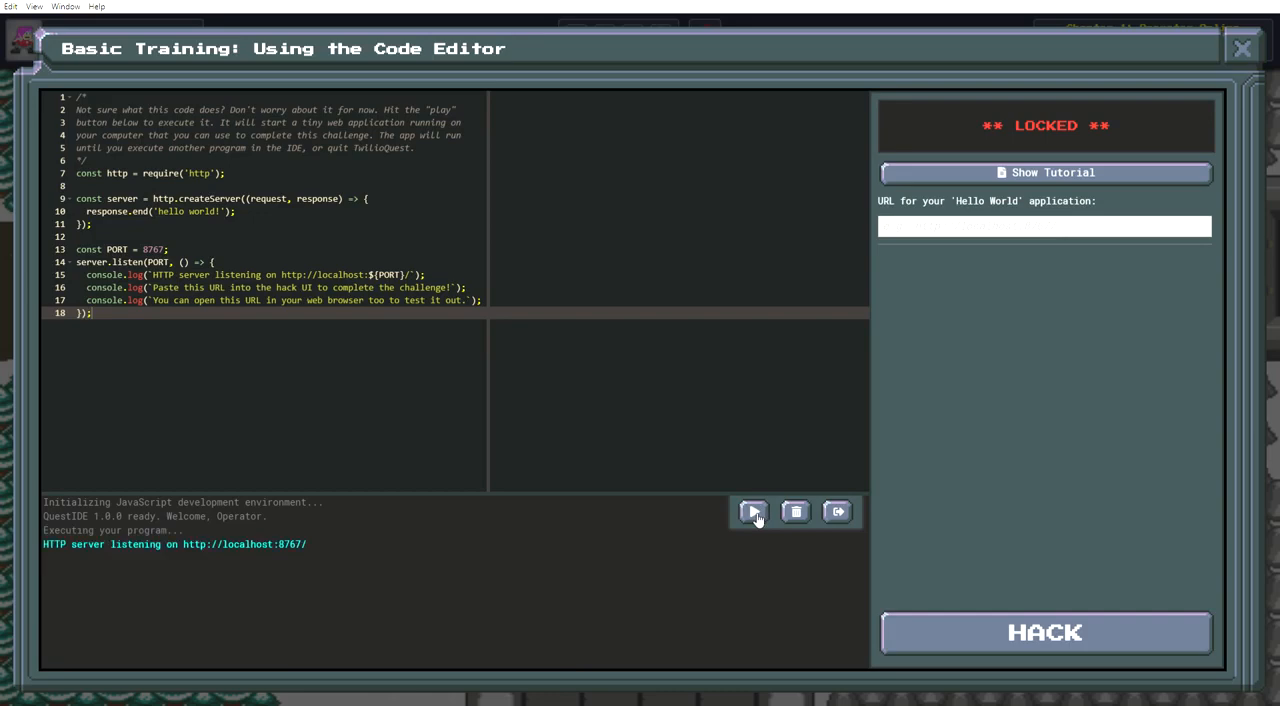
left_click(753, 511)
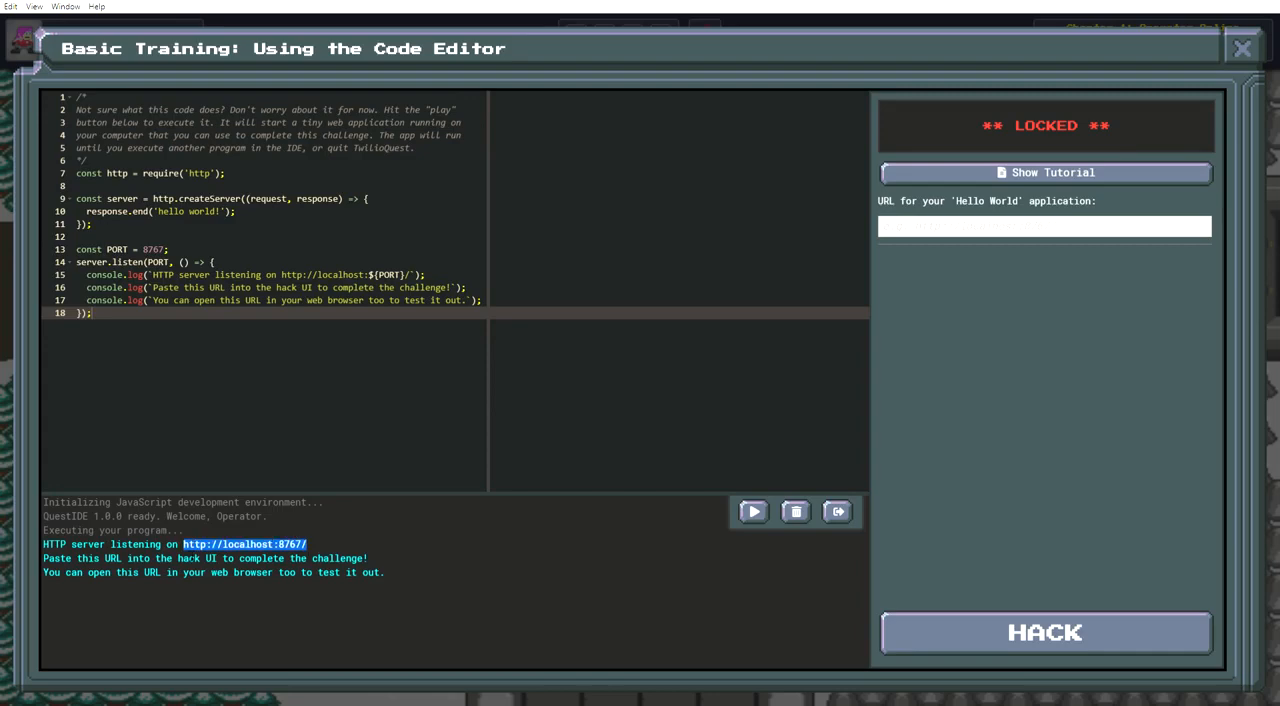
mouse_move(949, 323)
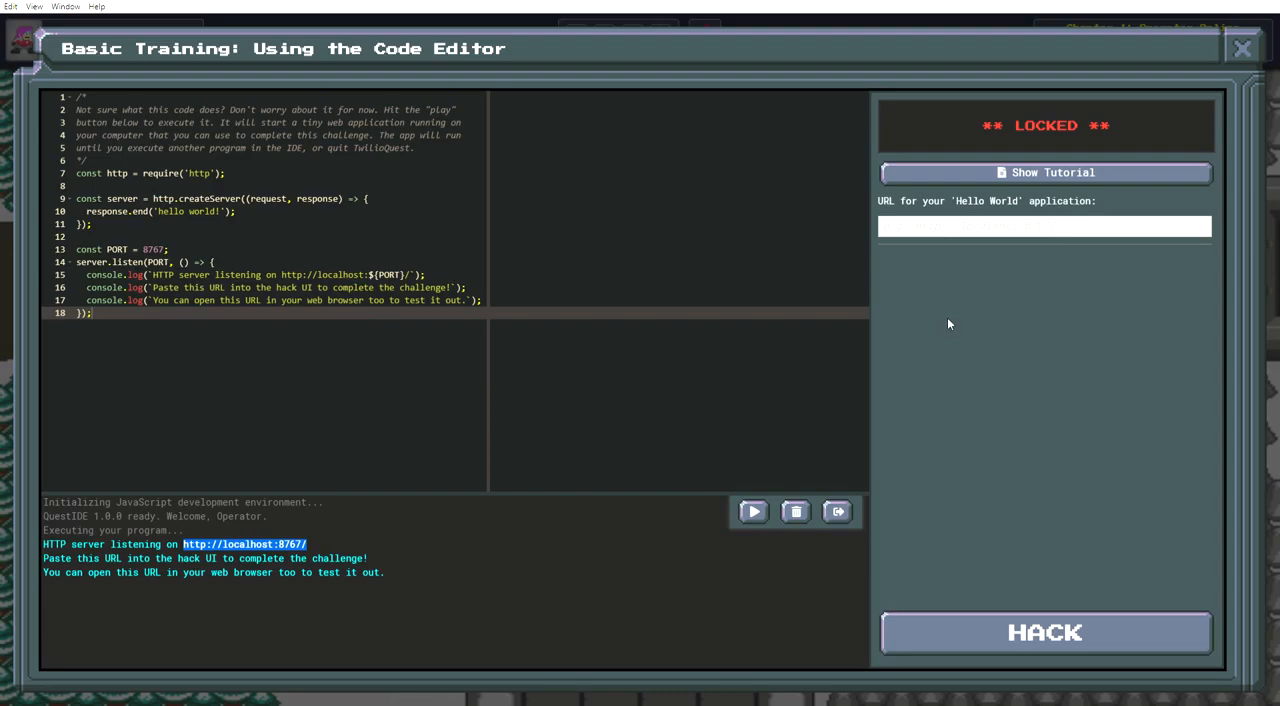
left_click(1044, 631)
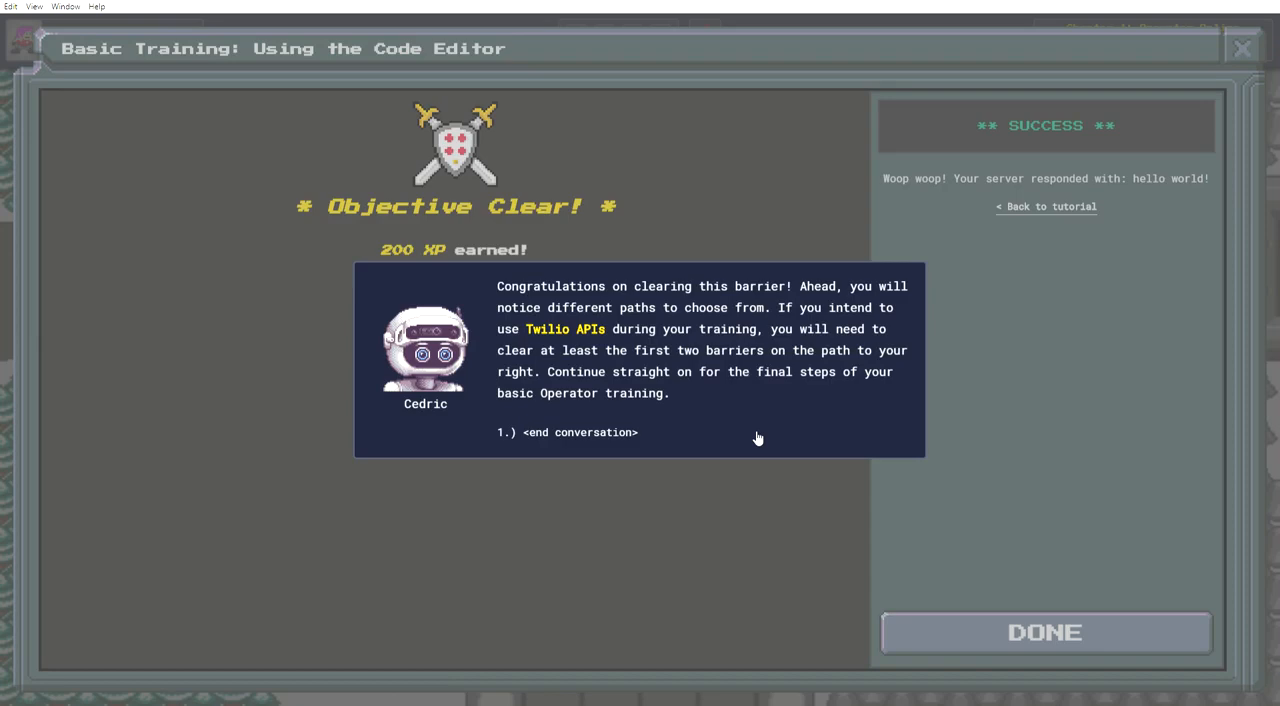
mouse_move(605, 435)
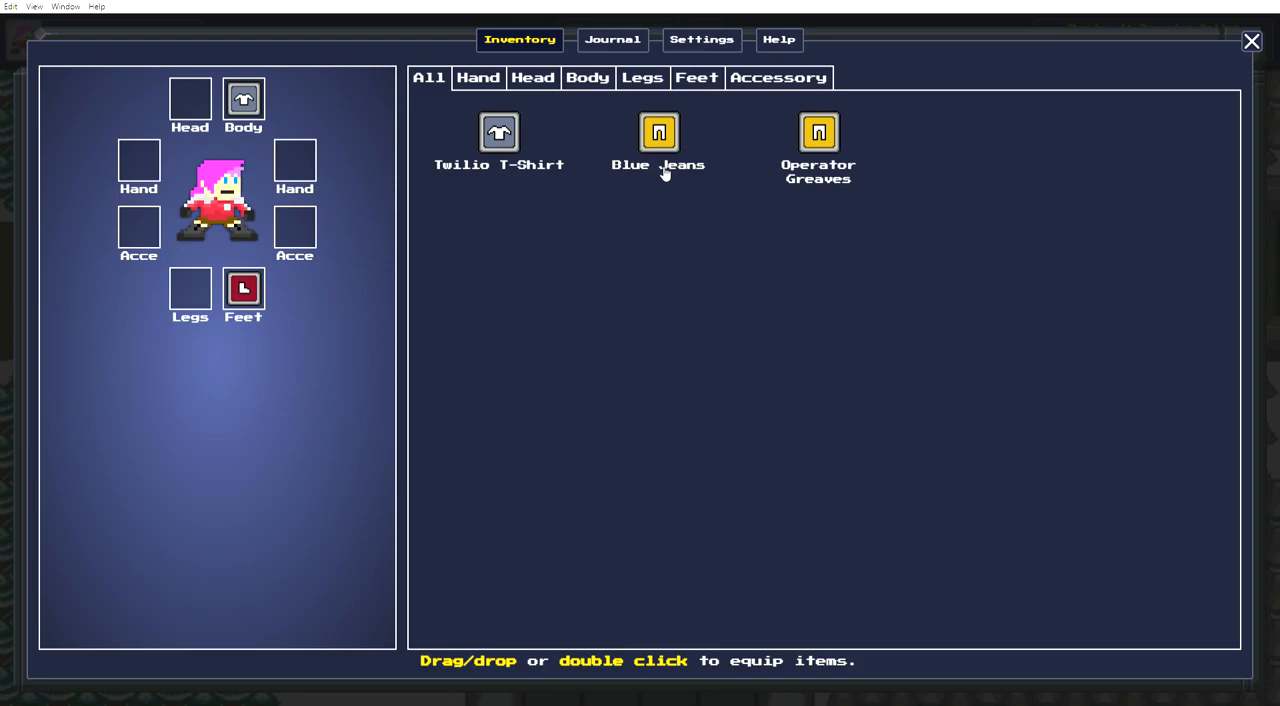
- Close the Inventory window and the cleared Basic Training barrier dialog
double_click(818, 132)
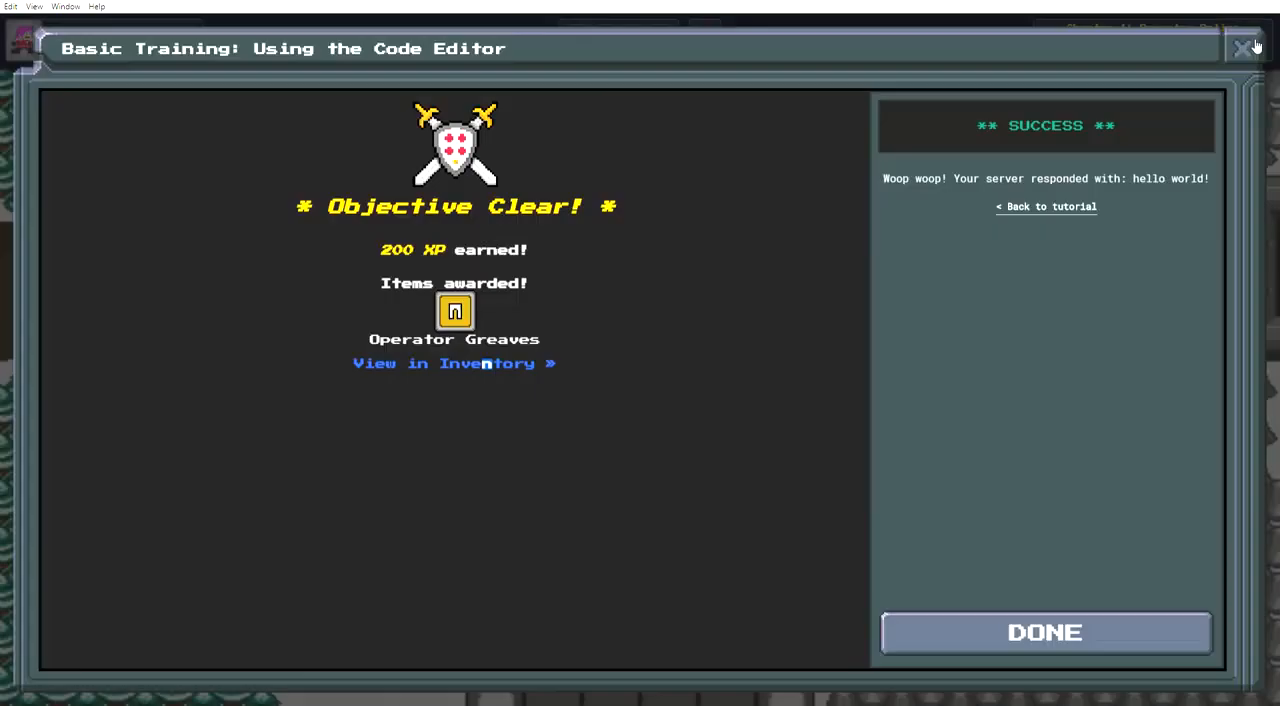
left_click(1044, 632)
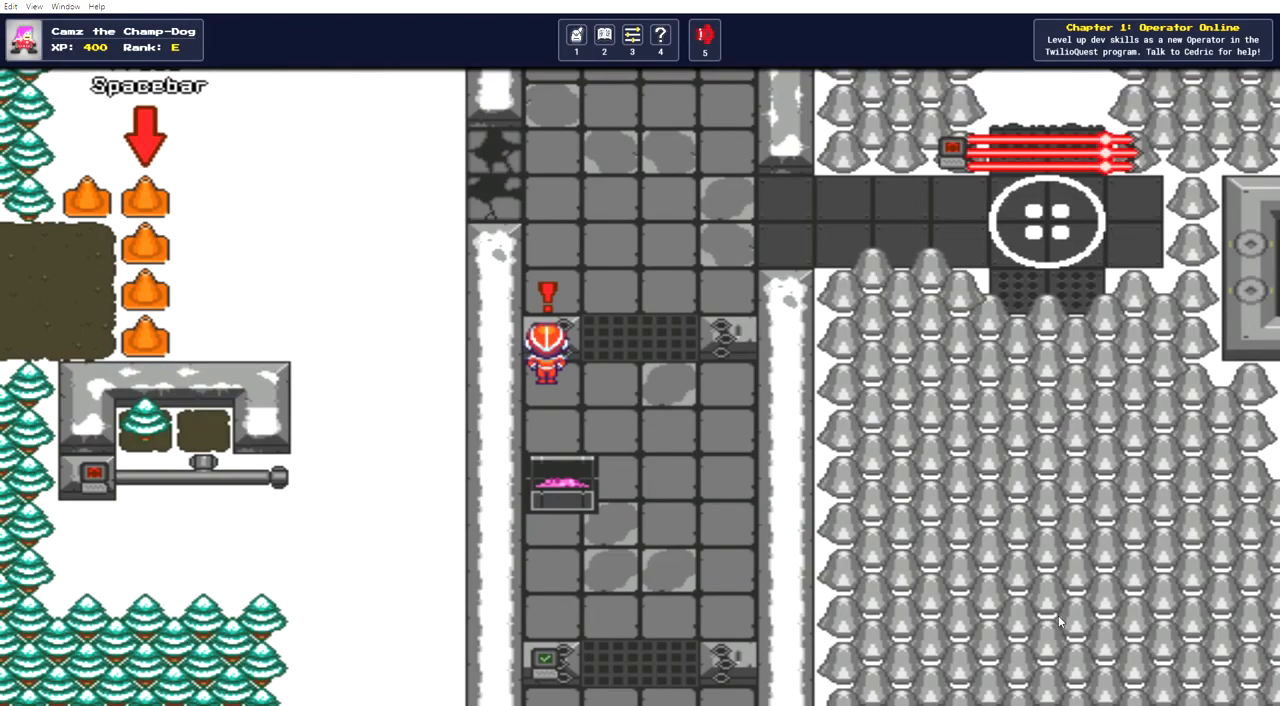